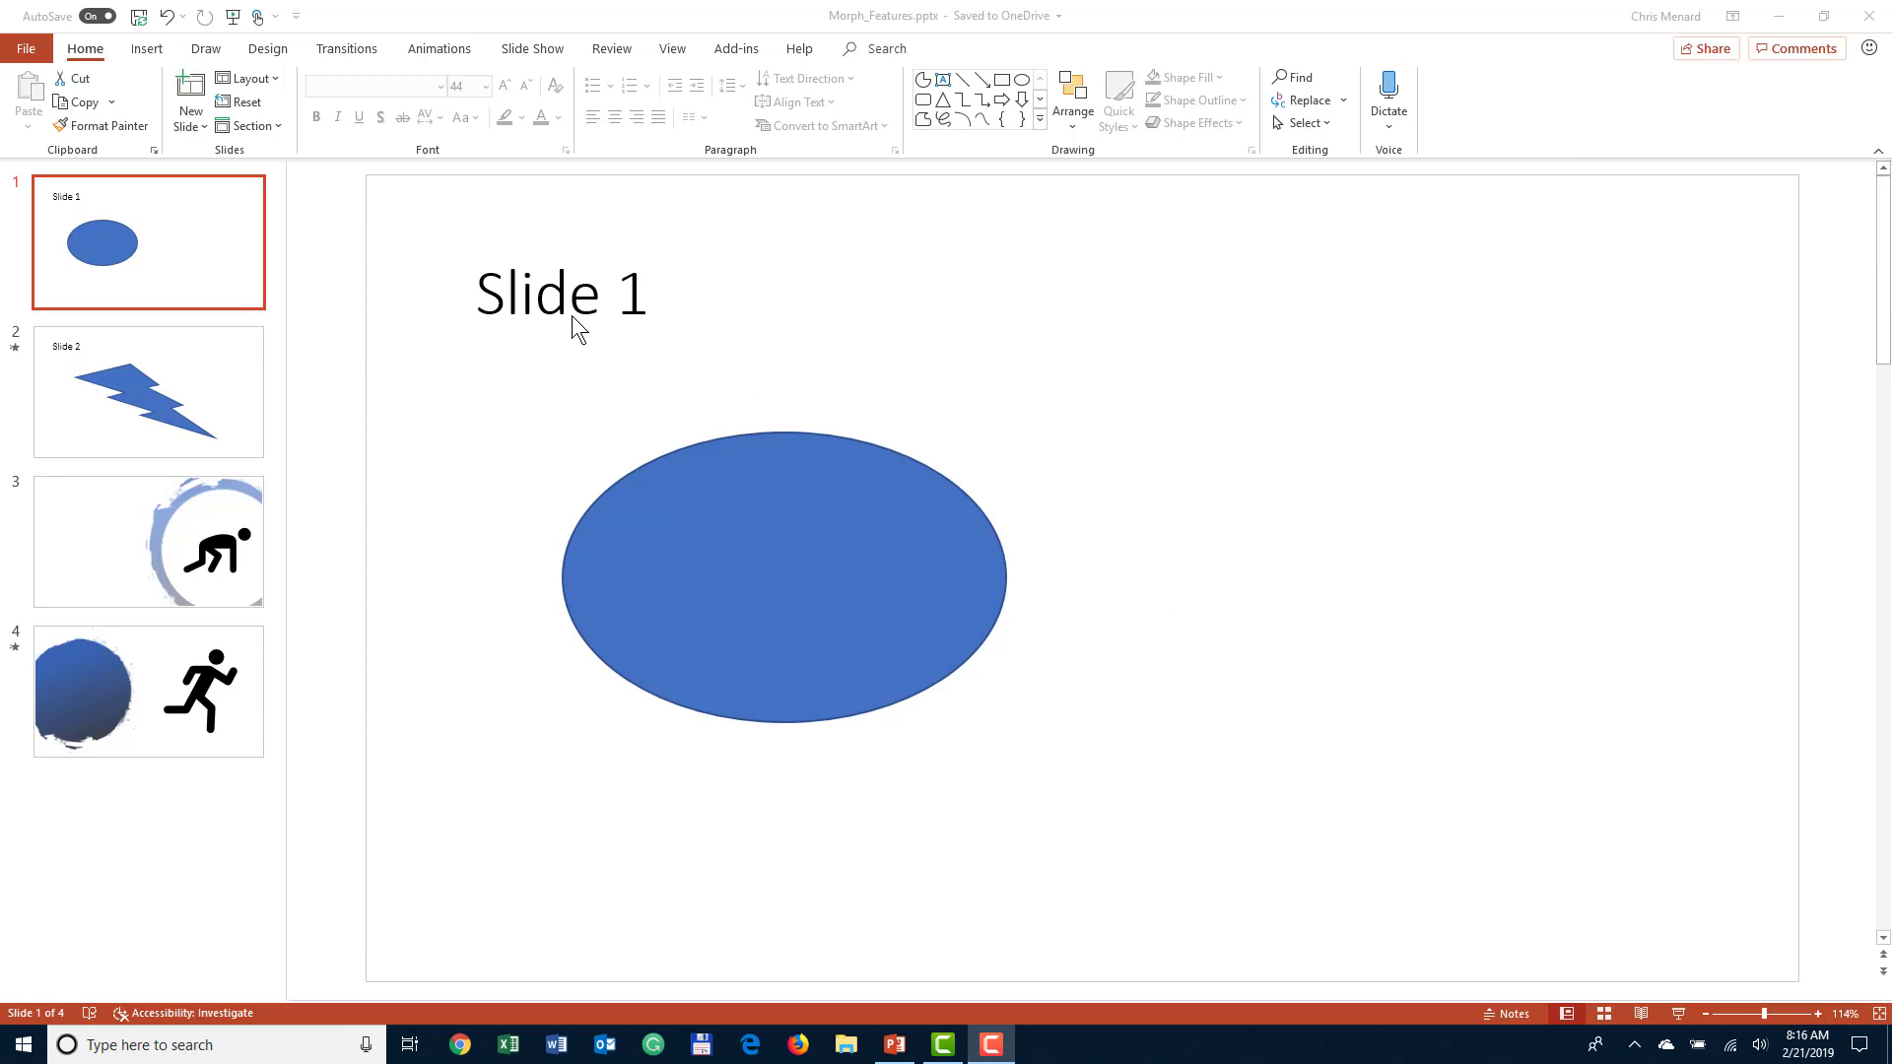
{"action": "mouse_move", "coordinate": [309, 303]}
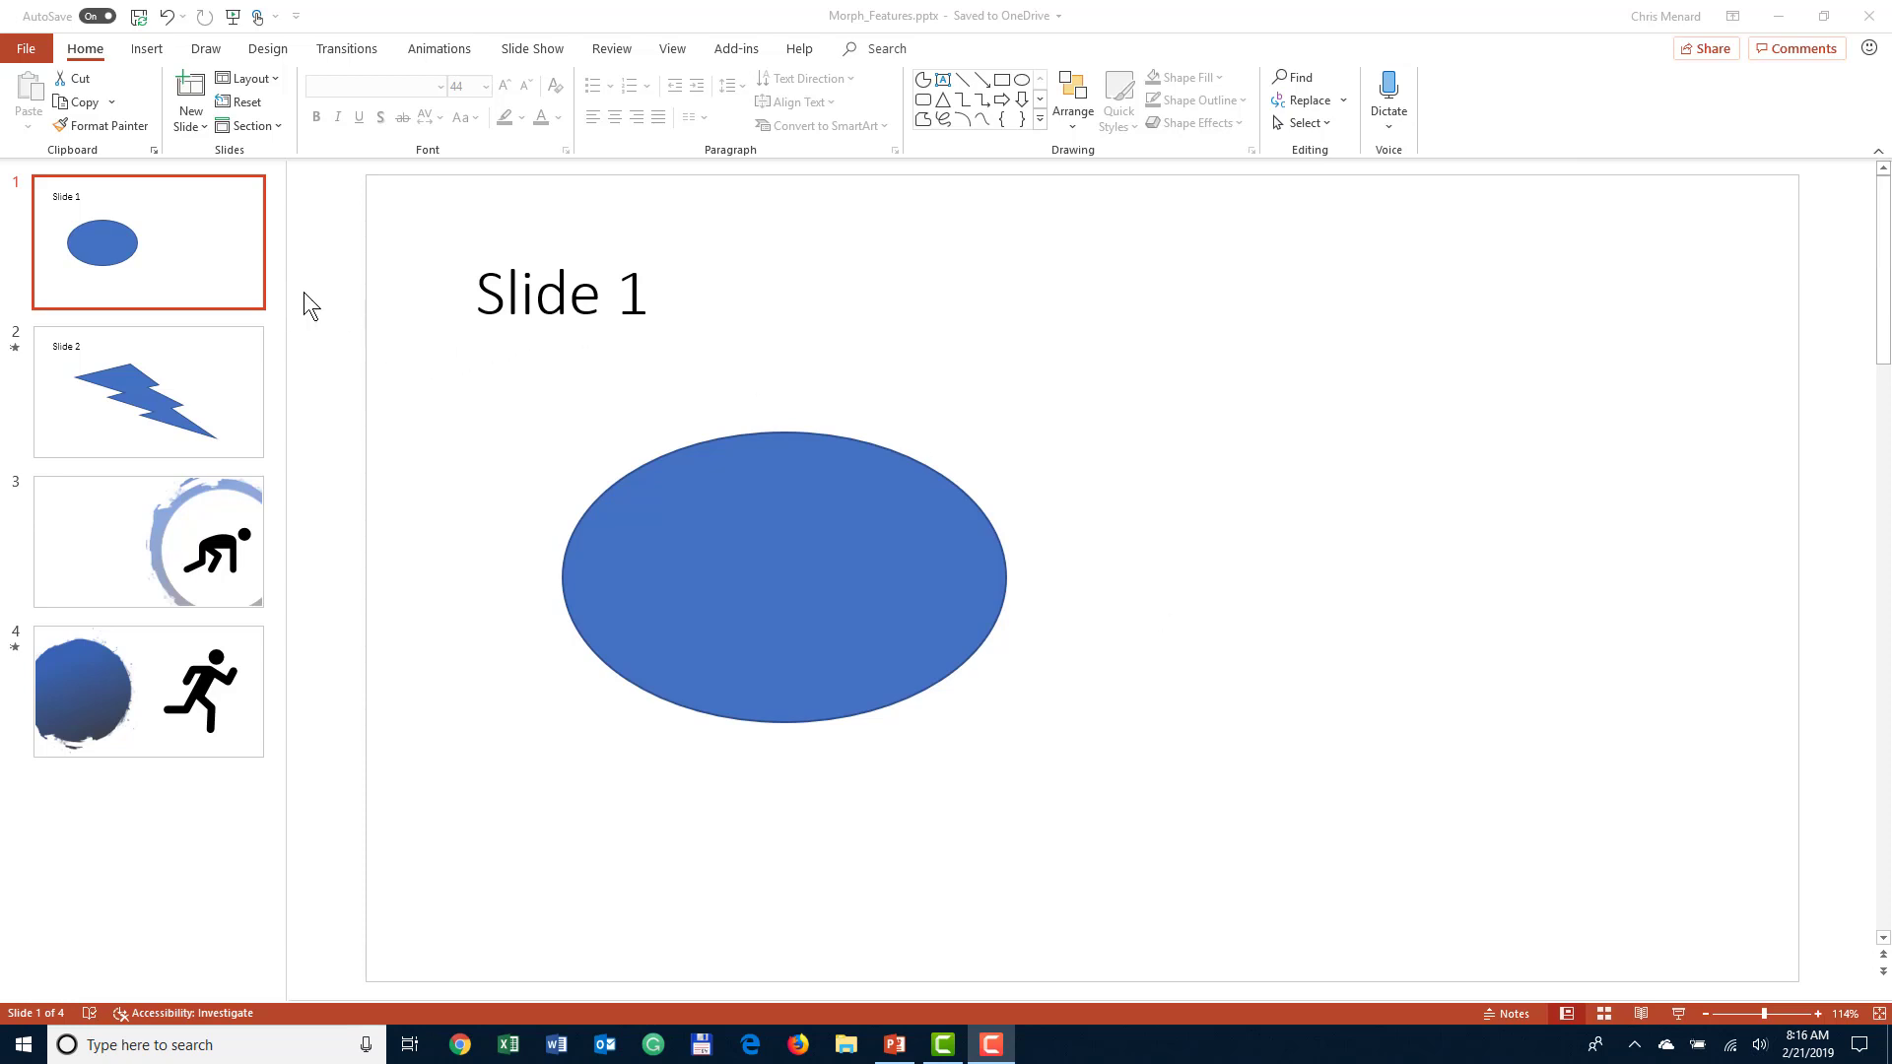
{"action": "mouse_move", "coordinate": [313, 311]}
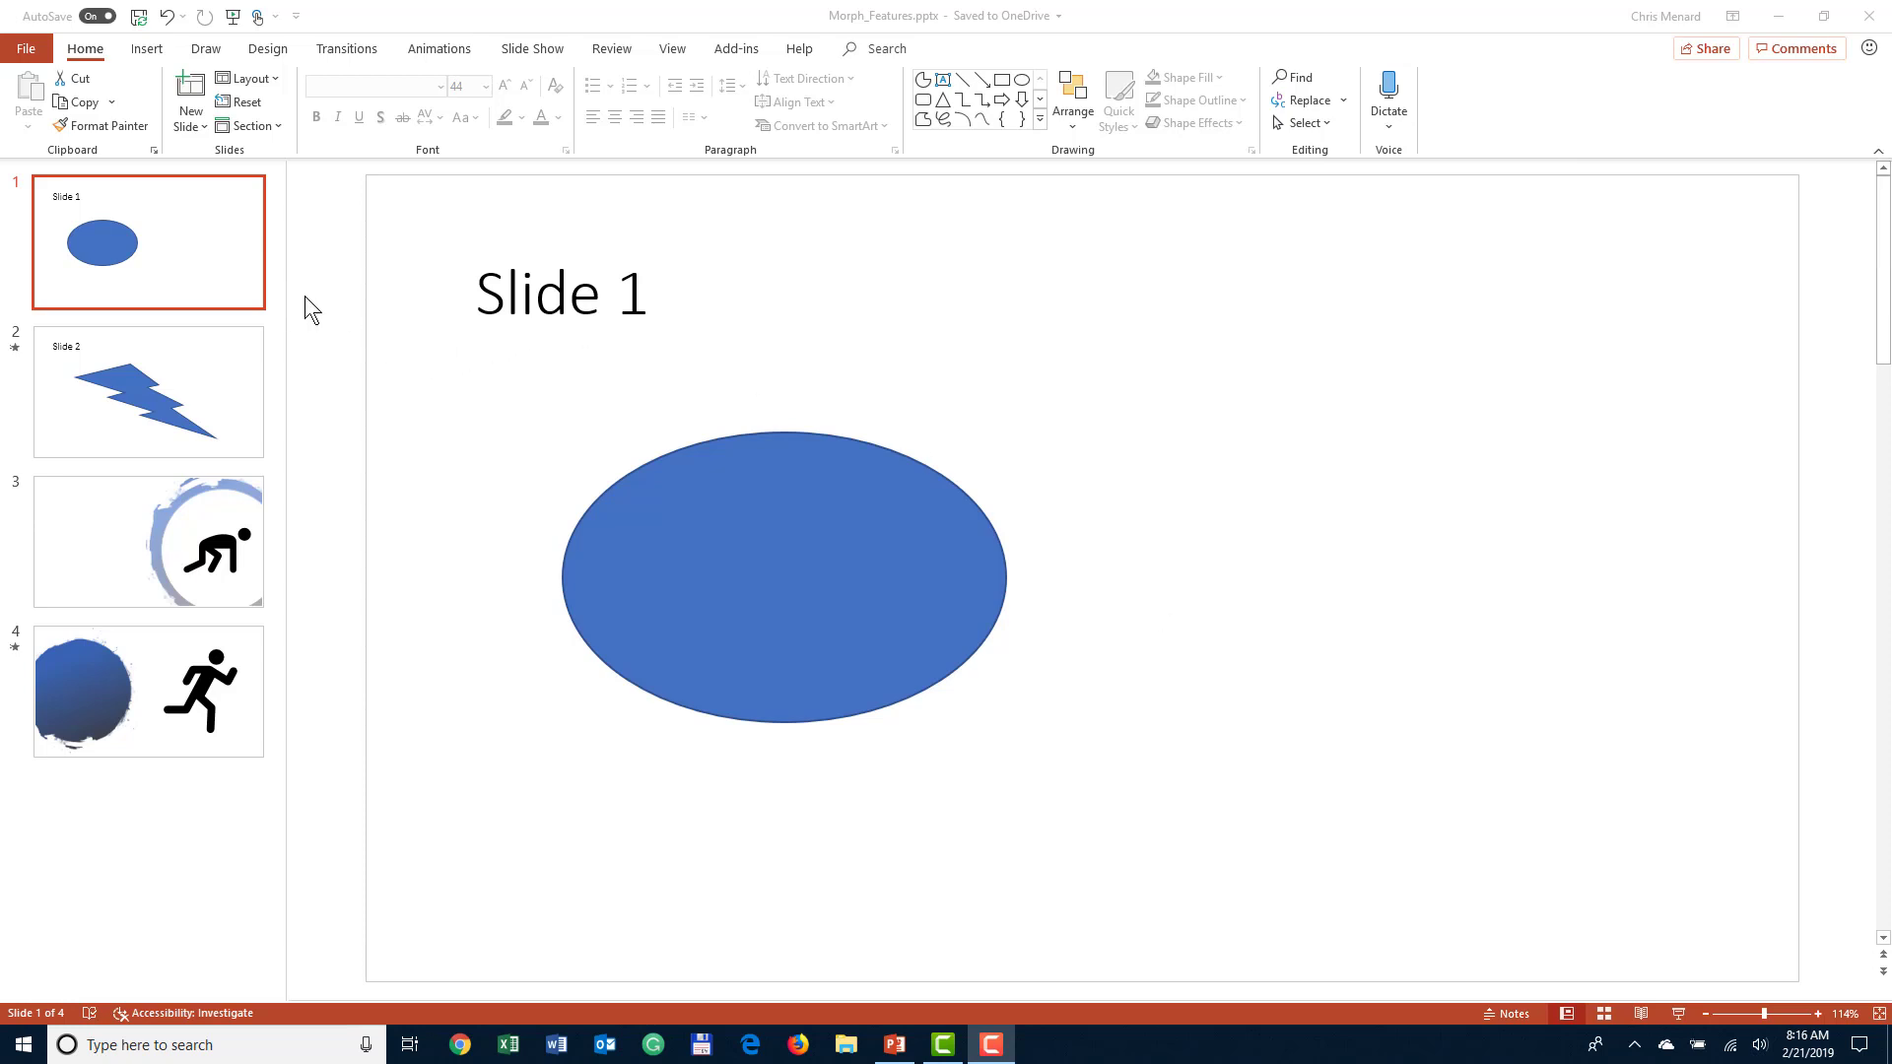
{"action": "mouse_move", "coordinate": [1355, 804]}
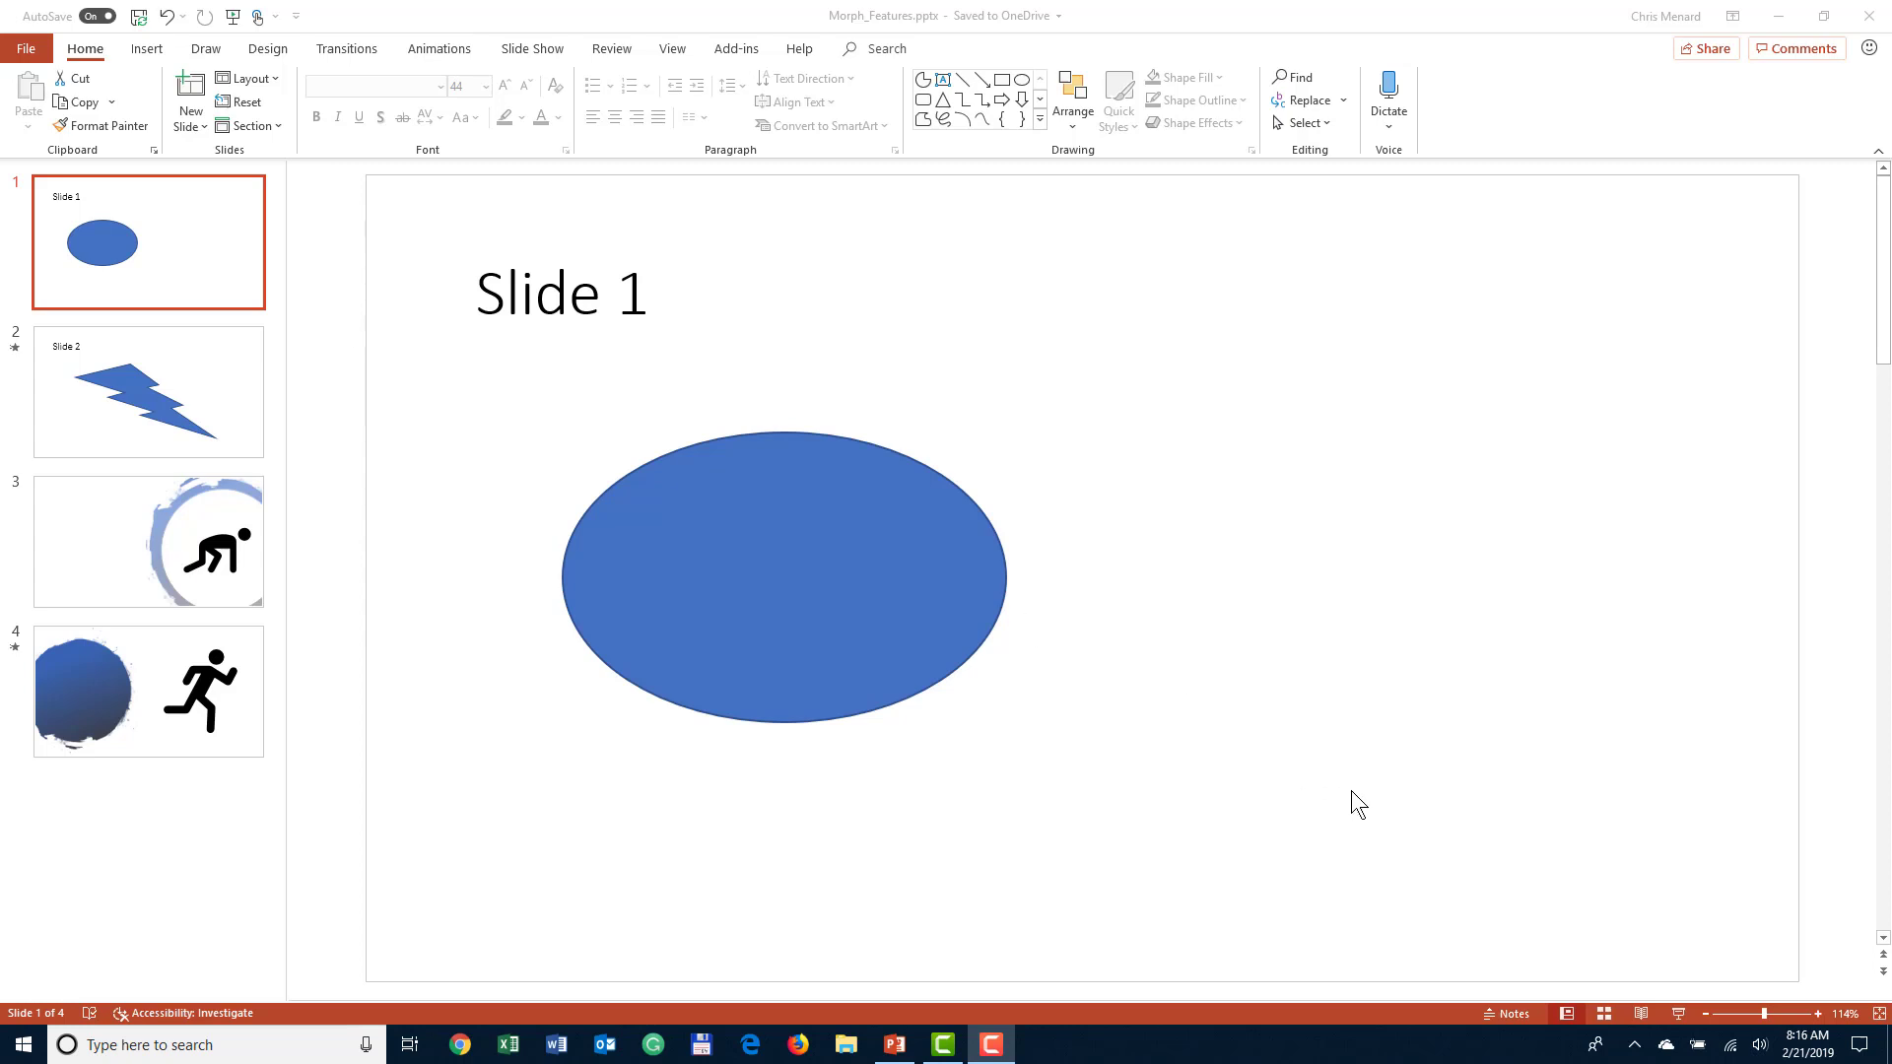
{"action": "mouse_move", "coordinate": [197, 329]}
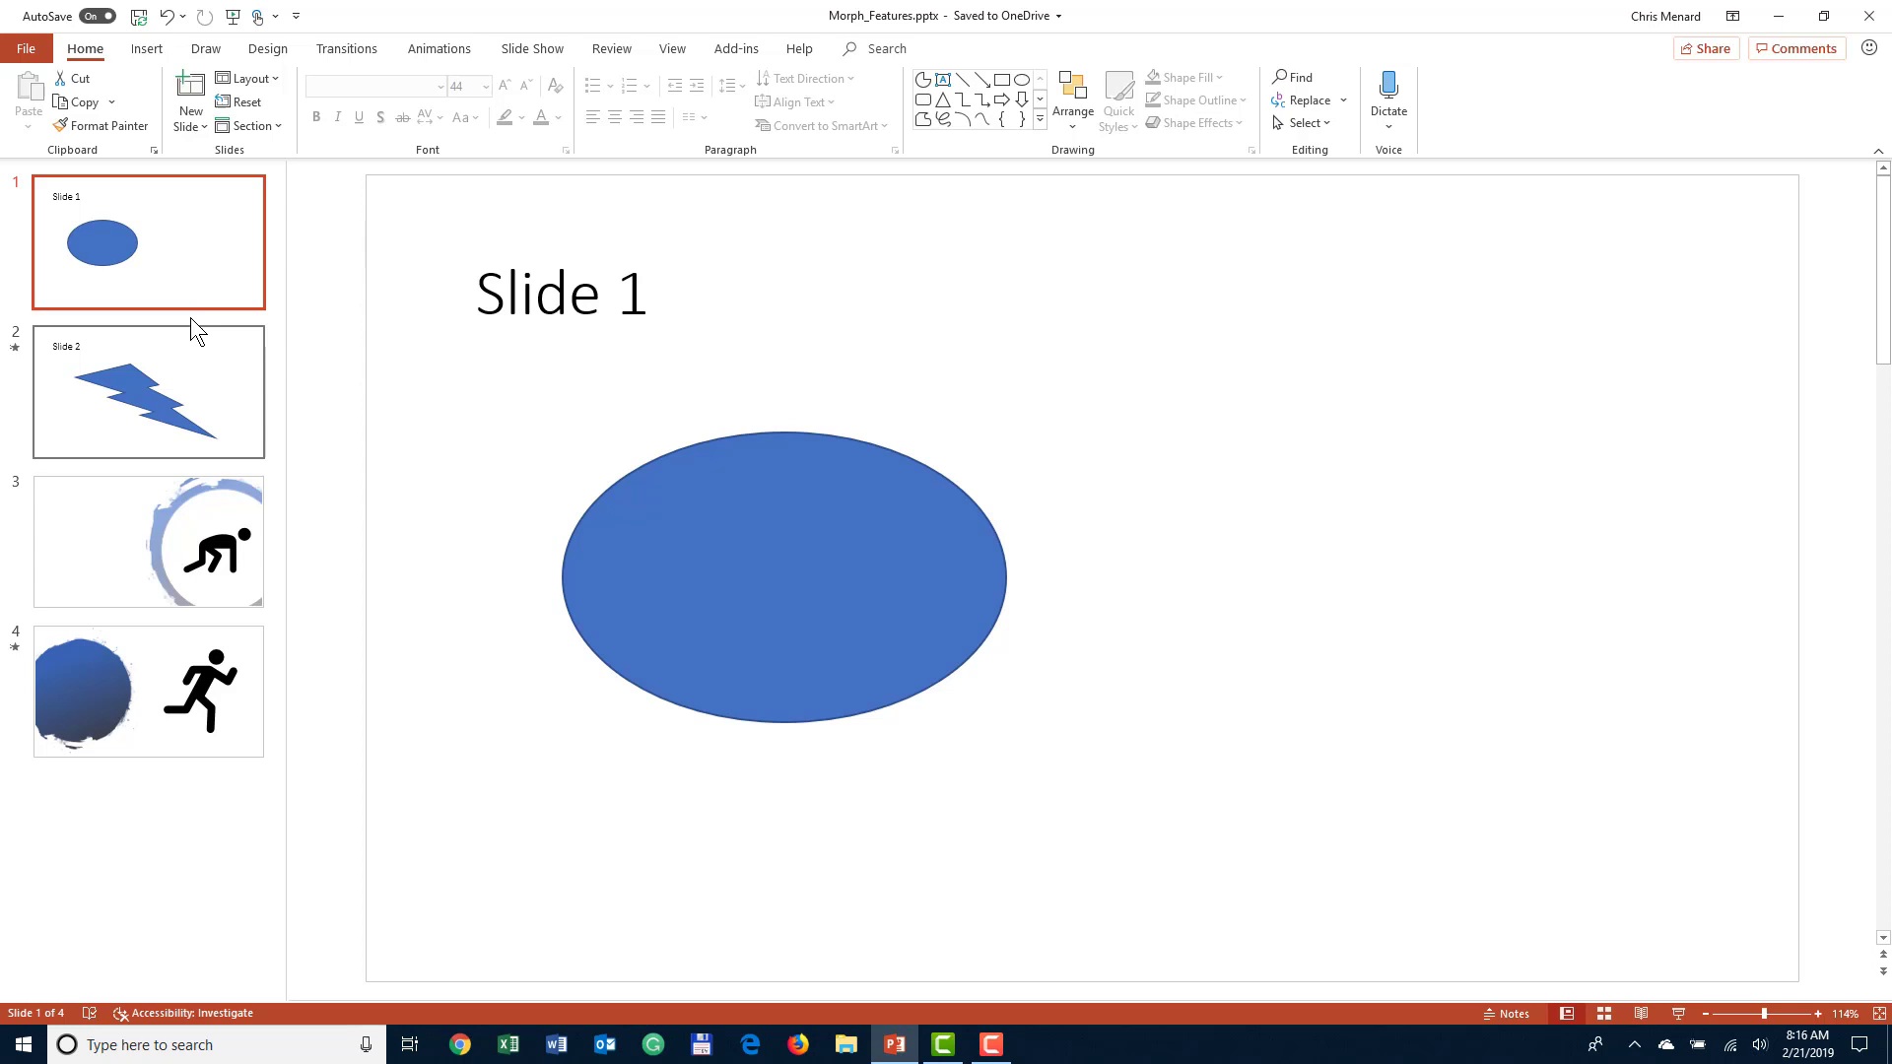
- Browse the slide thumbnails, return to slide 1 and start the slide show with F5
{"action": "left_click", "coordinate": [149, 391]}
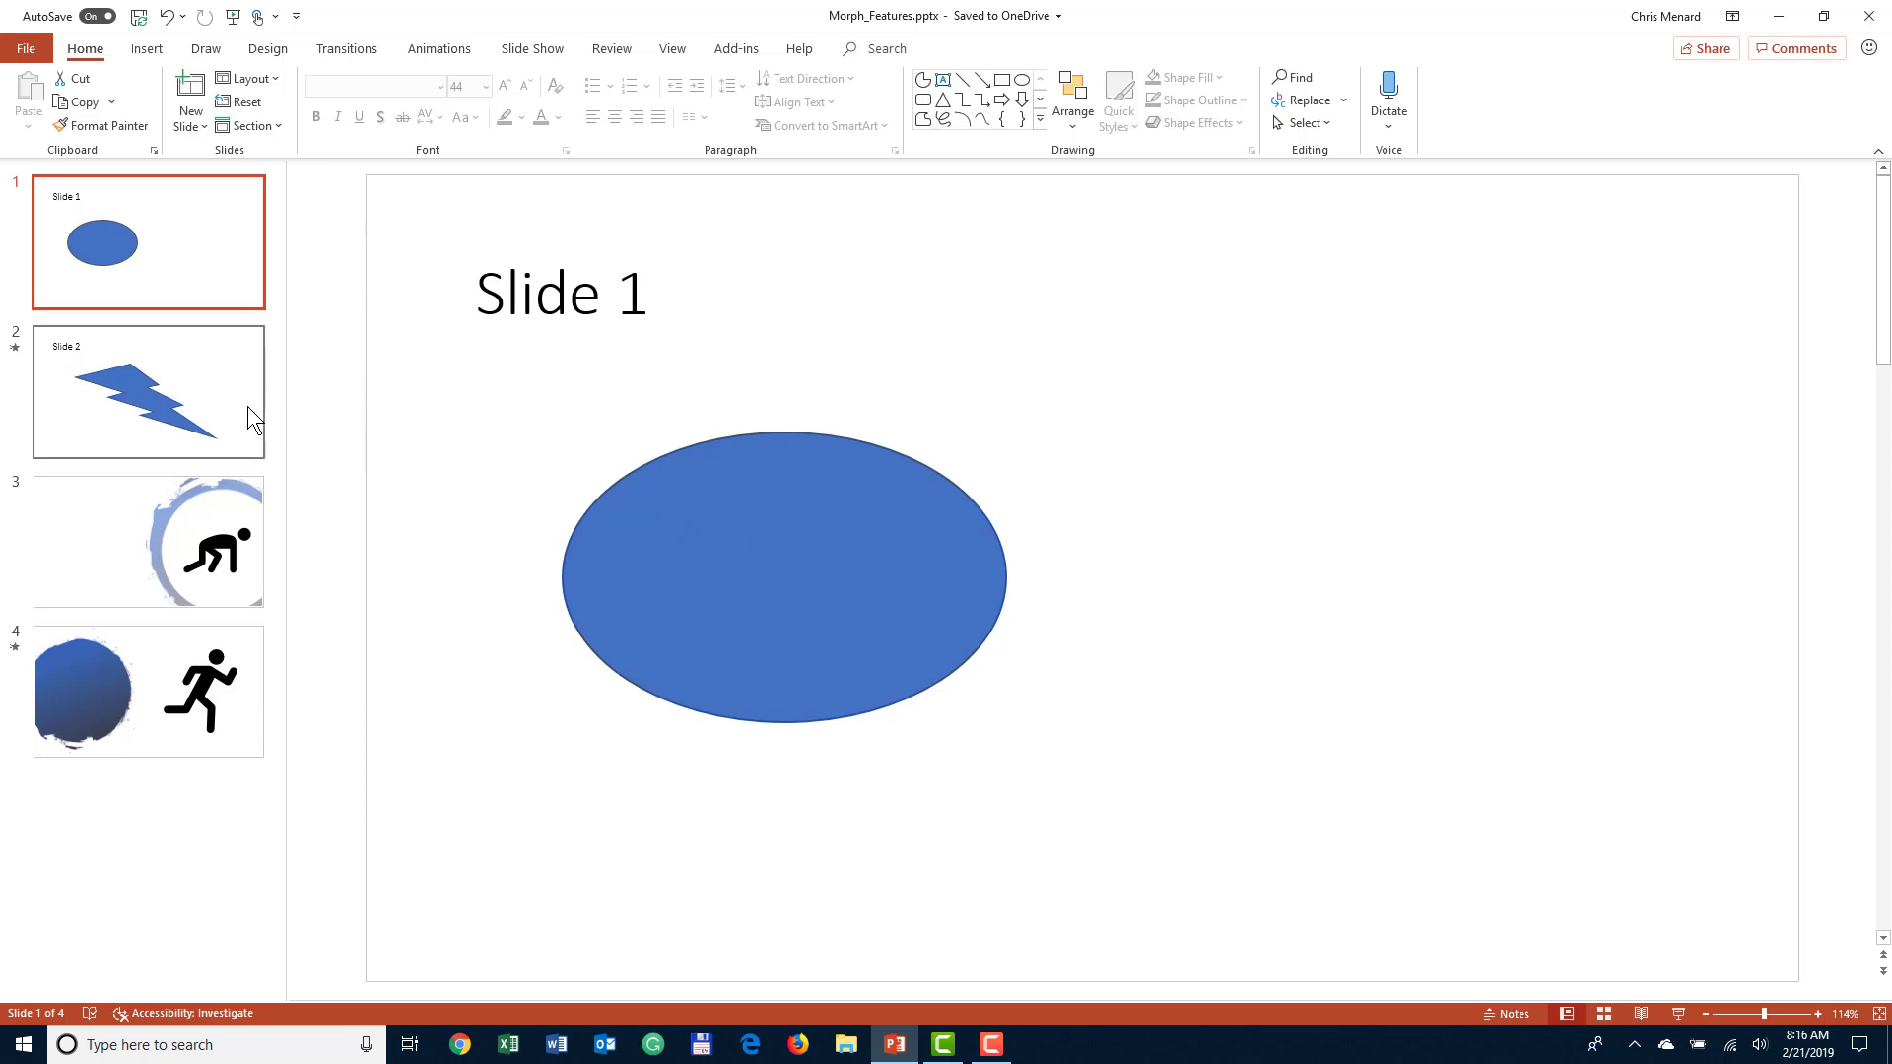
{"action": "left_click", "coordinate": [149, 390]}
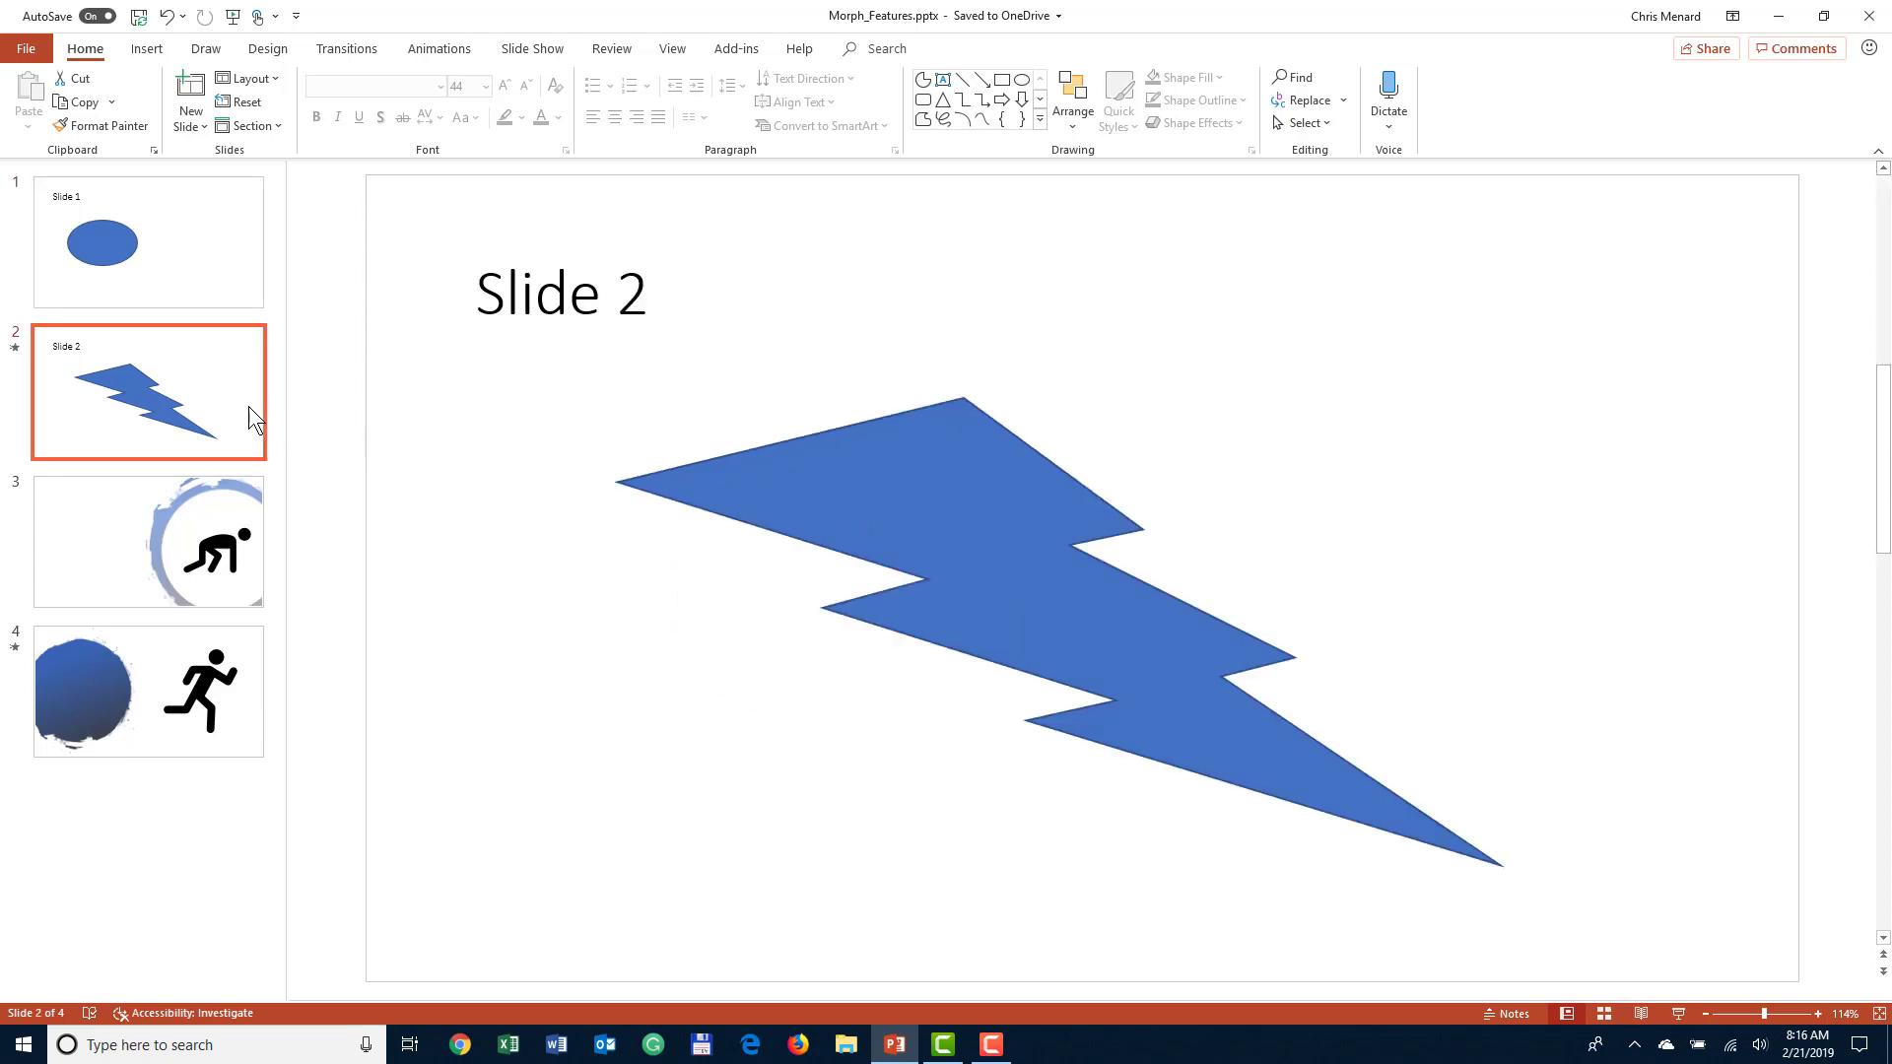
{"action": "left_click", "coordinate": [149, 242]}
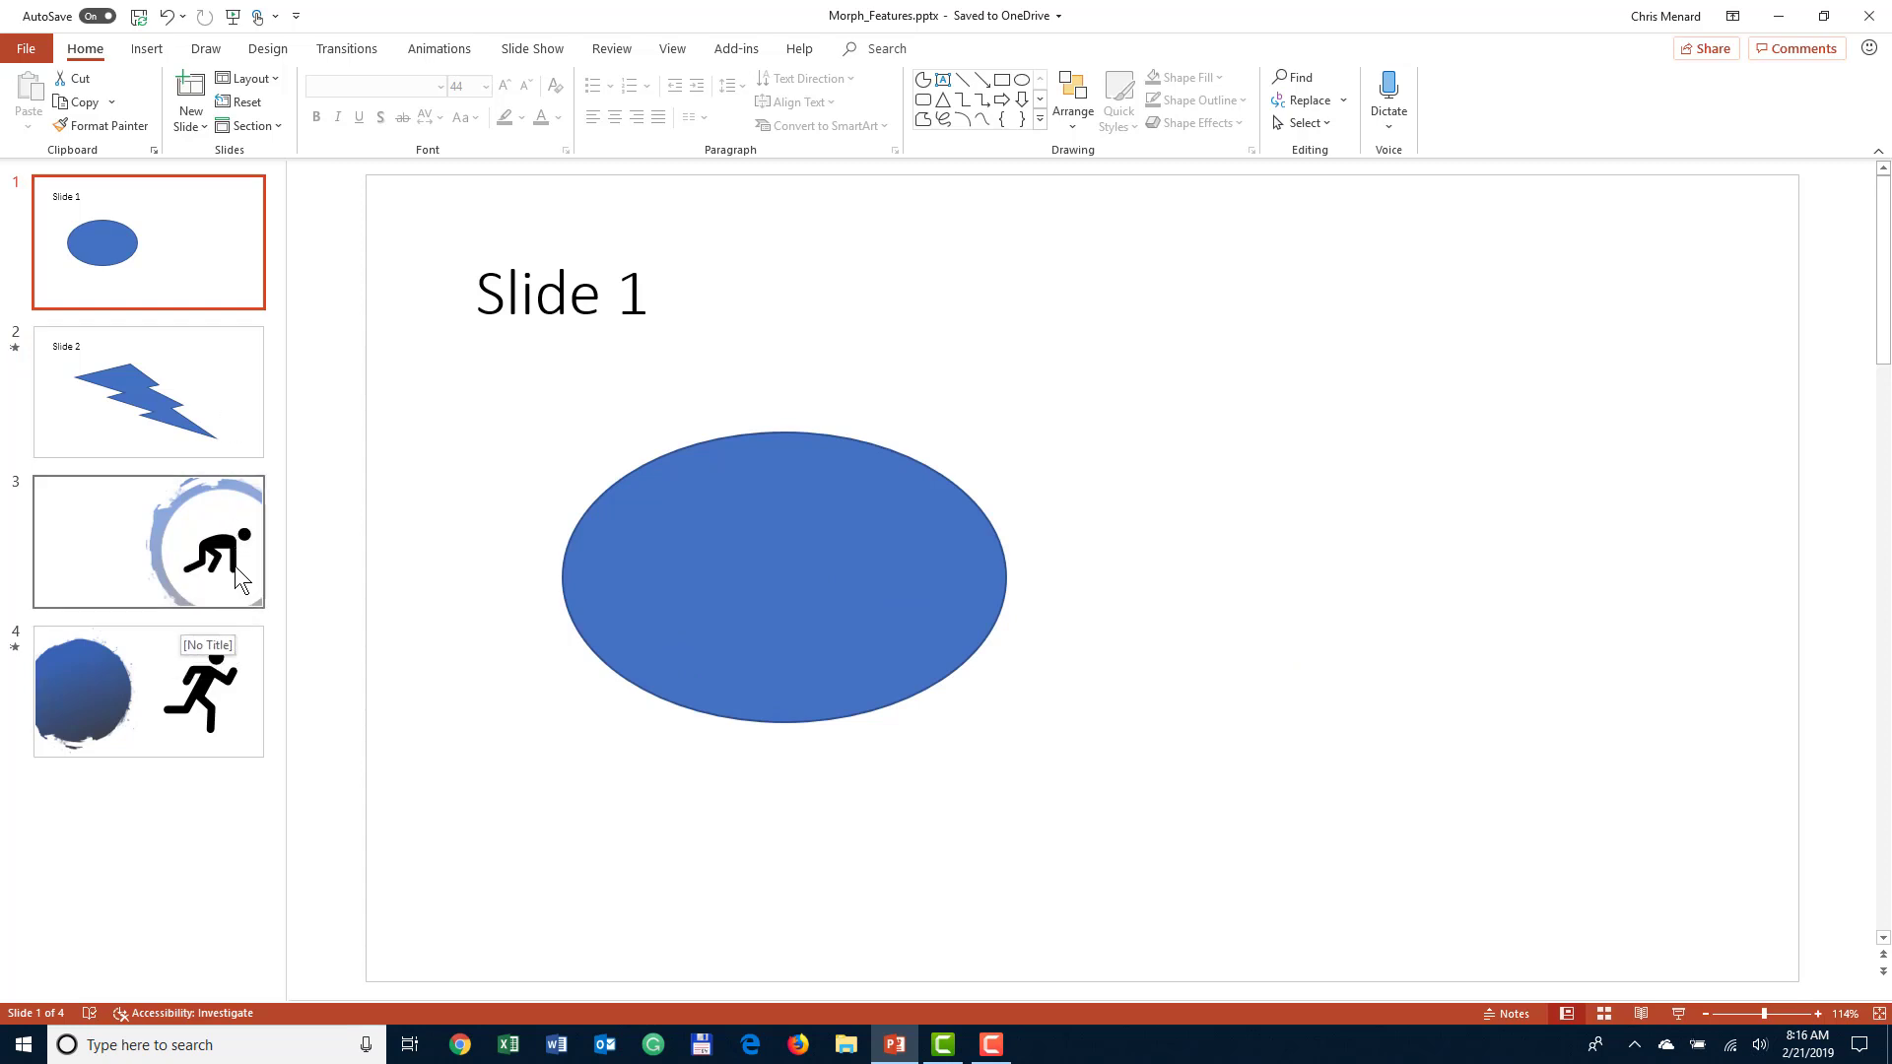
{"action": "mouse_move", "coordinate": [354, 654]}
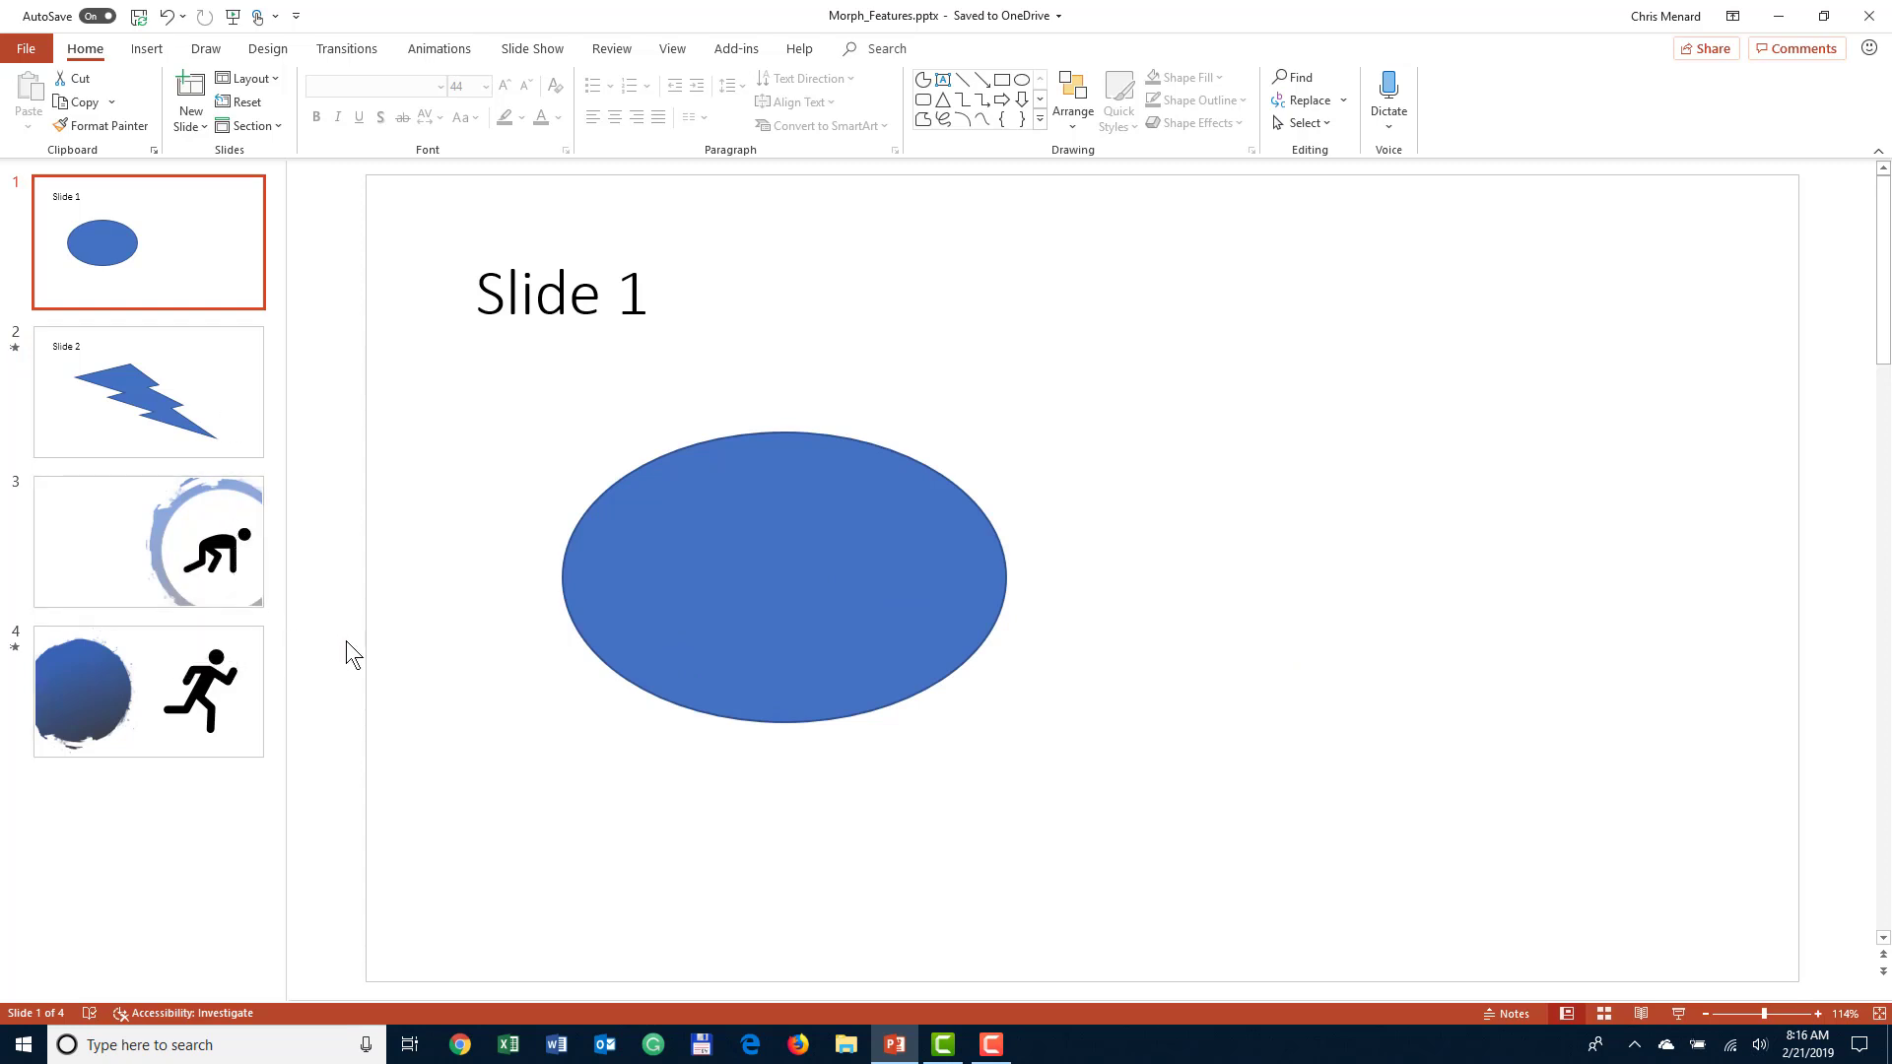
{"action": "mouse_move", "coordinate": [1633, 937]}
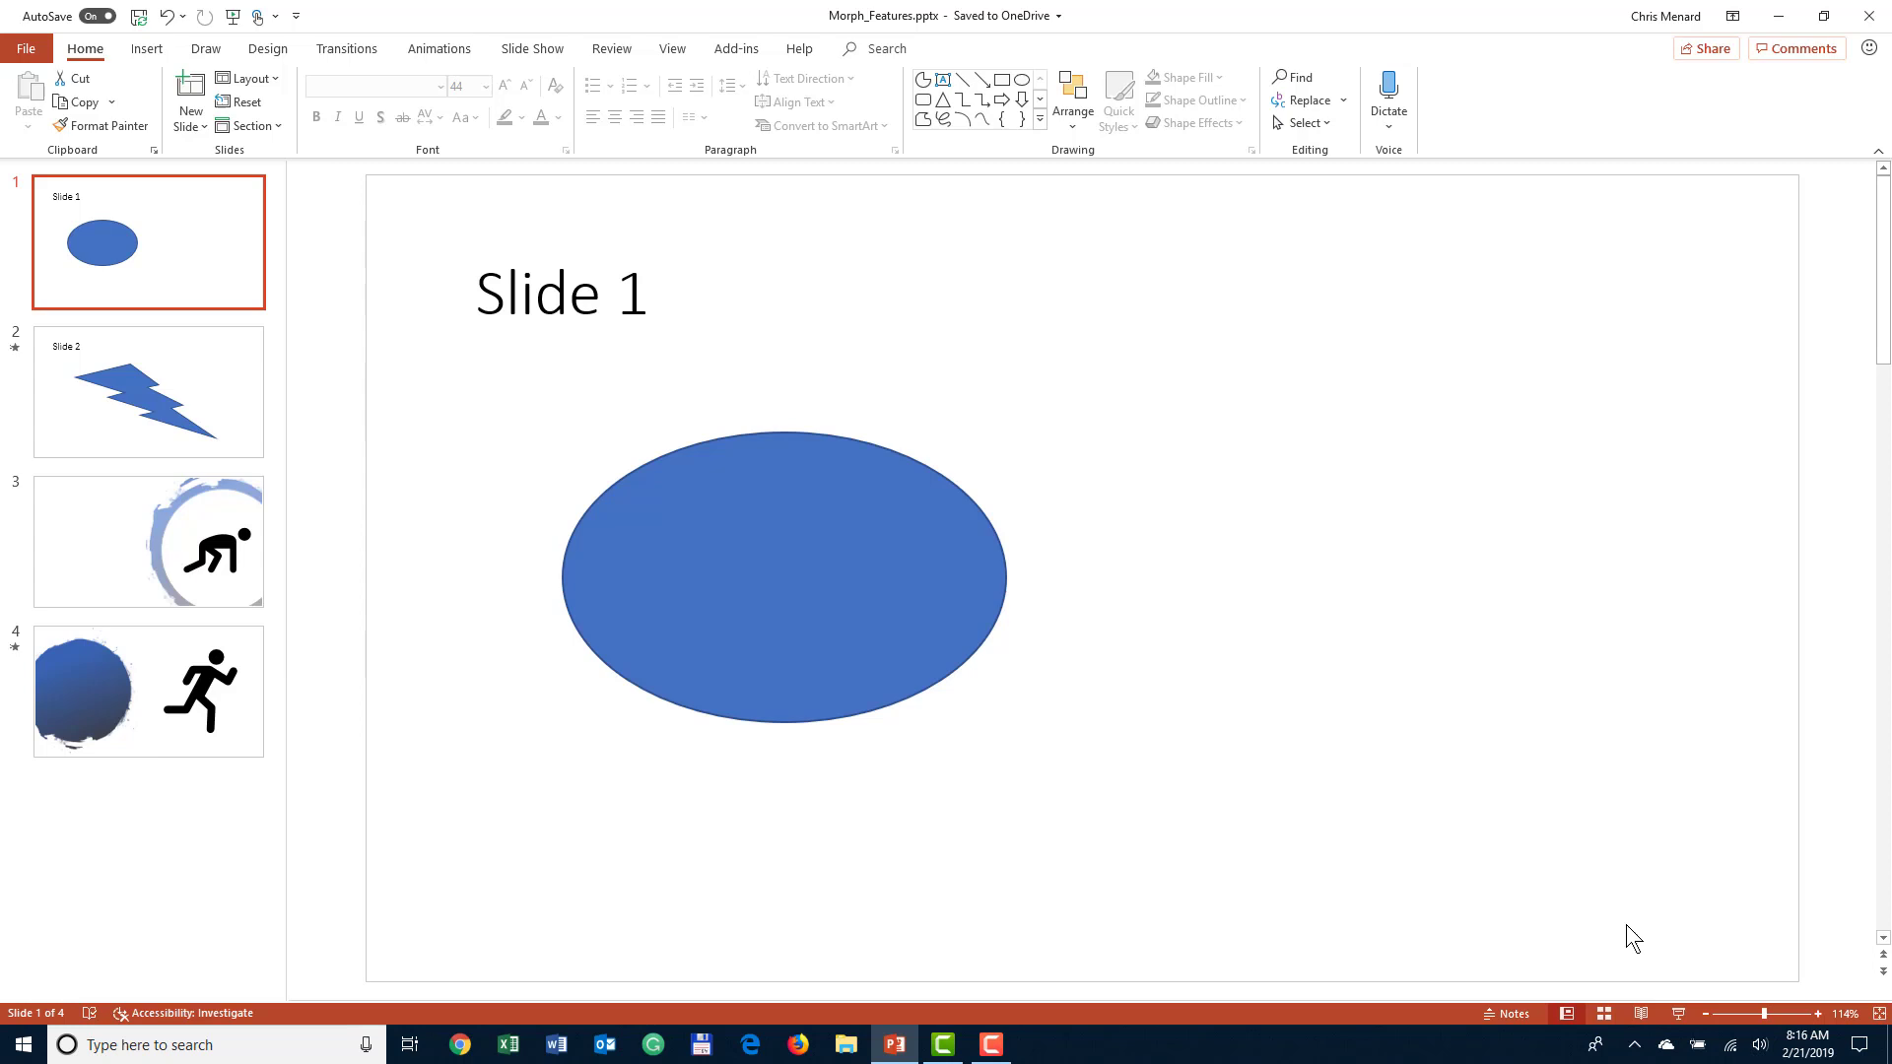
{"action": "mouse_move", "coordinate": [1478, 897]}
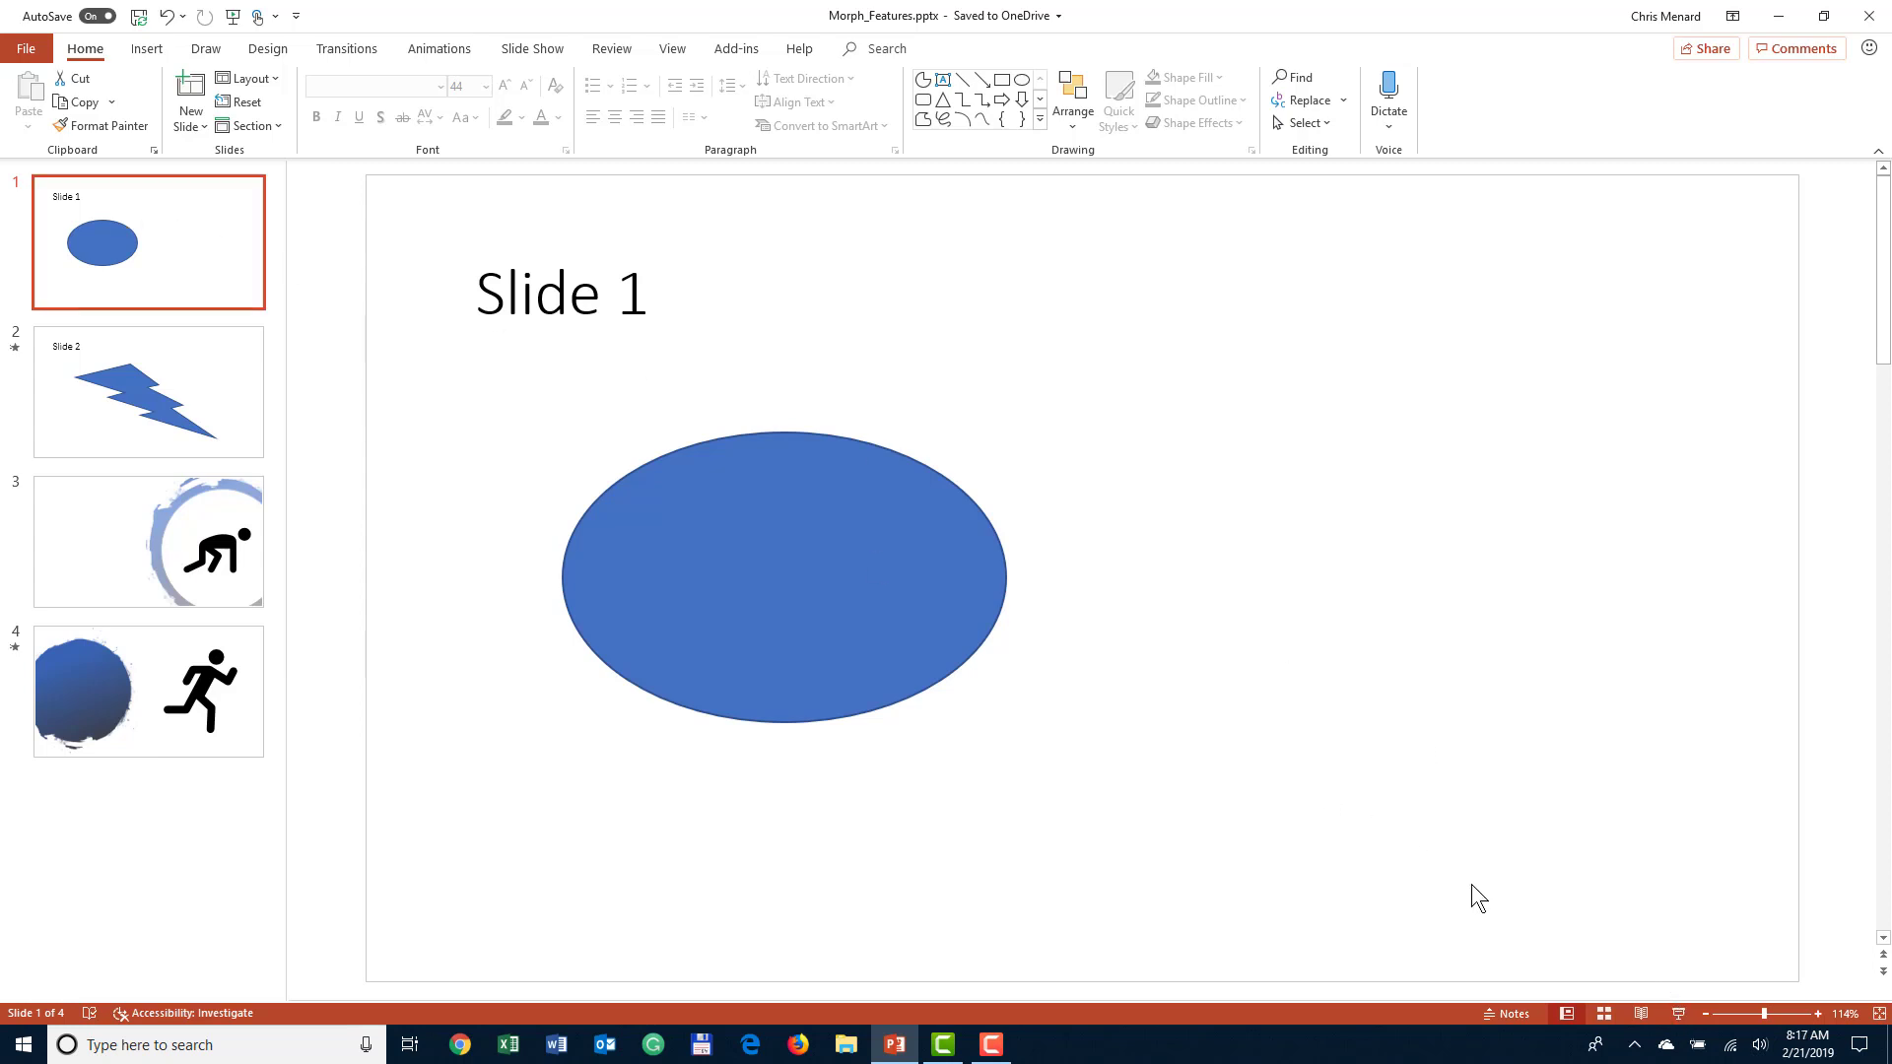
{"action": "key", "text": "F5"}
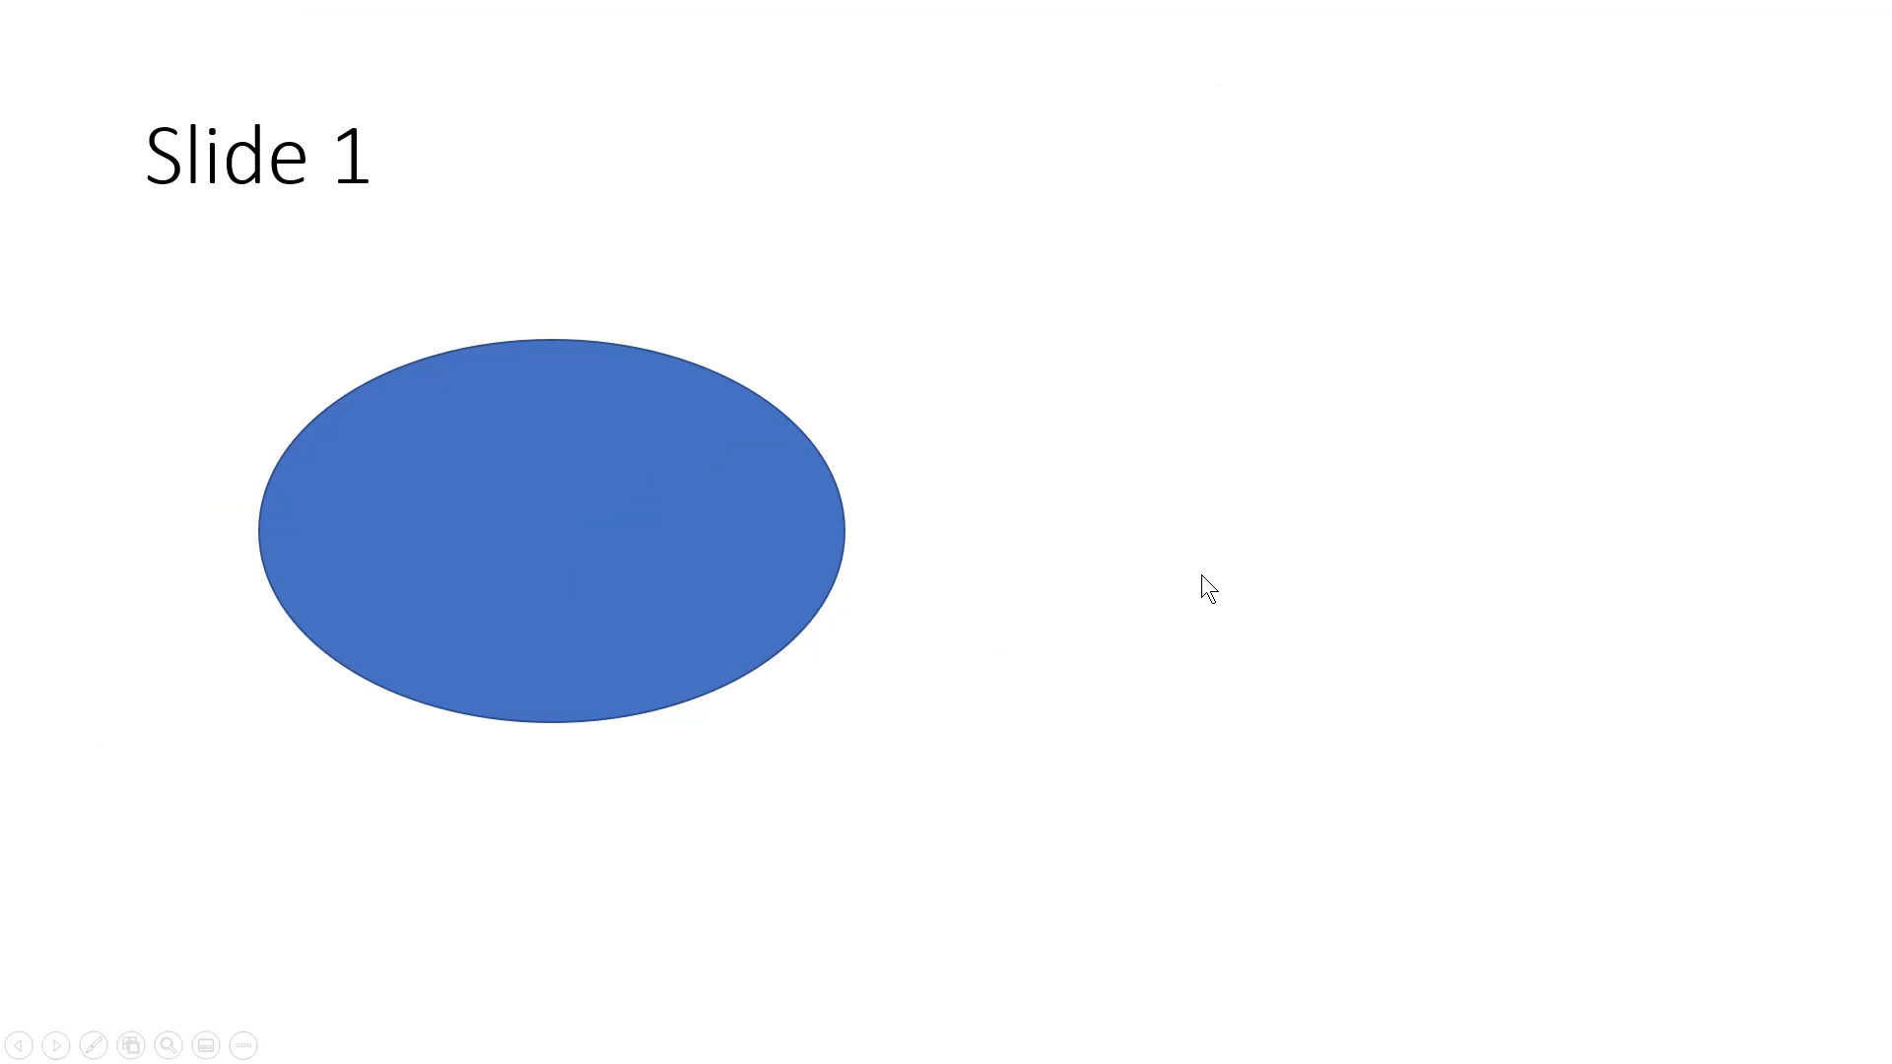
{"action": "mouse_move", "coordinate": [1117, 532]}
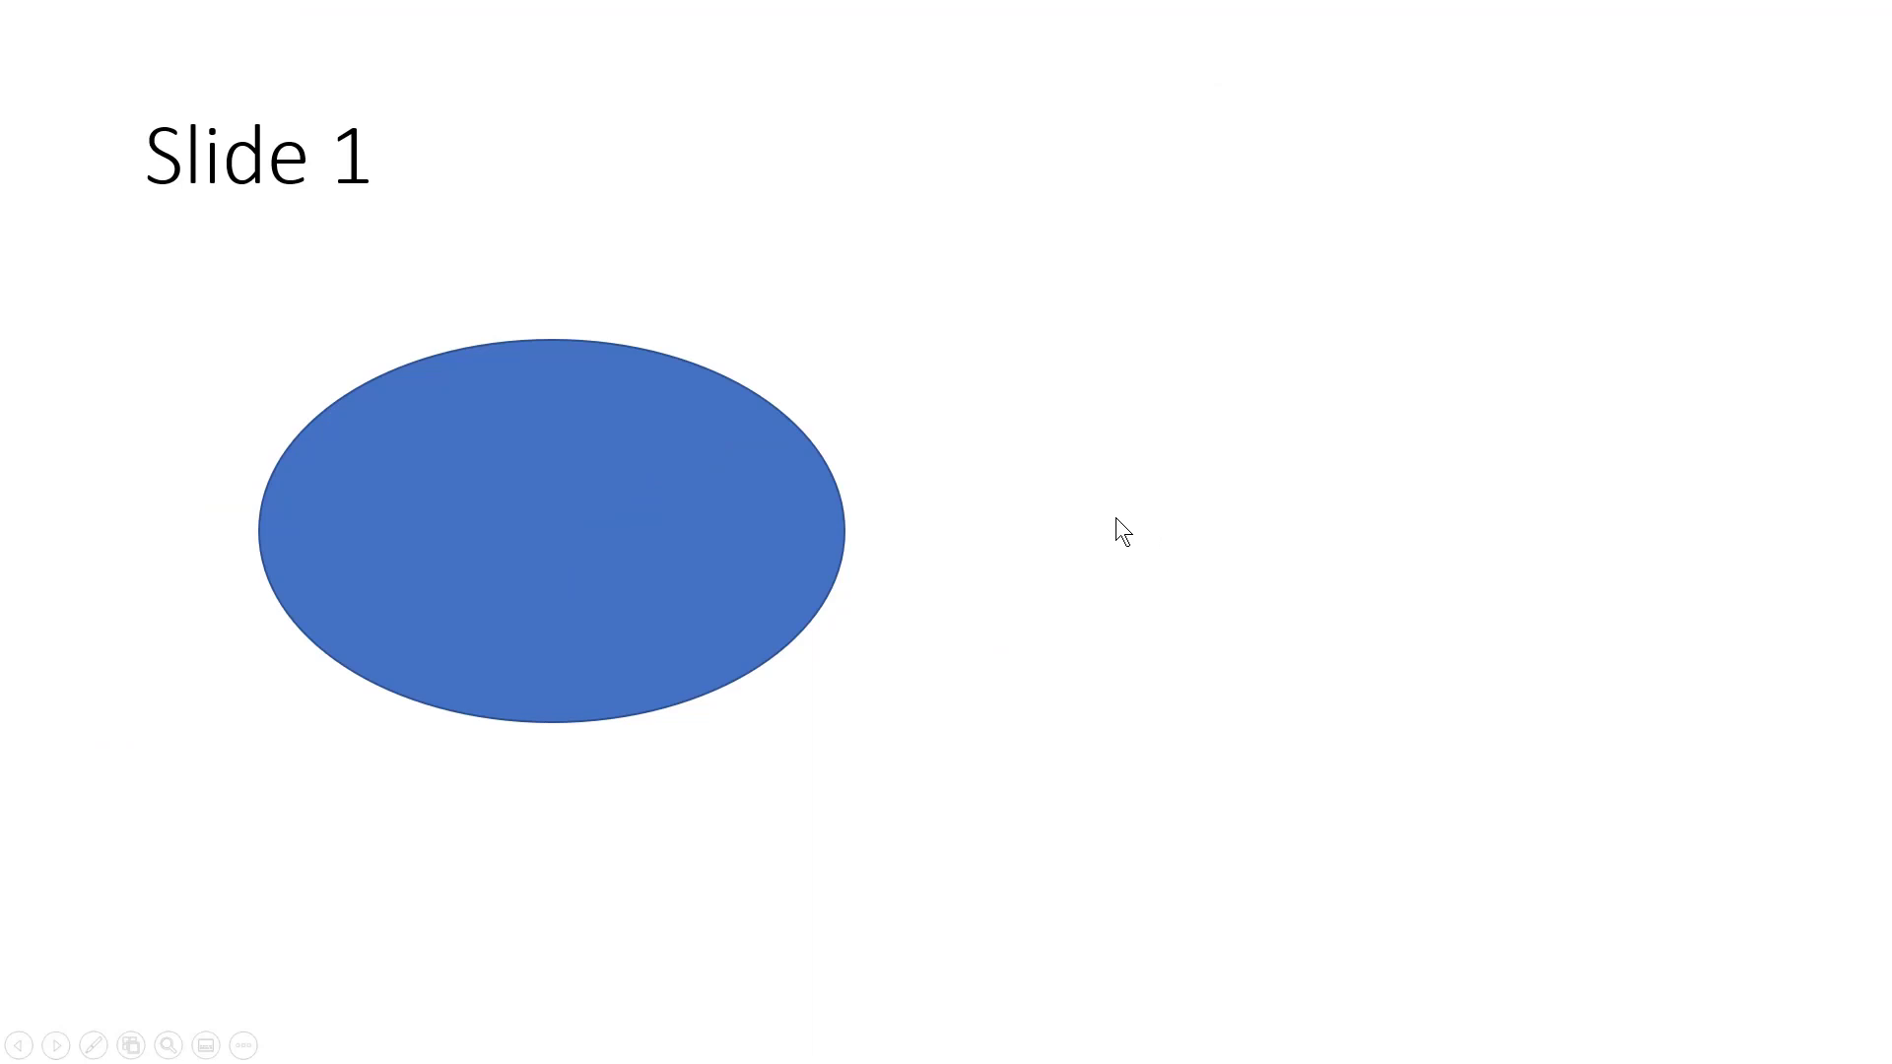
{"action": "mouse_move", "coordinate": [966, 409]}
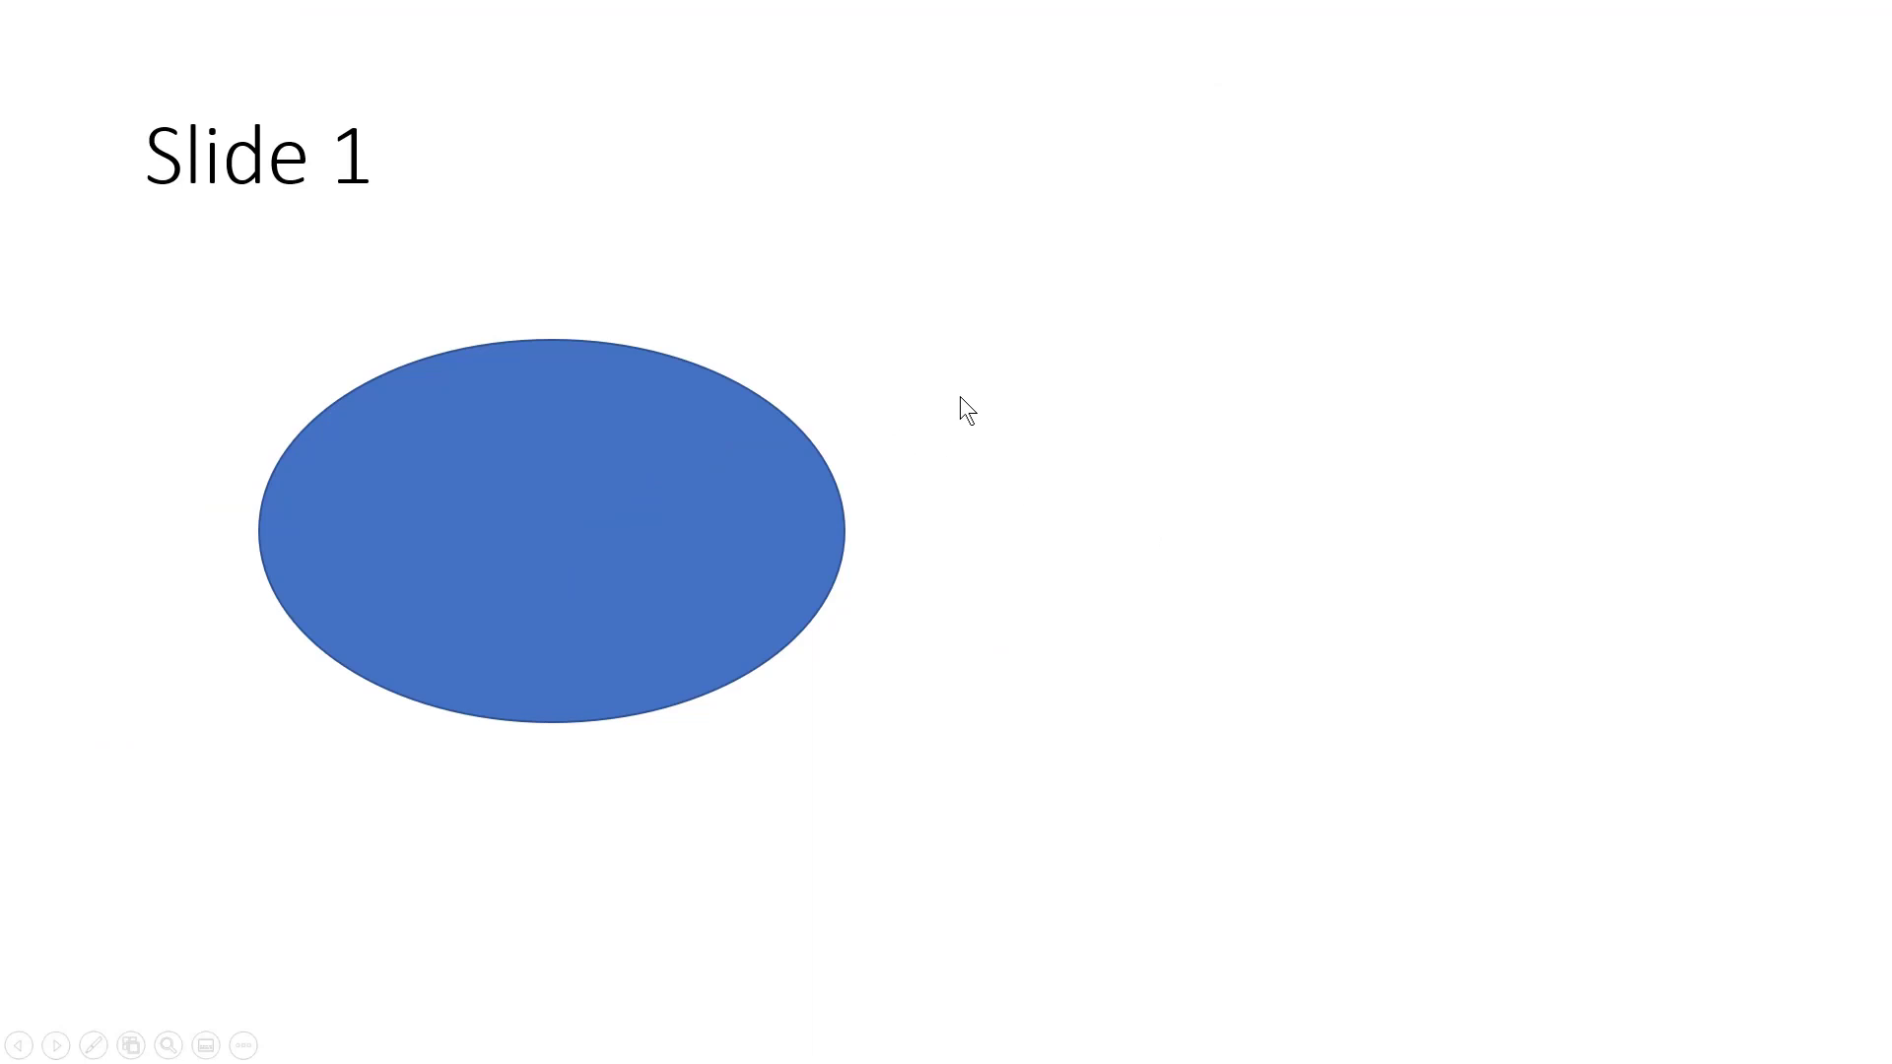
{"action": "mouse_move", "coordinate": [983, 423]}
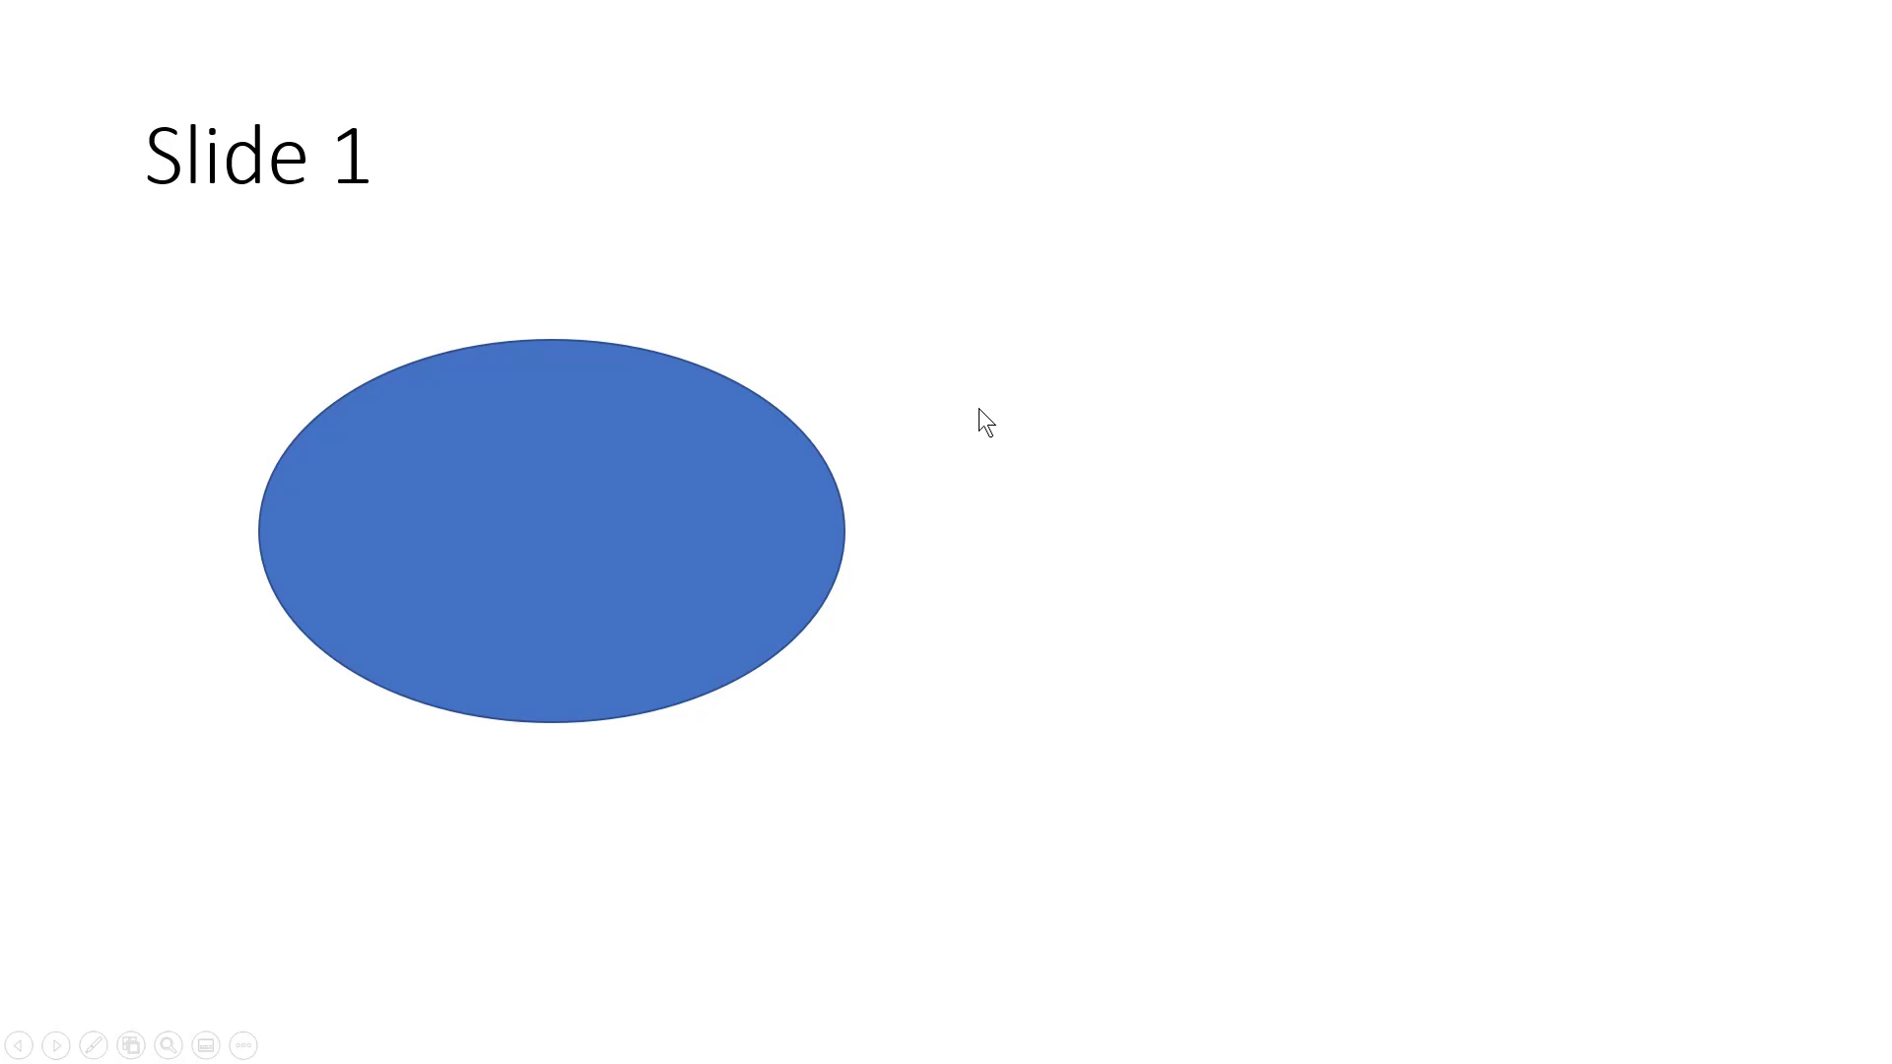
{"action": "mouse_move", "coordinate": [1071, 378]}
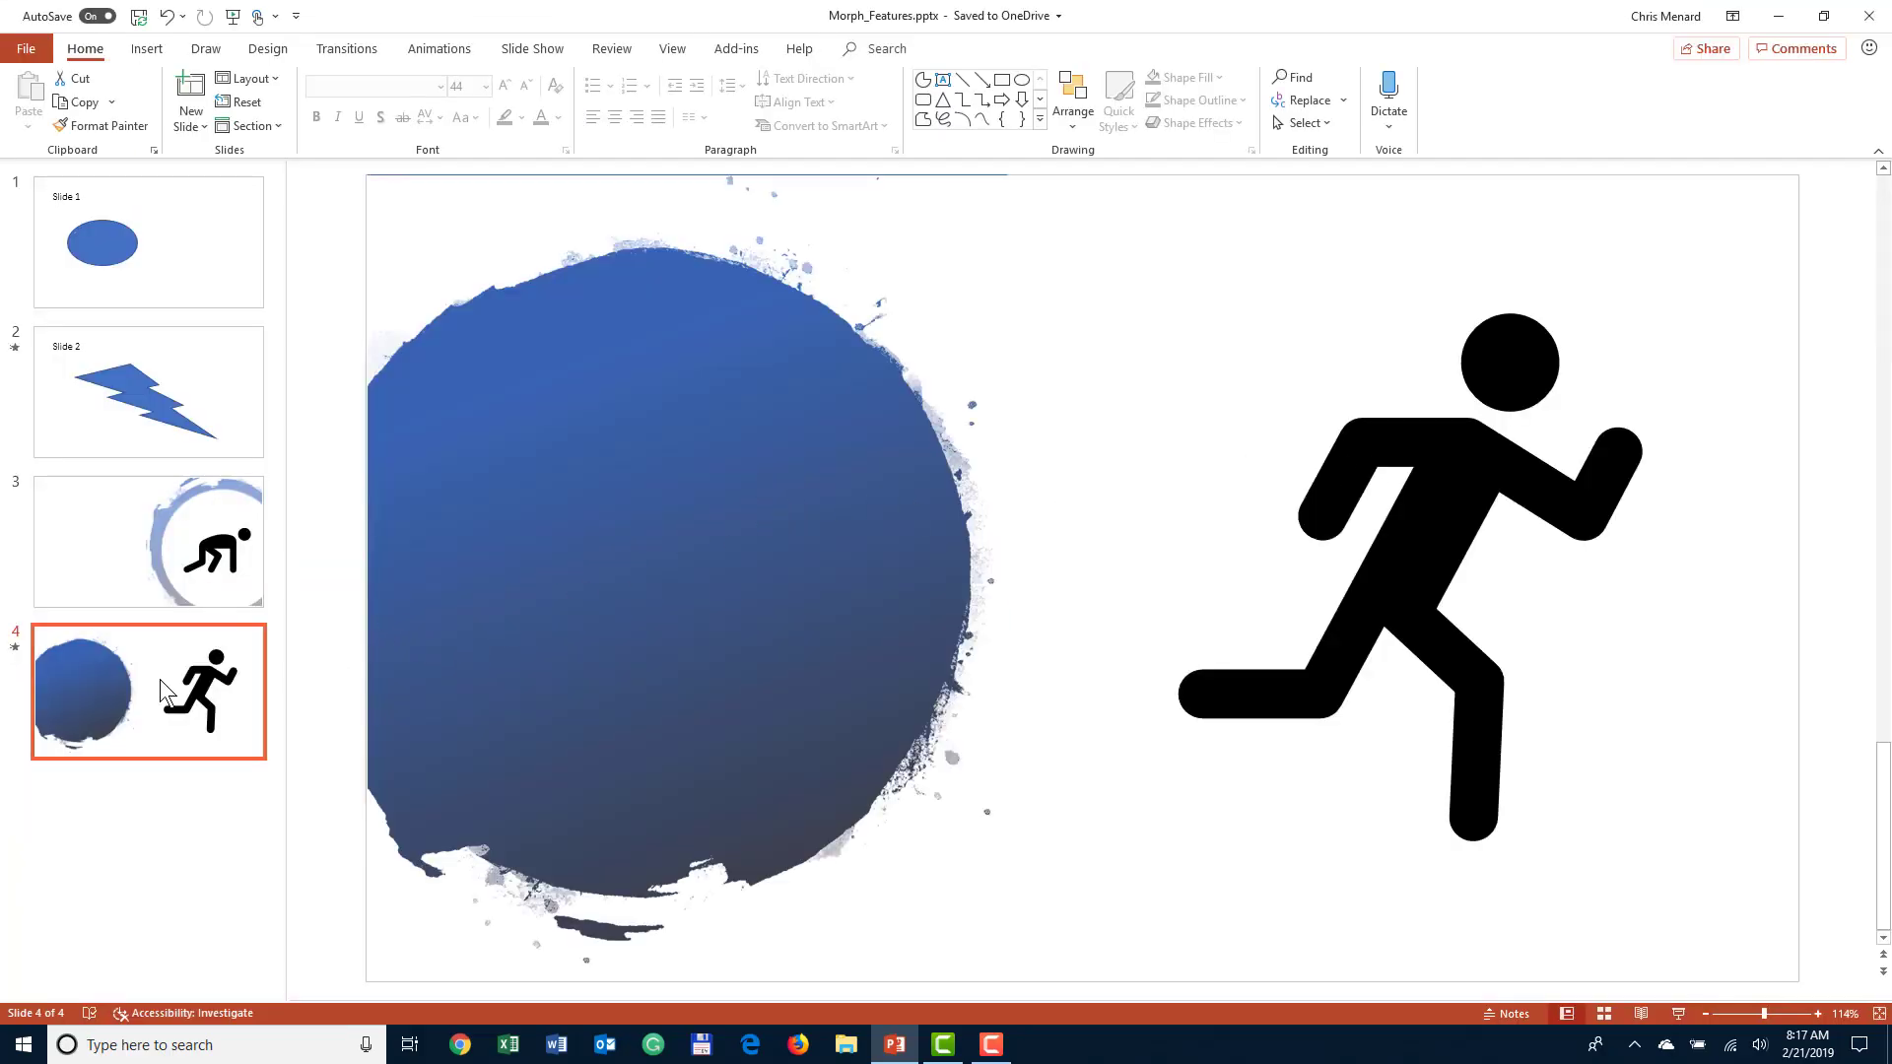
{"action": "mouse_move", "coordinate": [166, 197]}
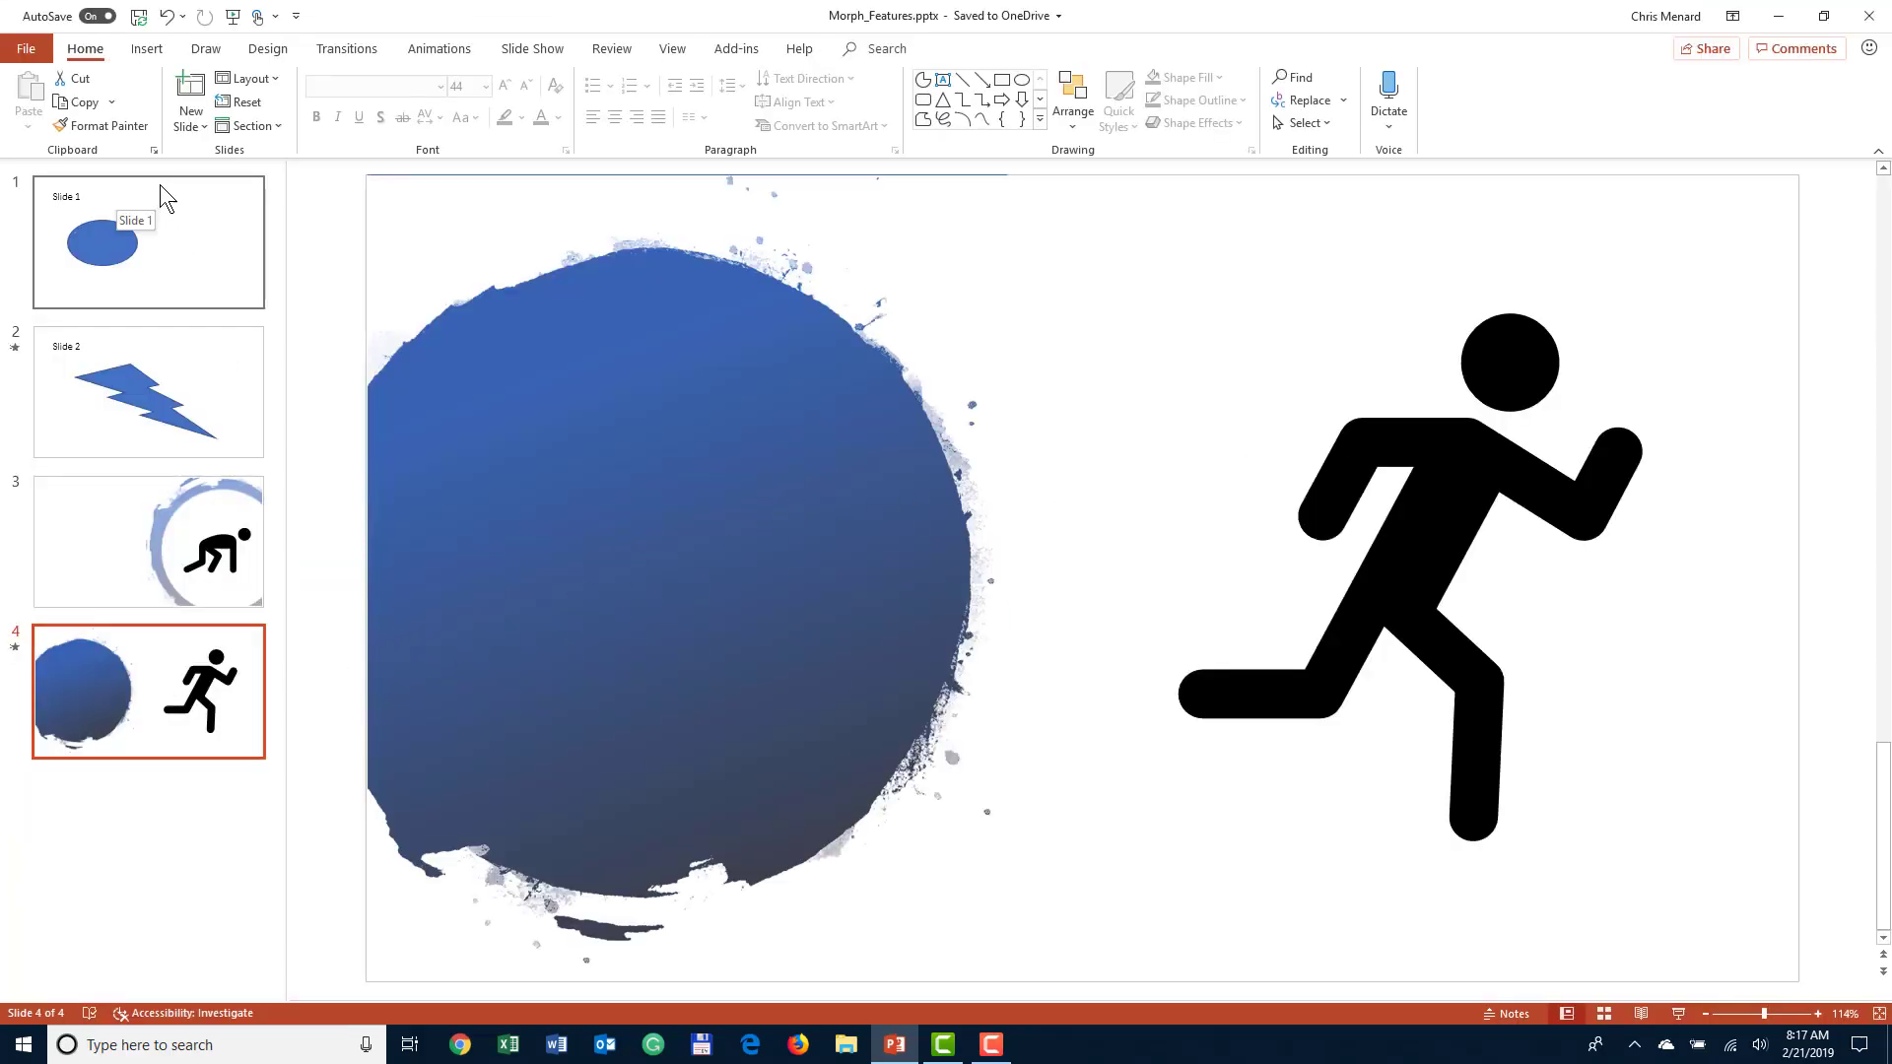
{"action": "mouse_move", "coordinate": [177, 168]}
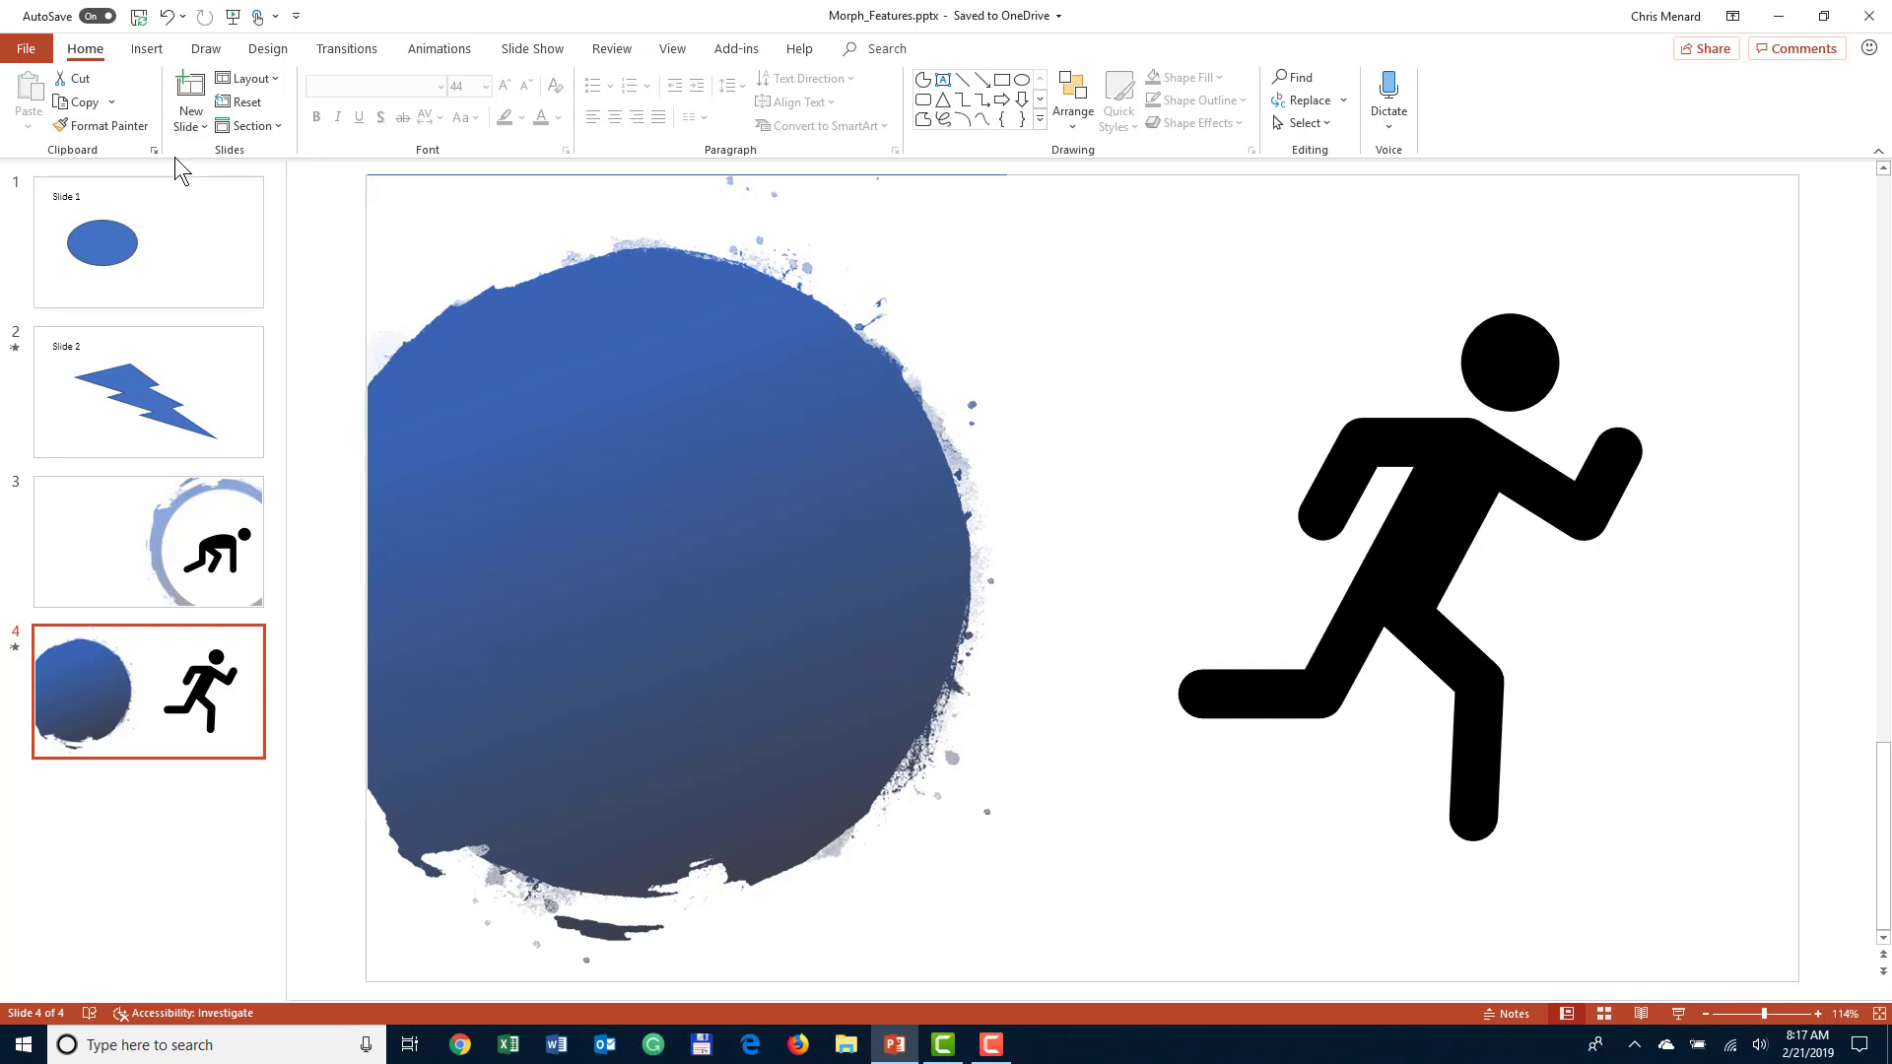
- Add a new slide 5 using the Title Only layout
{"action": "left_click", "coordinate": [189, 108]}
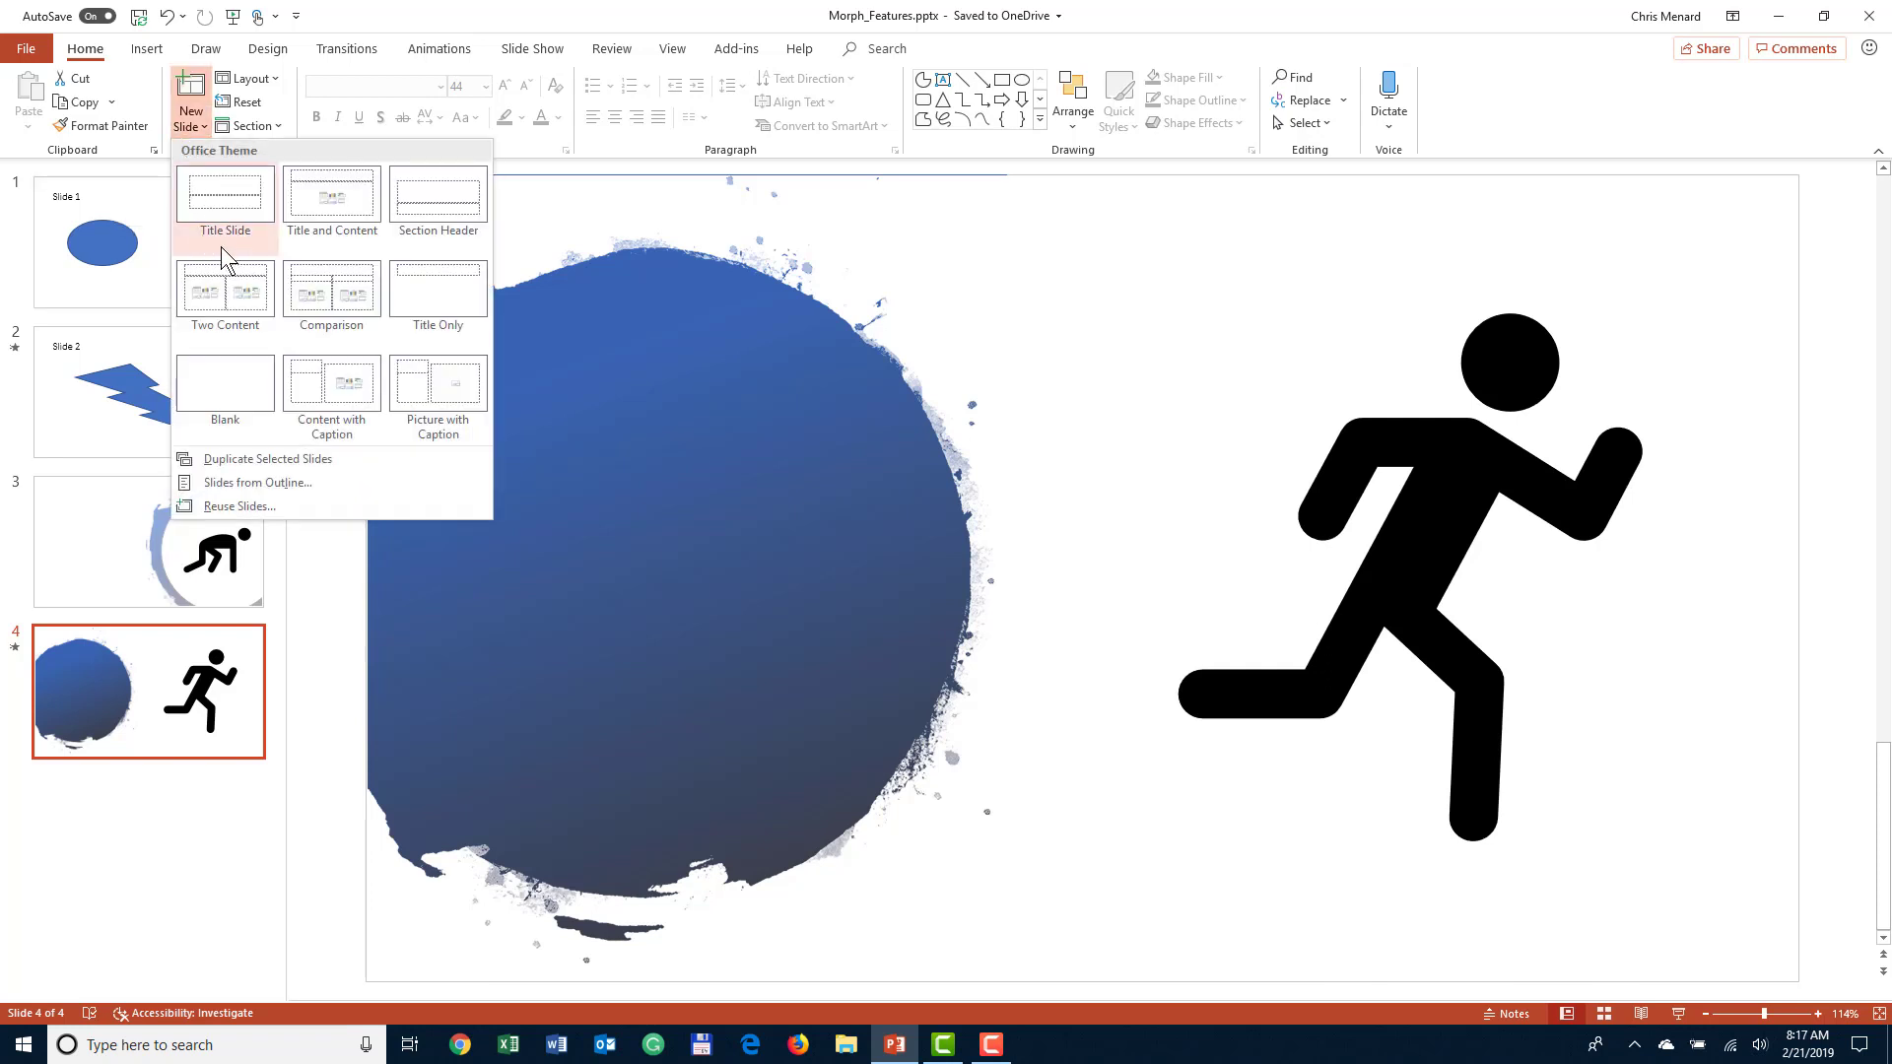
{"action": "mouse_move", "coordinate": [224, 278]}
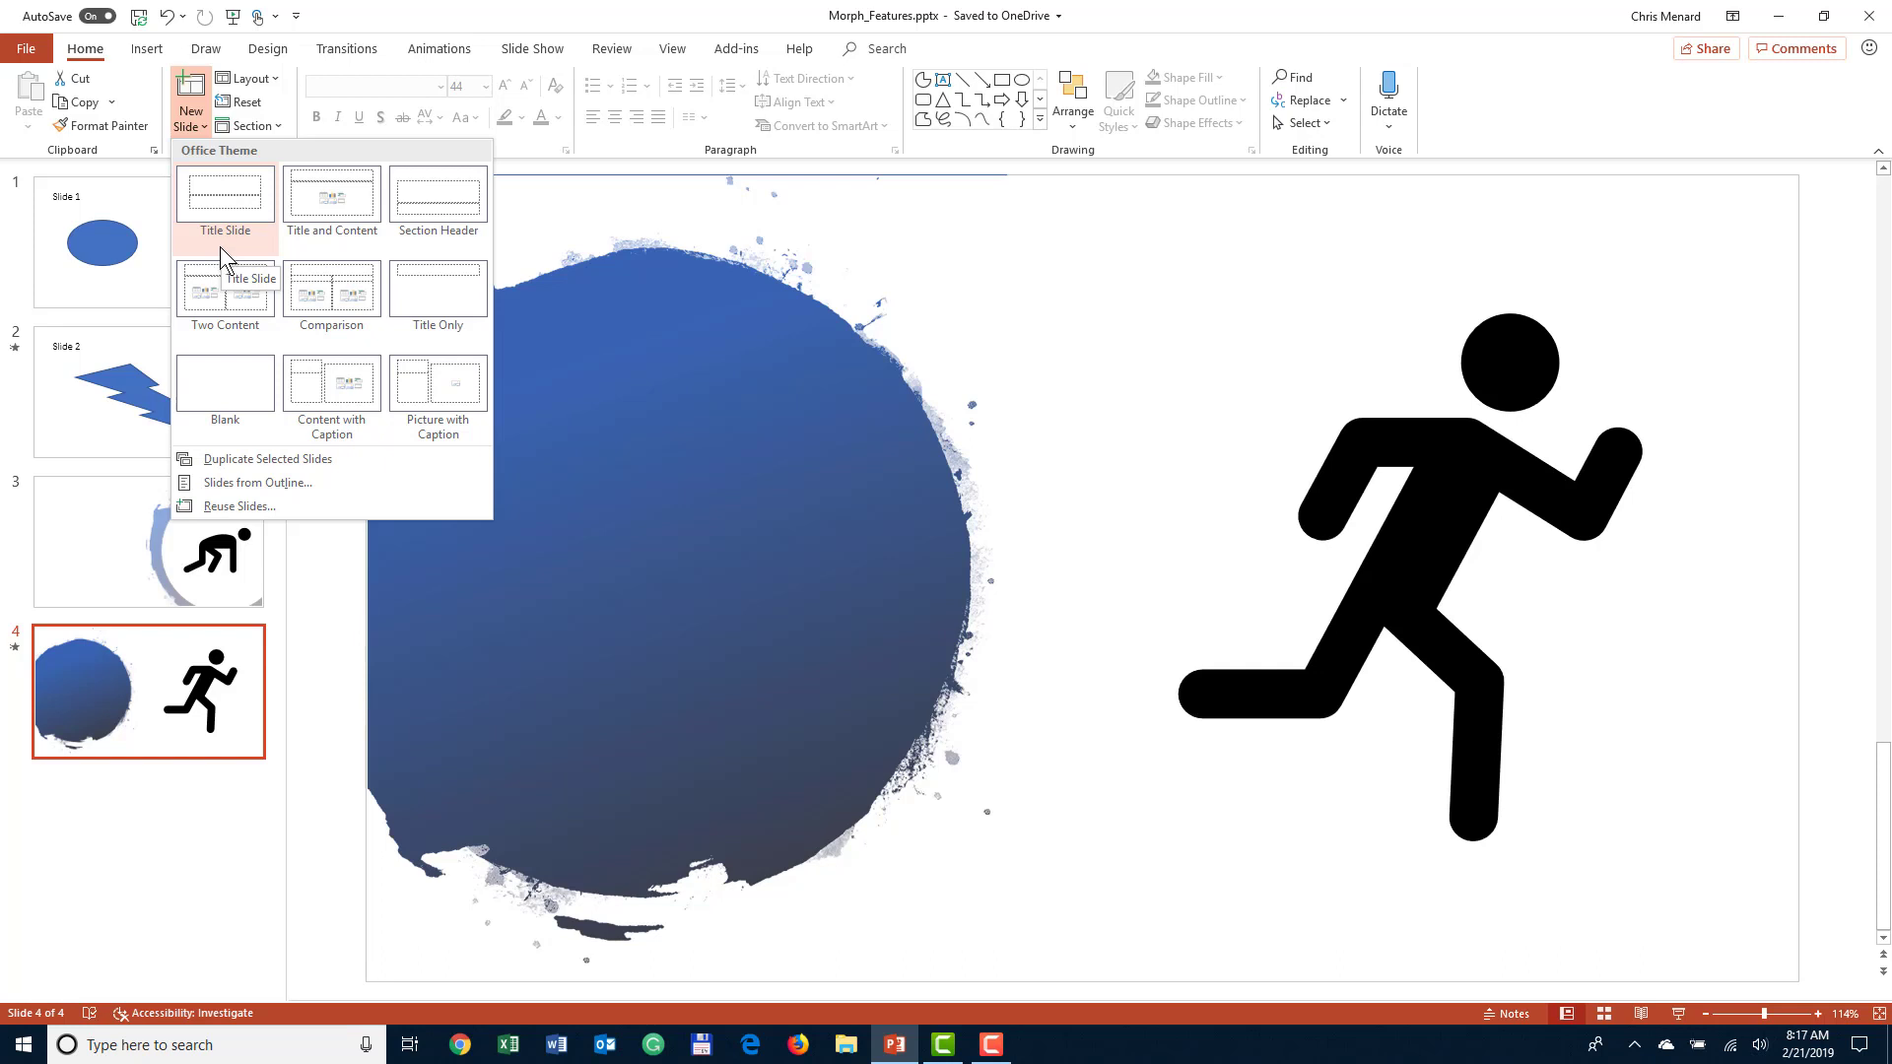
{"action": "mouse_move", "coordinate": [437, 298]}
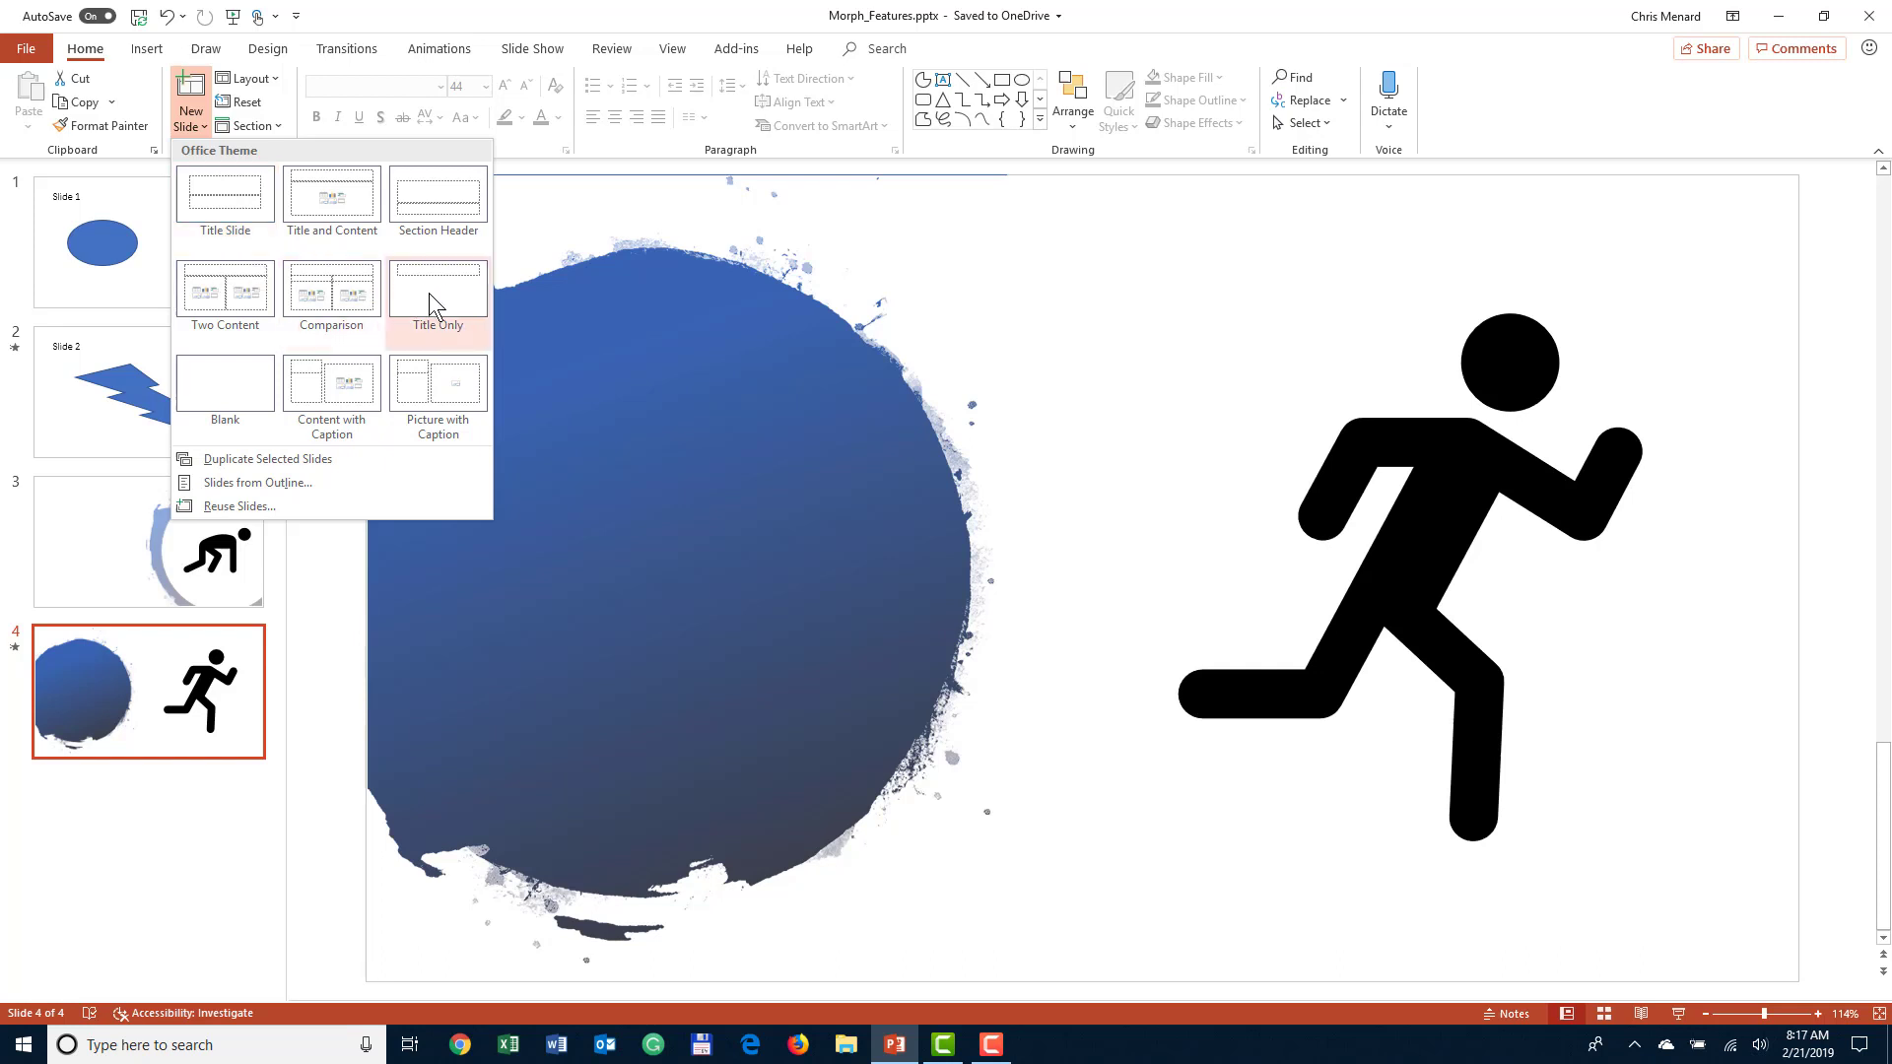
{"action": "left_click", "coordinate": [437, 290]}
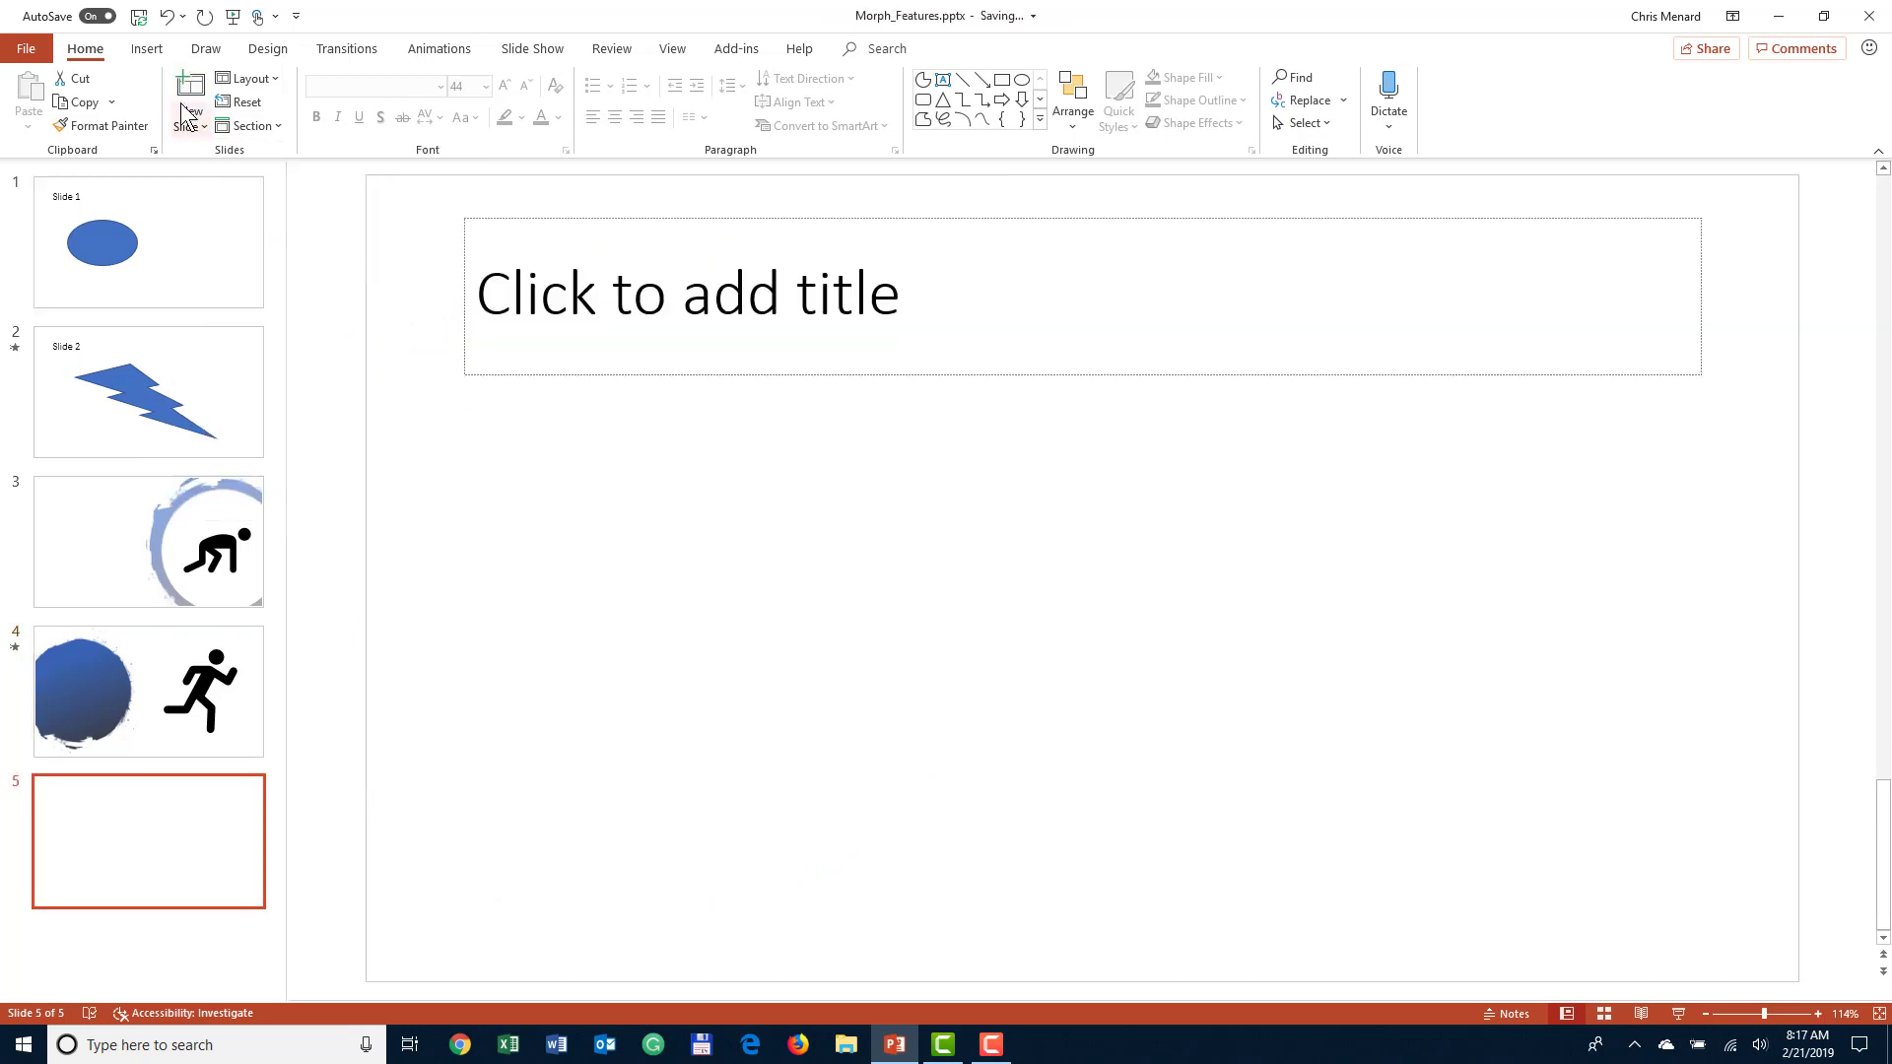
- Draw a large blue Smiley Face shape on slide 5 below the title placeholder
{"action": "left_click", "coordinate": [145, 48]}
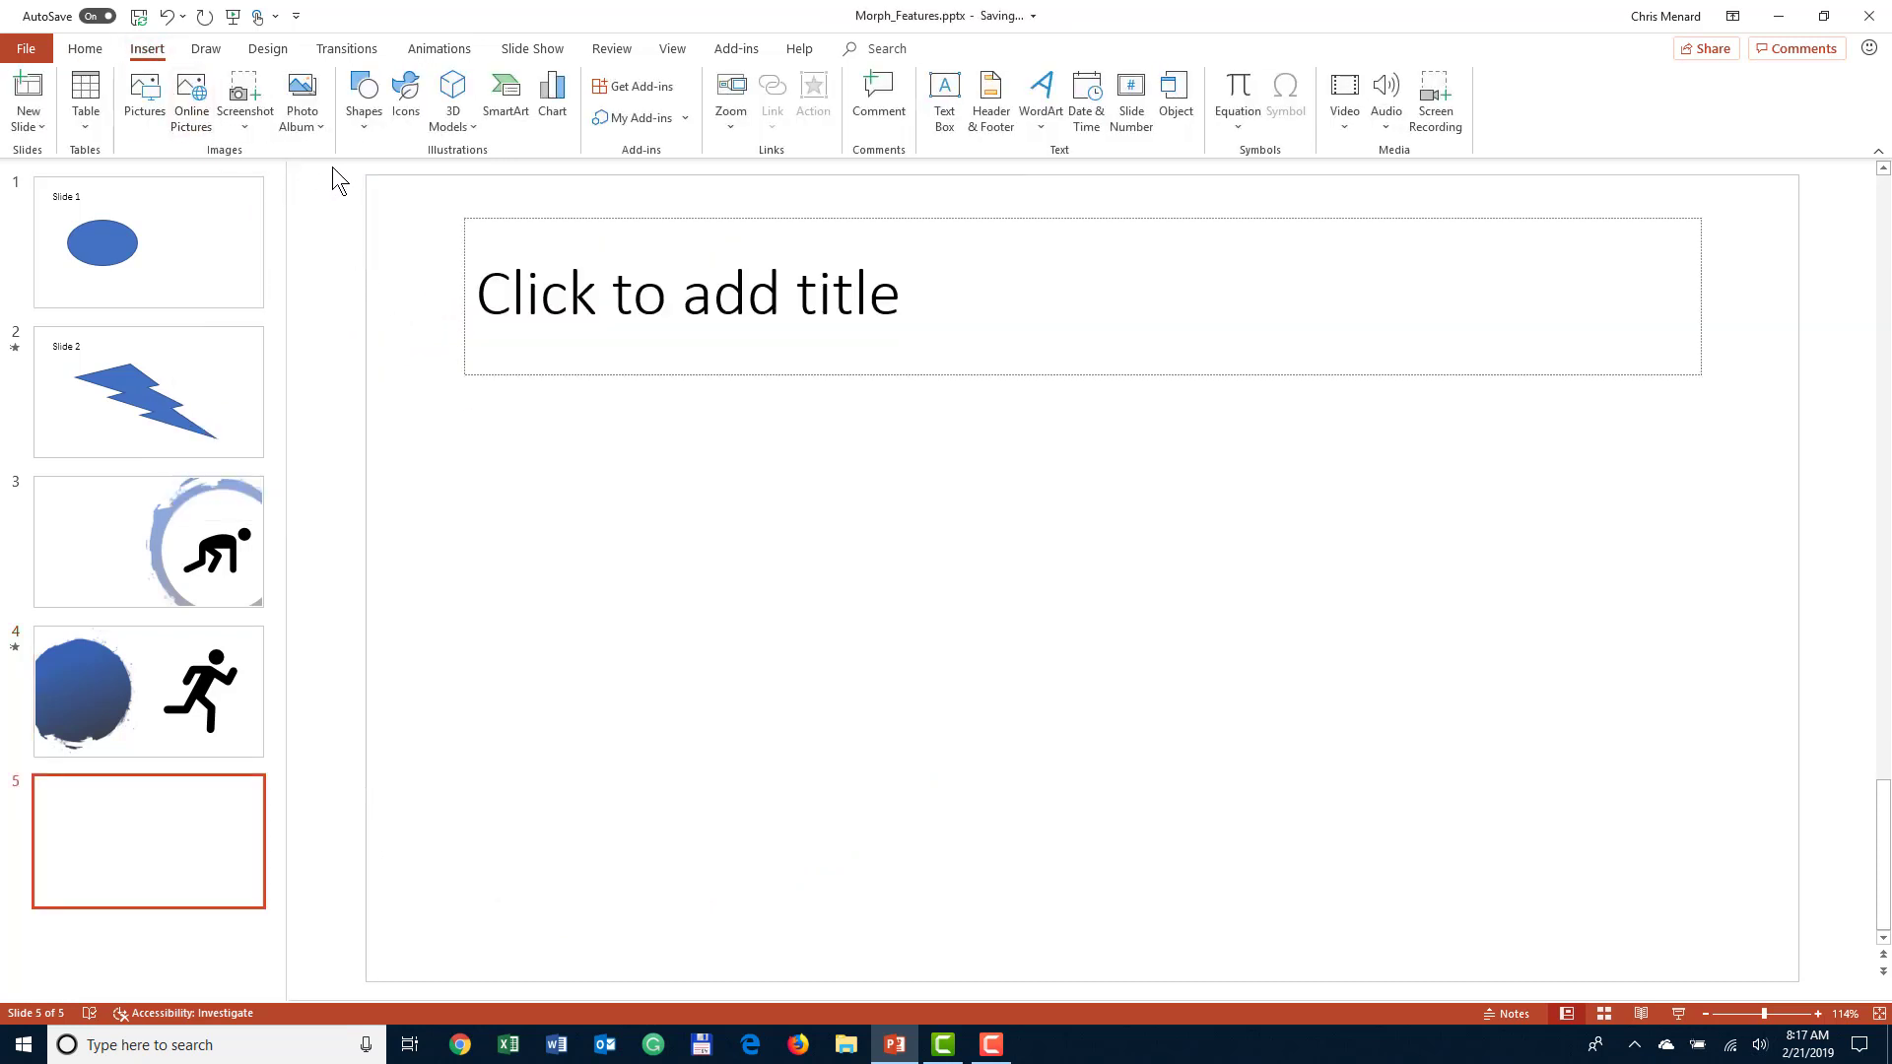
{"action": "mouse_move", "coordinate": [364, 96]}
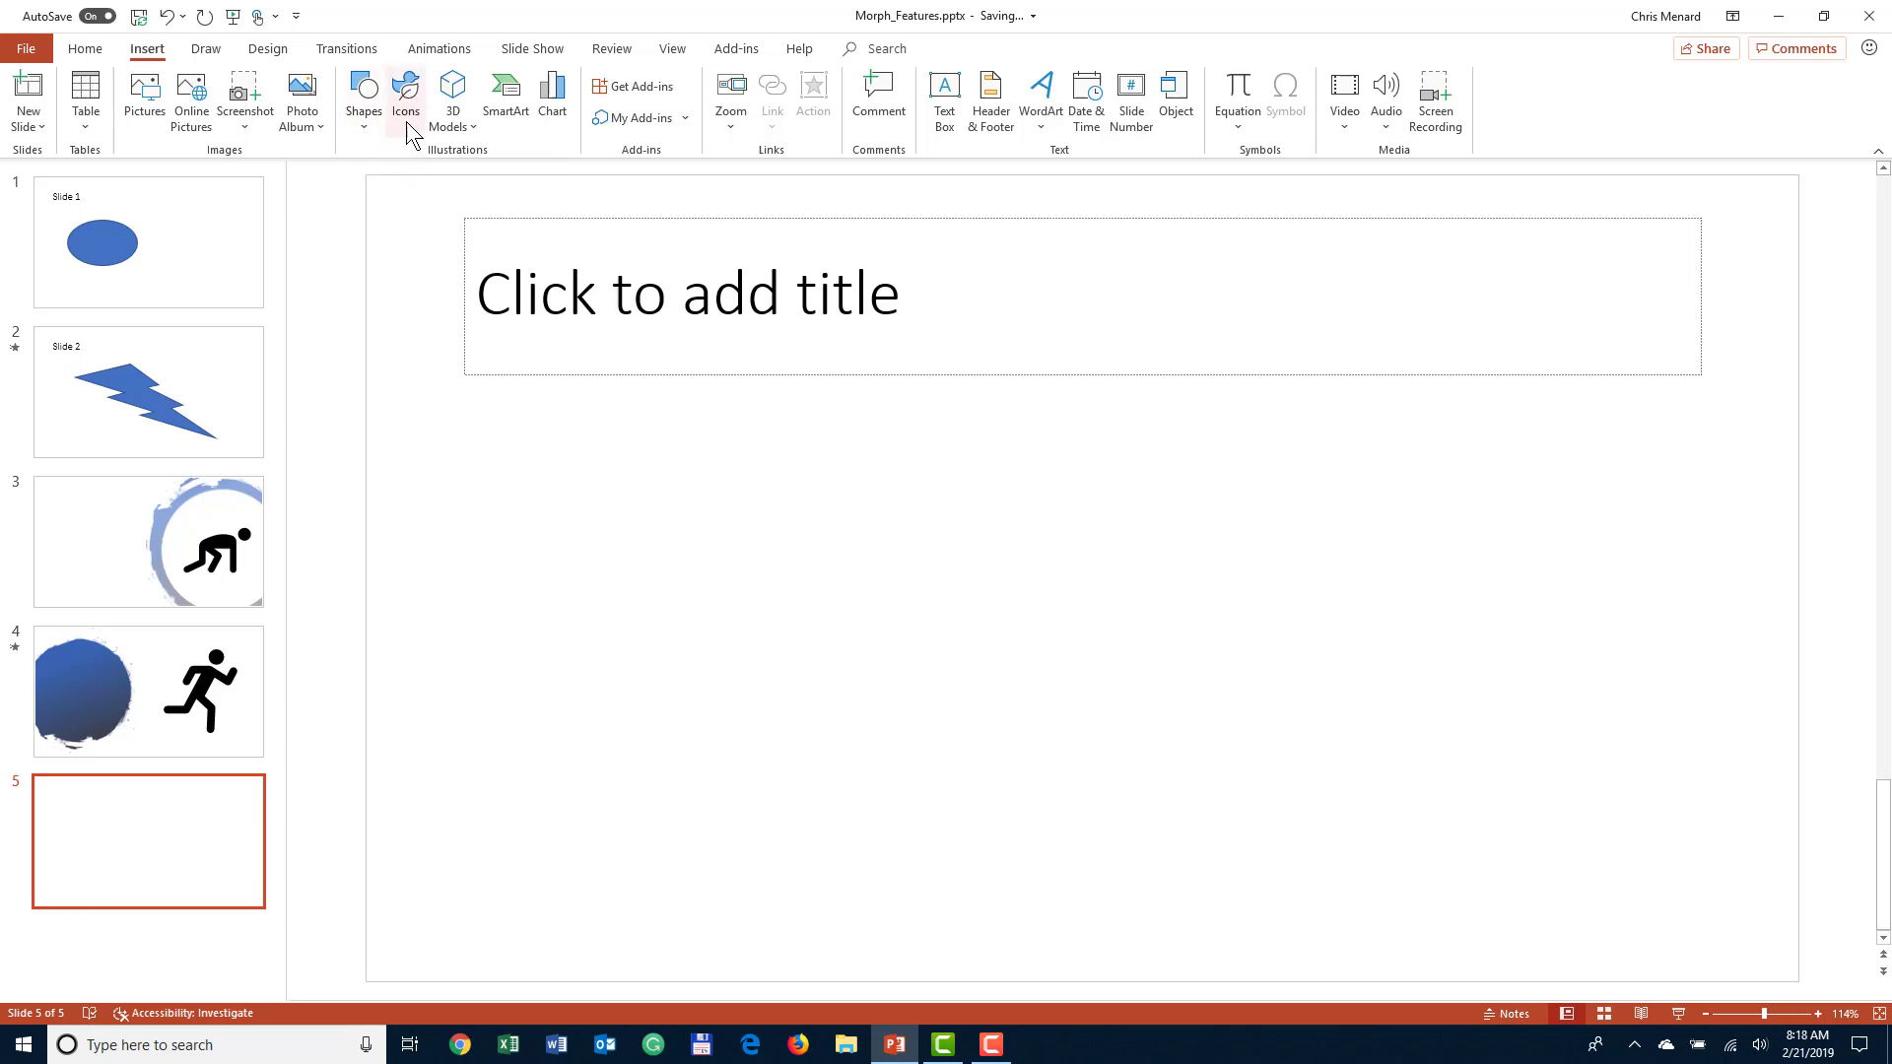
{"action": "mouse_move", "coordinate": [405, 94]}
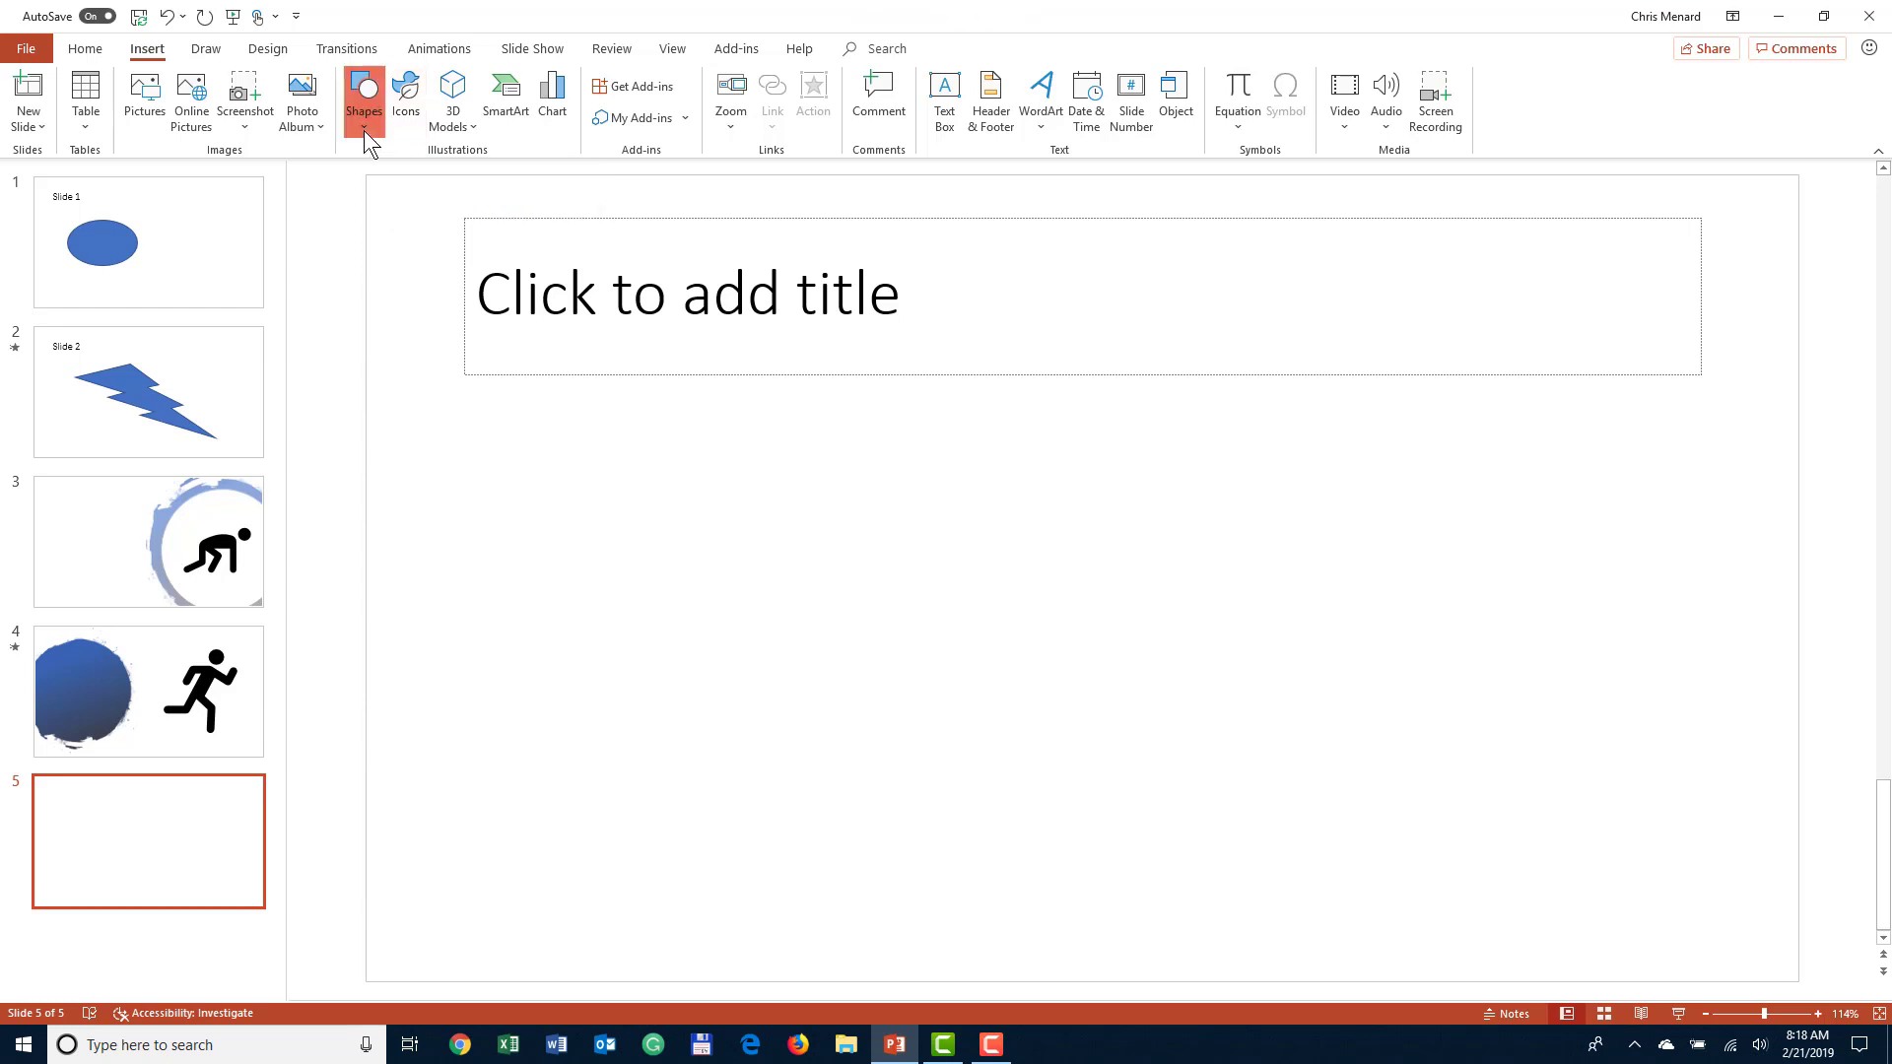
{"action": "left_click", "coordinate": [363, 96]}
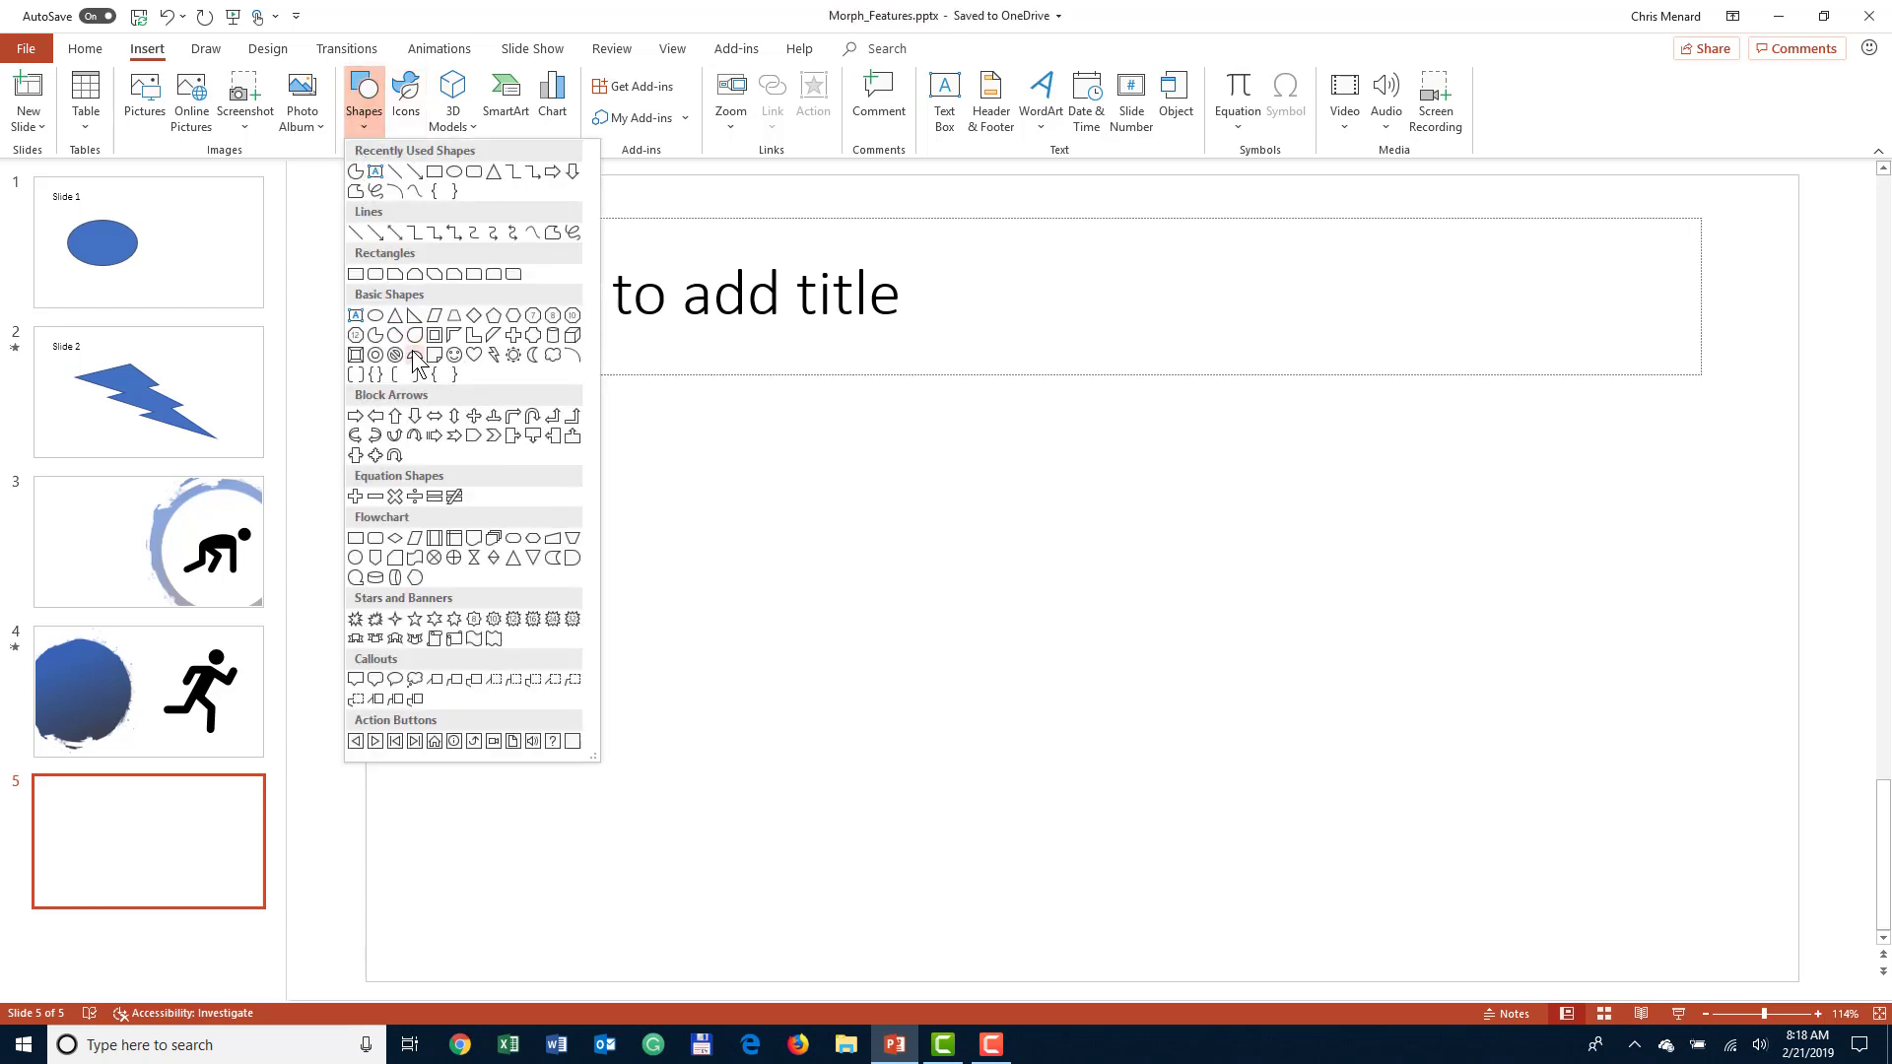
{"action": "mouse_move", "coordinate": [453, 354]}
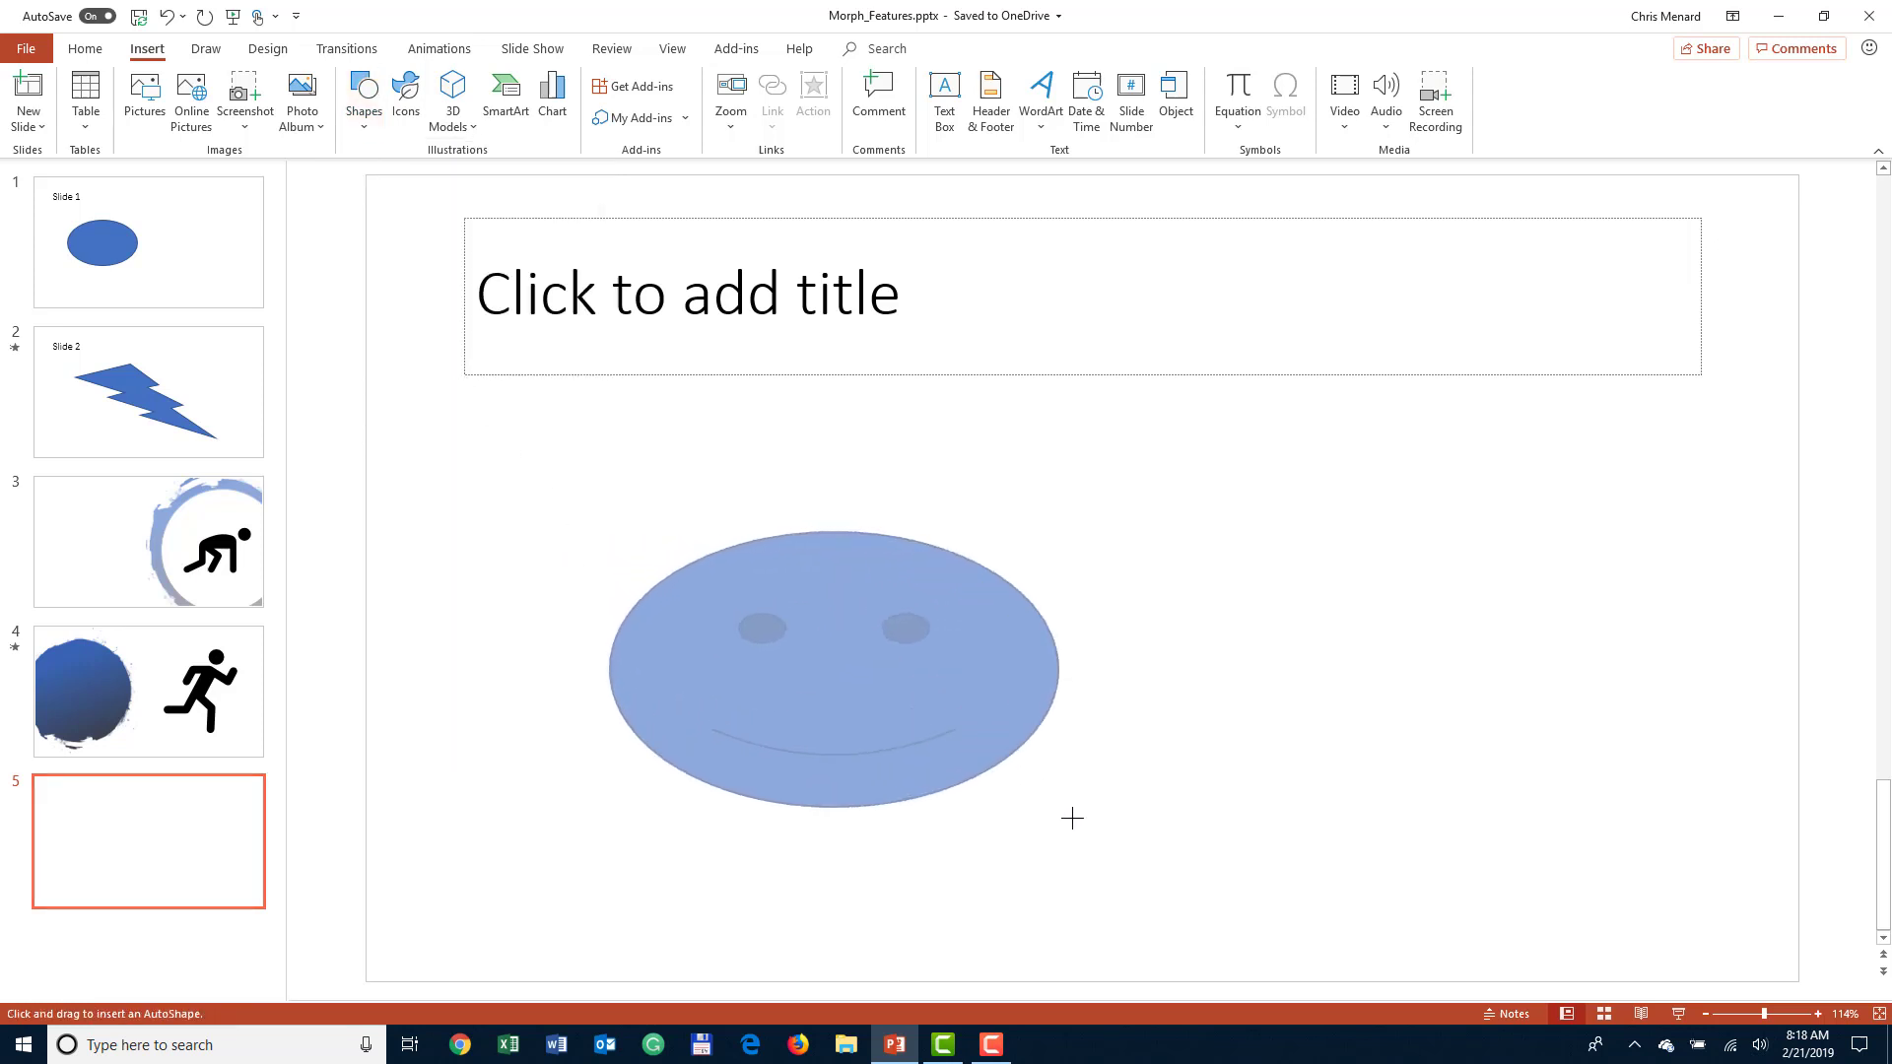
{"action": "left_click", "coordinate": [844, 675]}
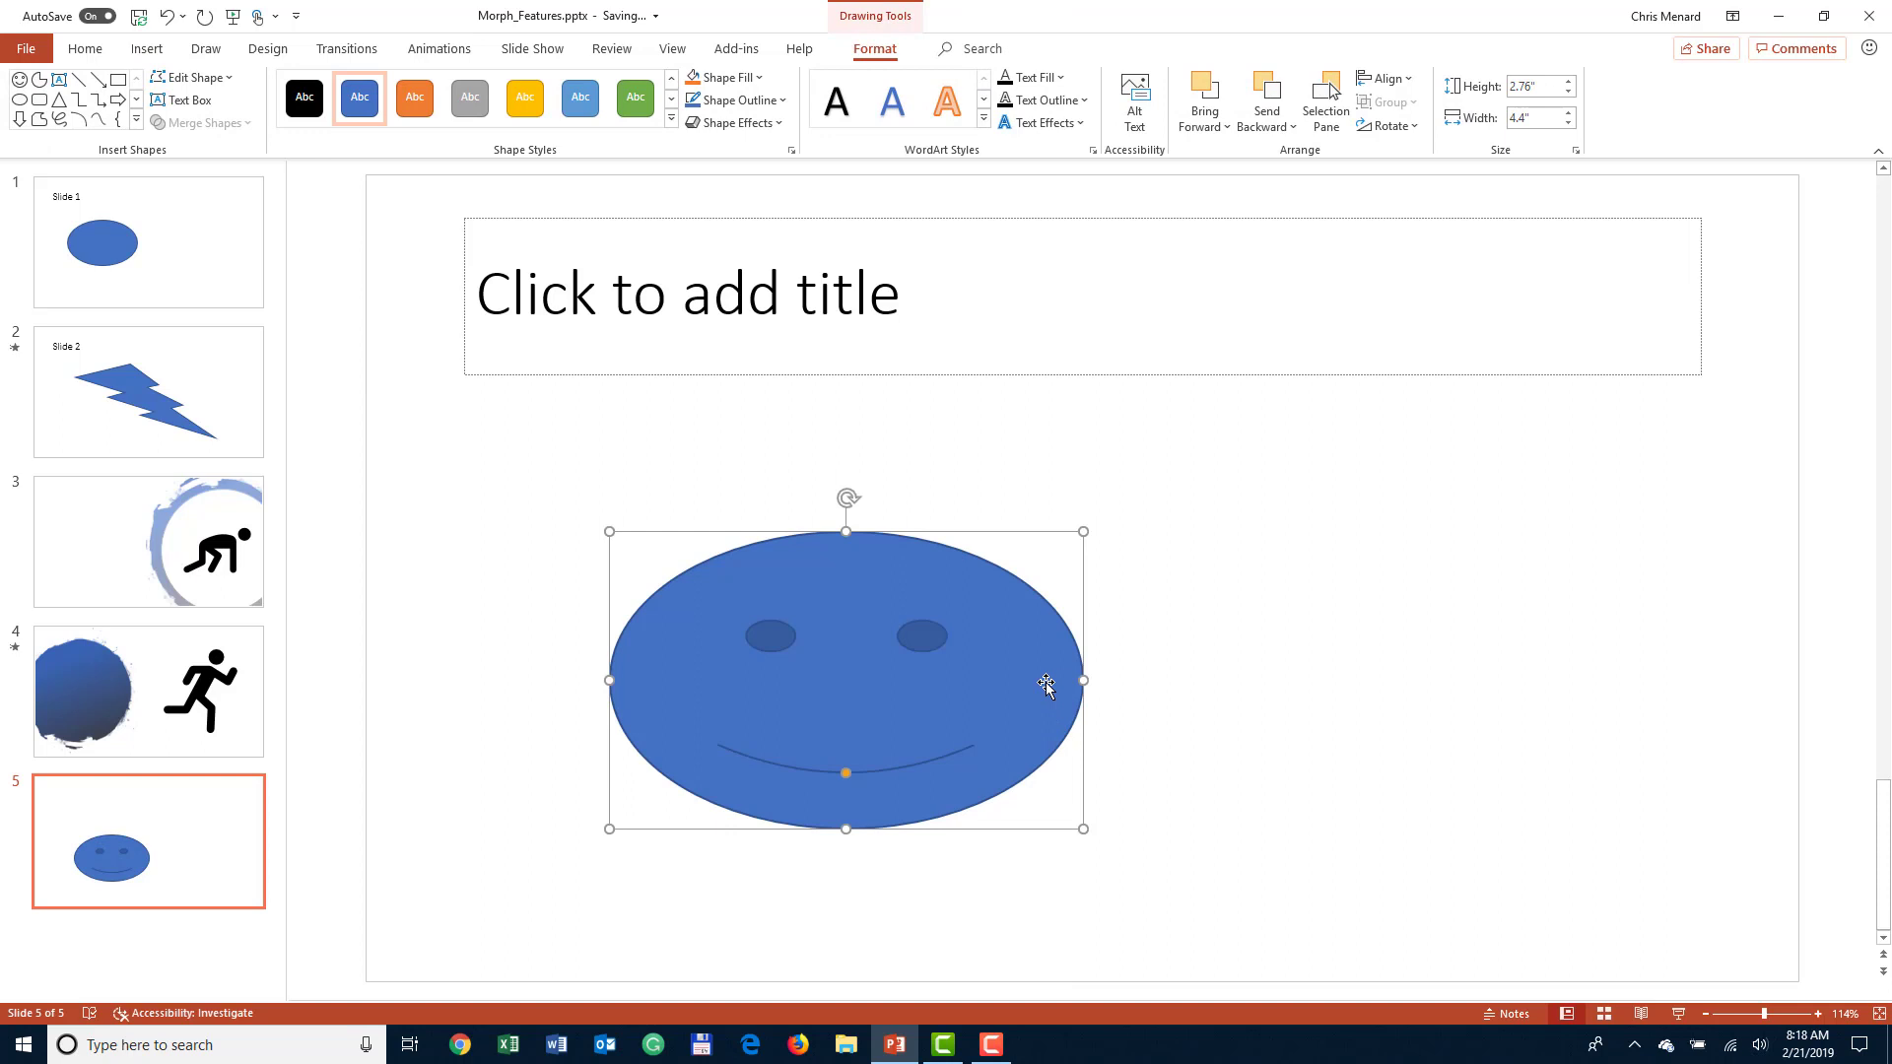
{"action": "mouse_move", "coordinate": [1080, 643]}
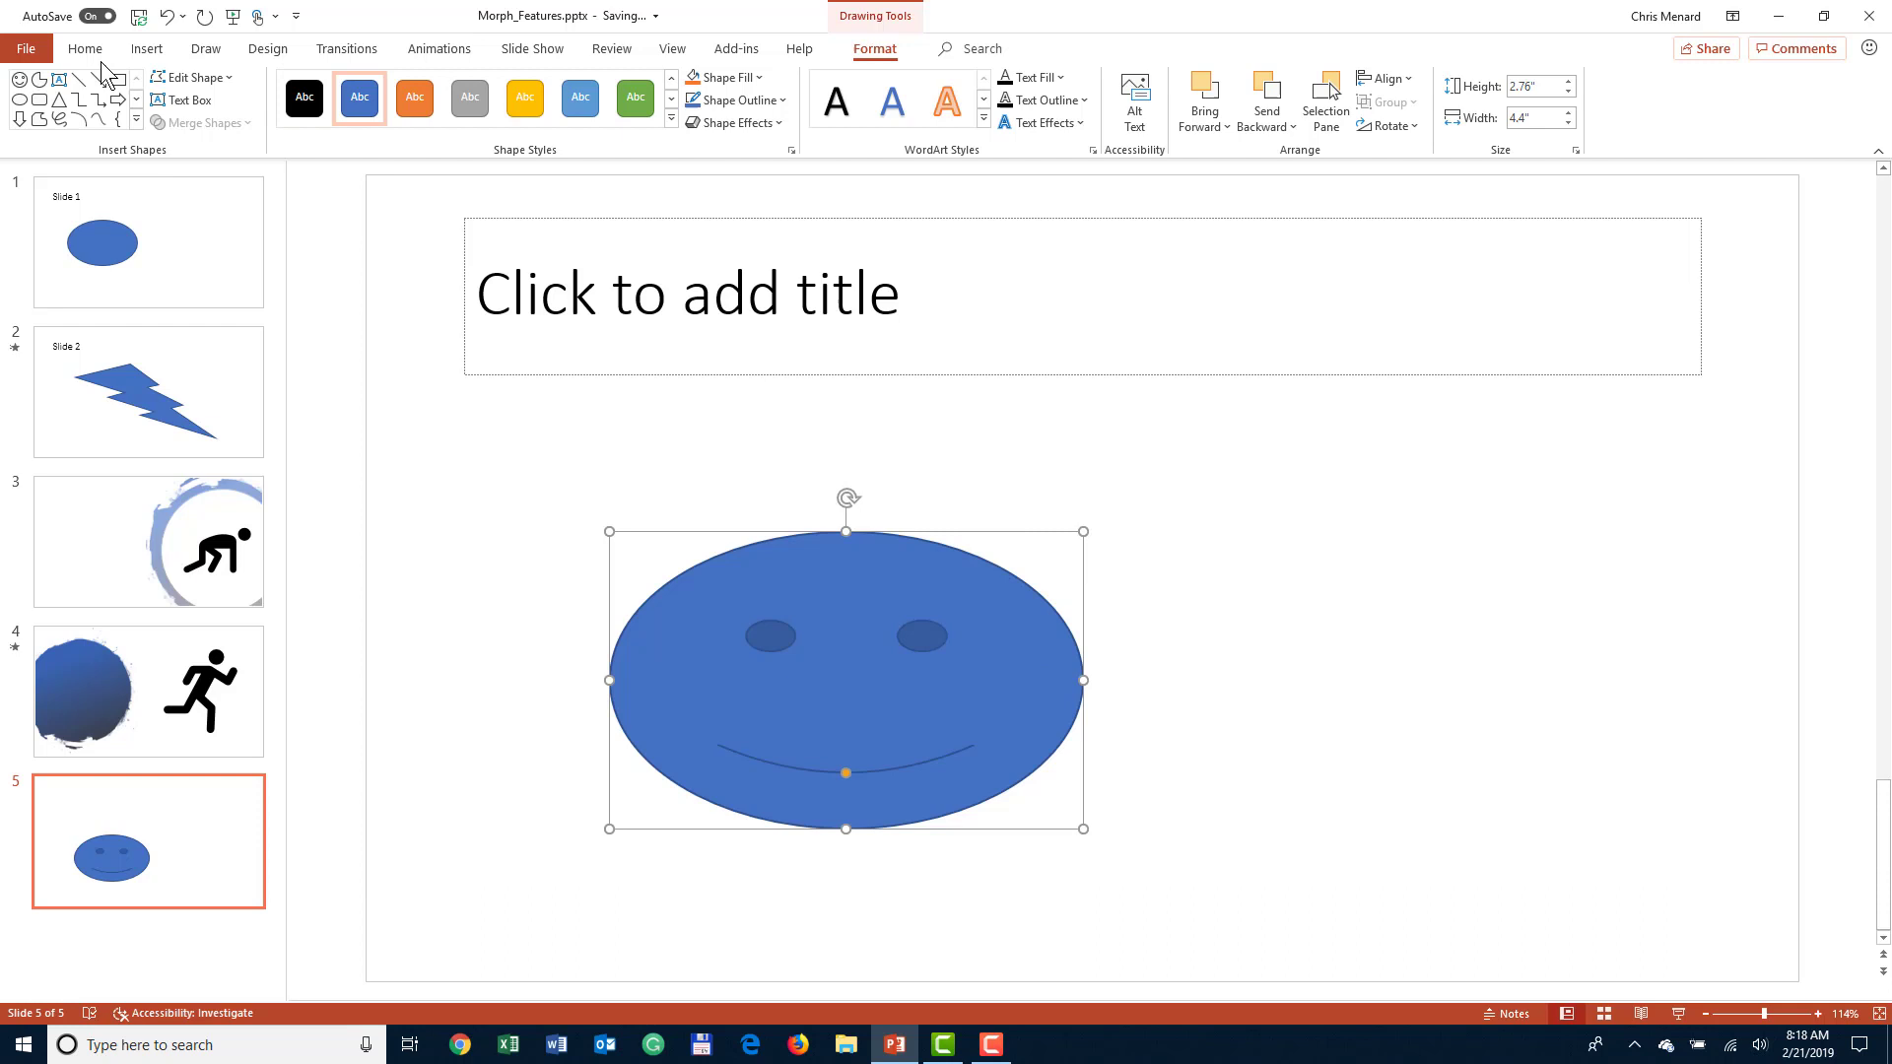
- Show the Selection Pane for slide 5 and select Title 1, then Smiley Face 2
{"action": "left_click", "coordinate": [84, 48]}
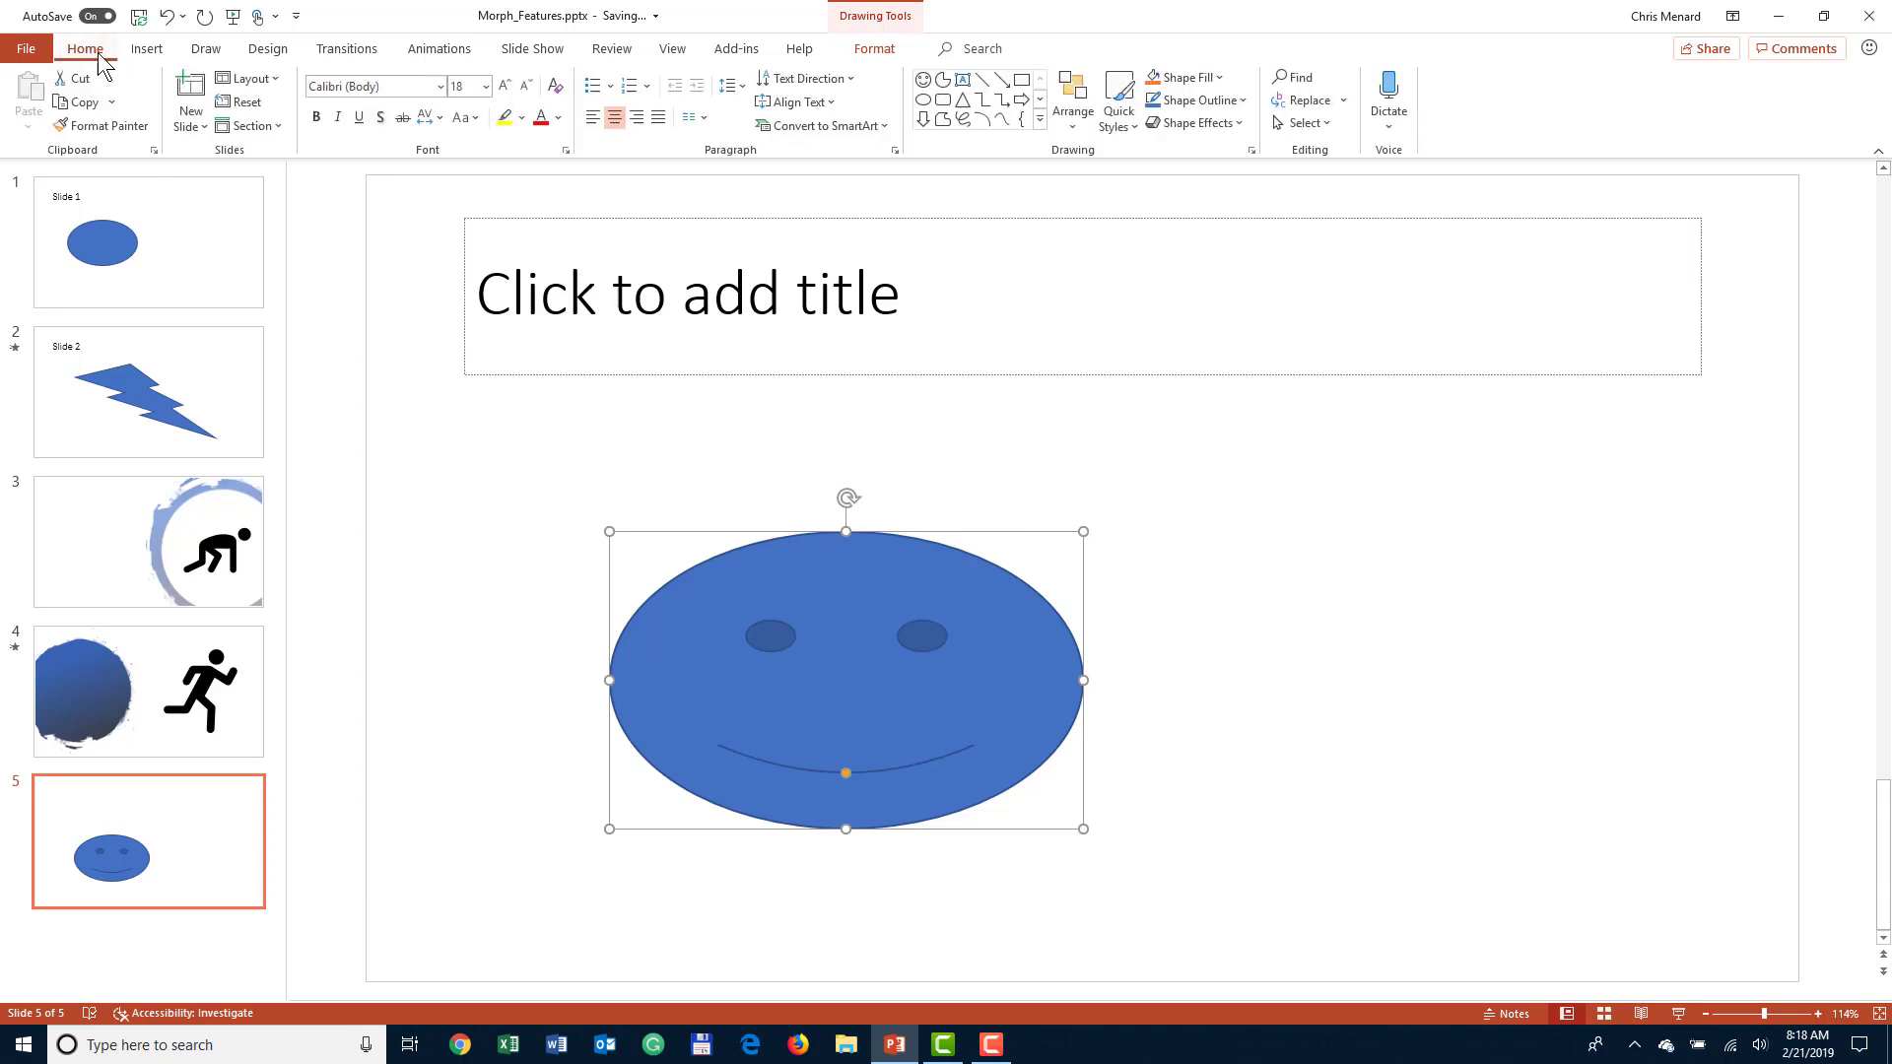
{"action": "mouse_move", "coordinate": [1069, 168]}
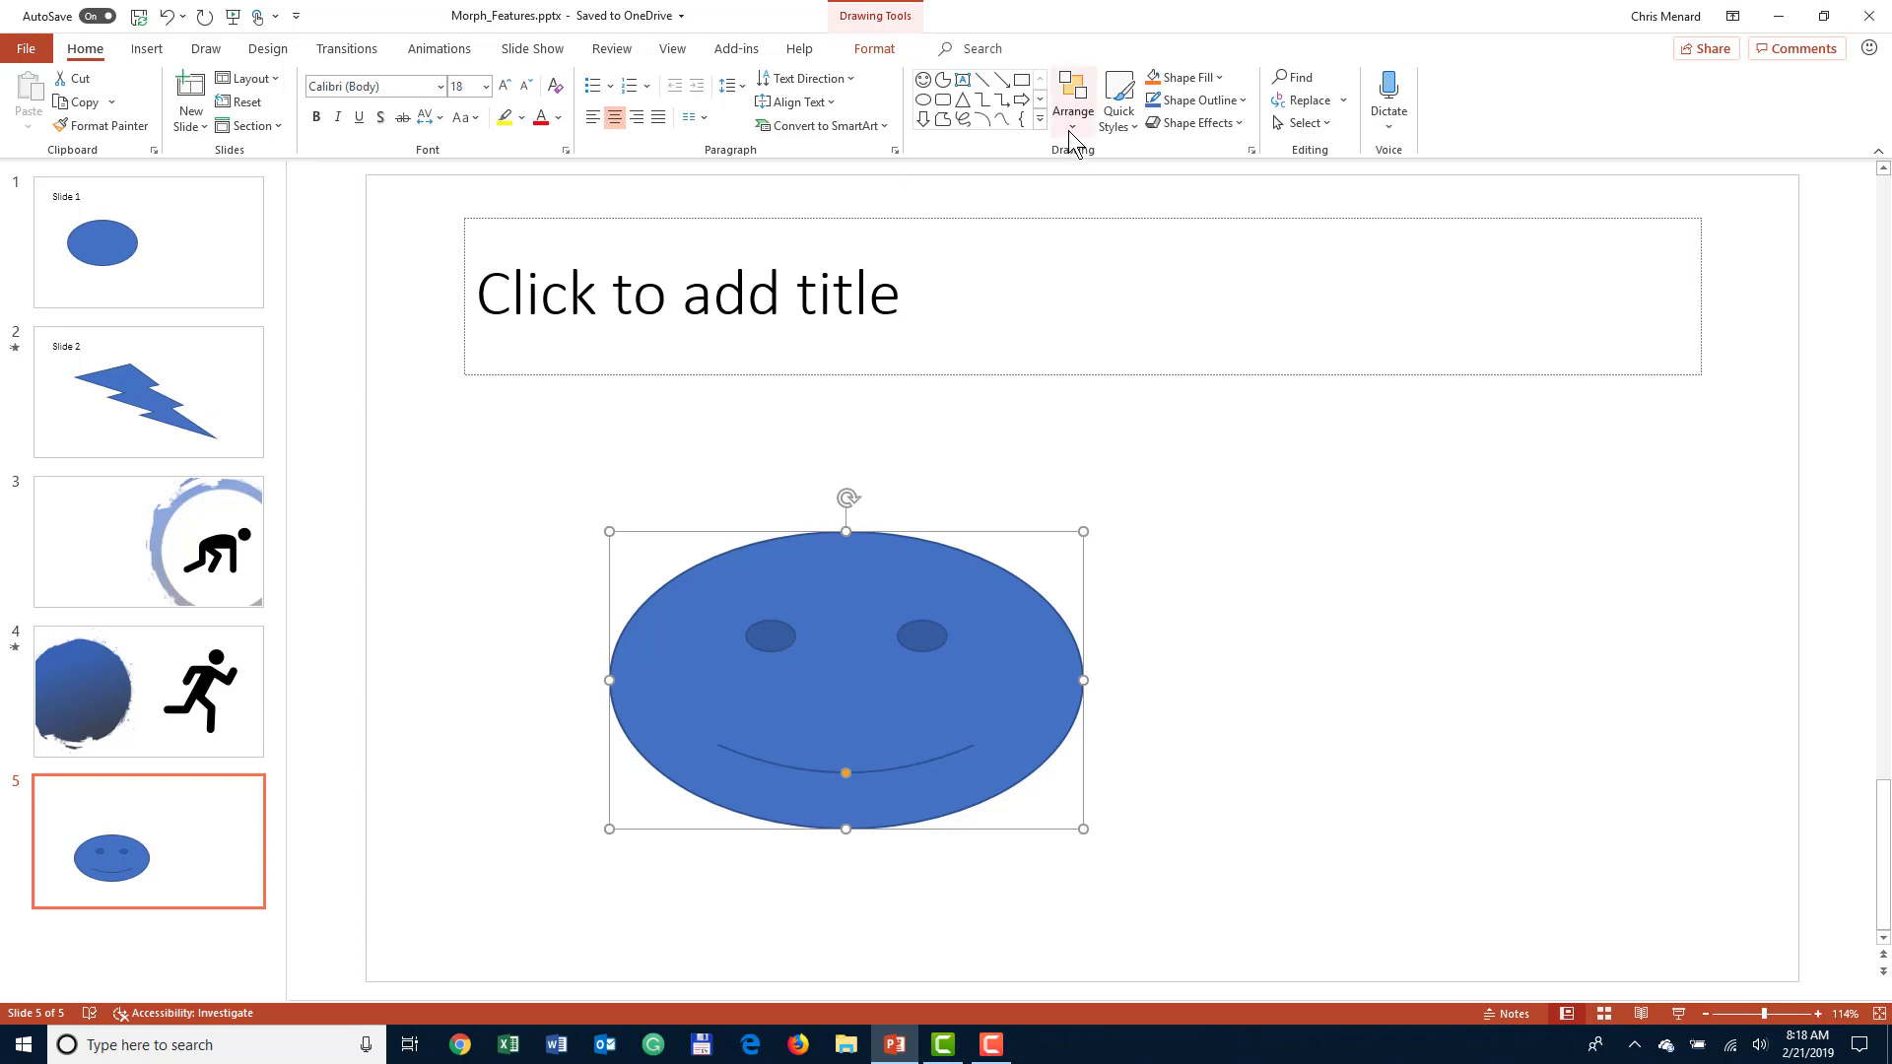
{"action": "left_click", "coordinate": [1070, 102]}
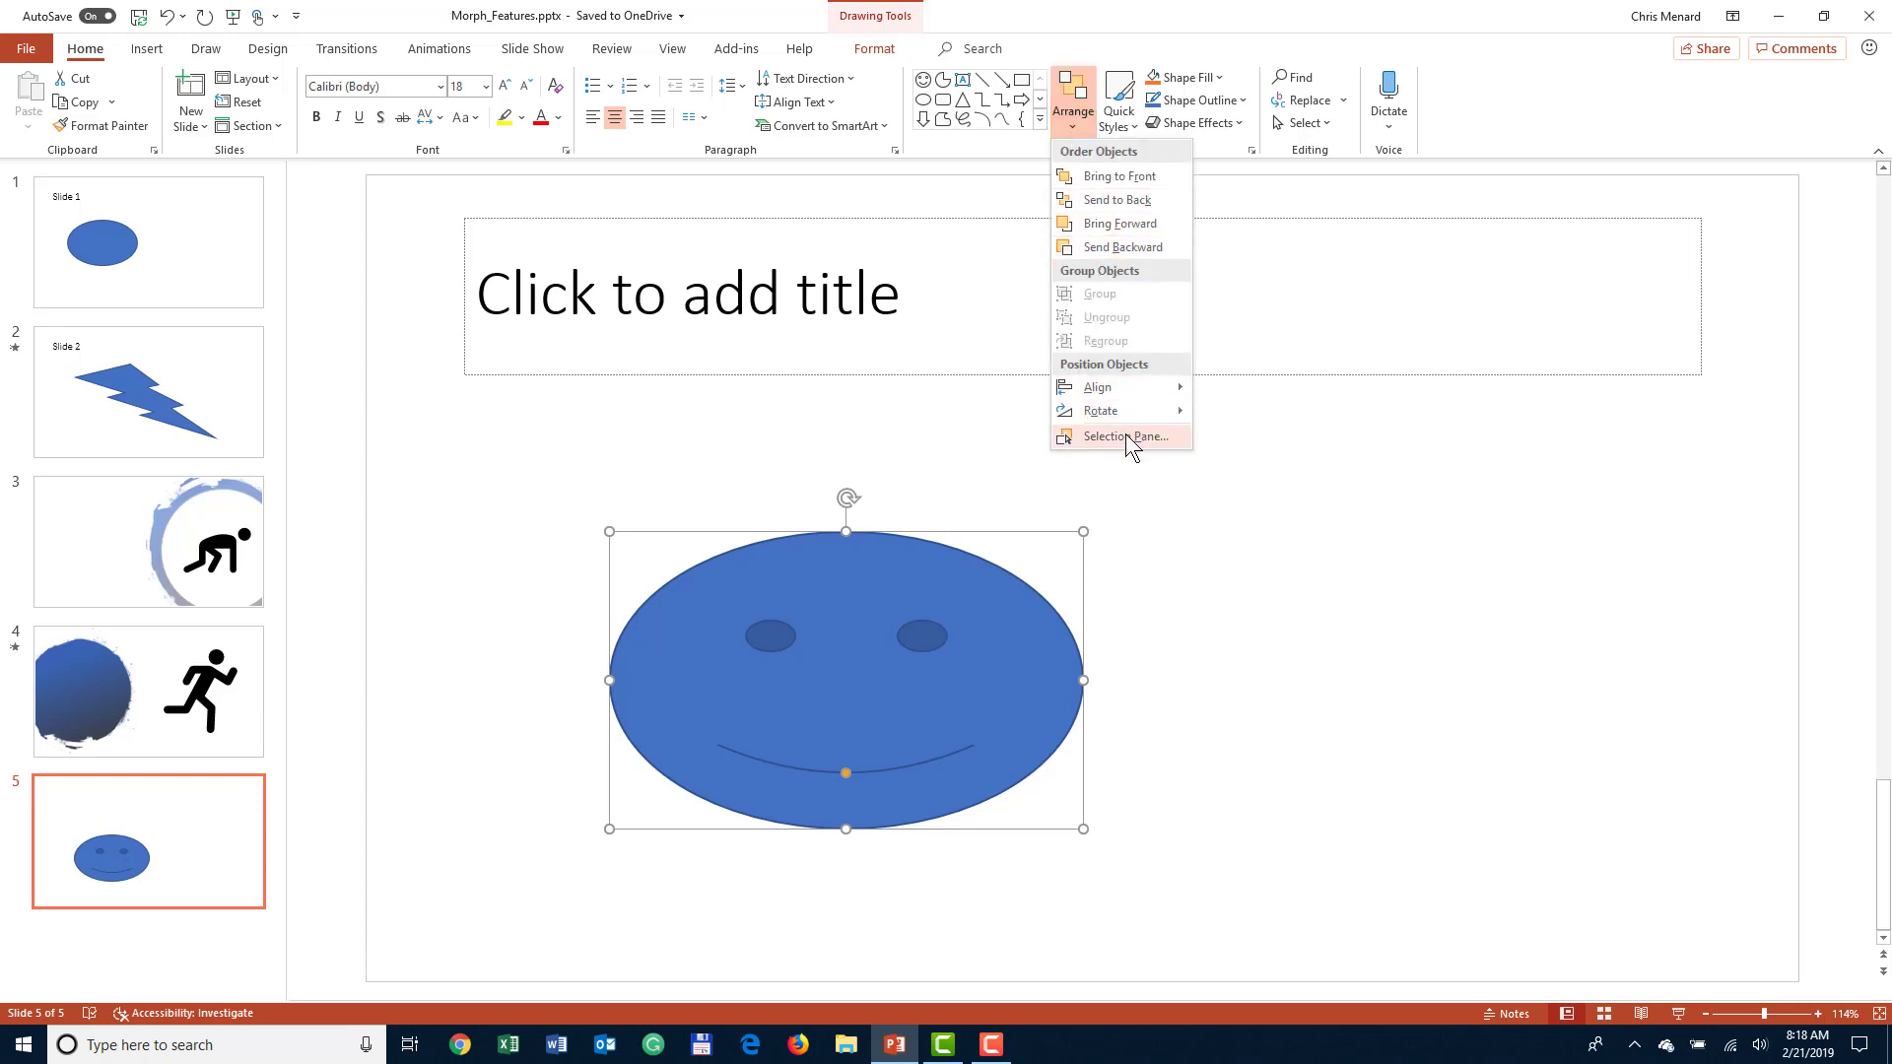
{"action": "mouse_move", "coordinate": [1123, 436]}
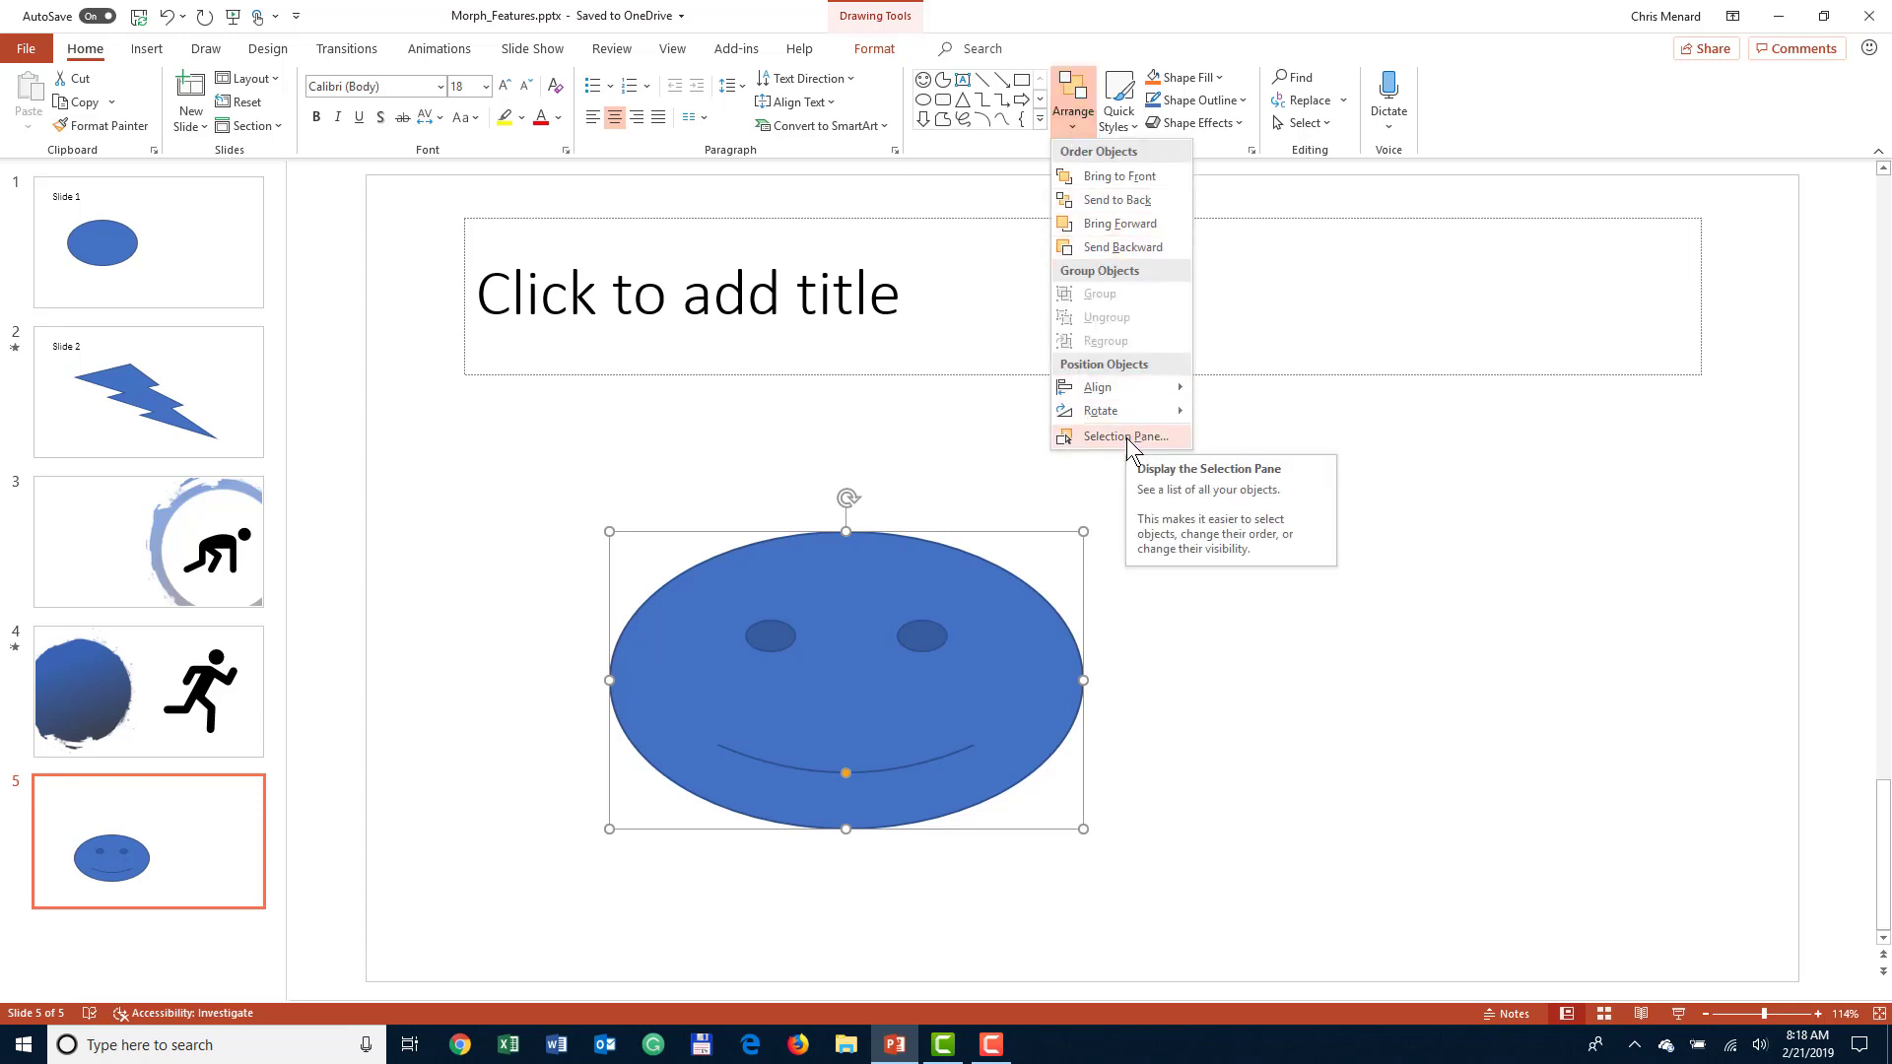
{"action": "left_click", "coordinate": [1123, 436]}
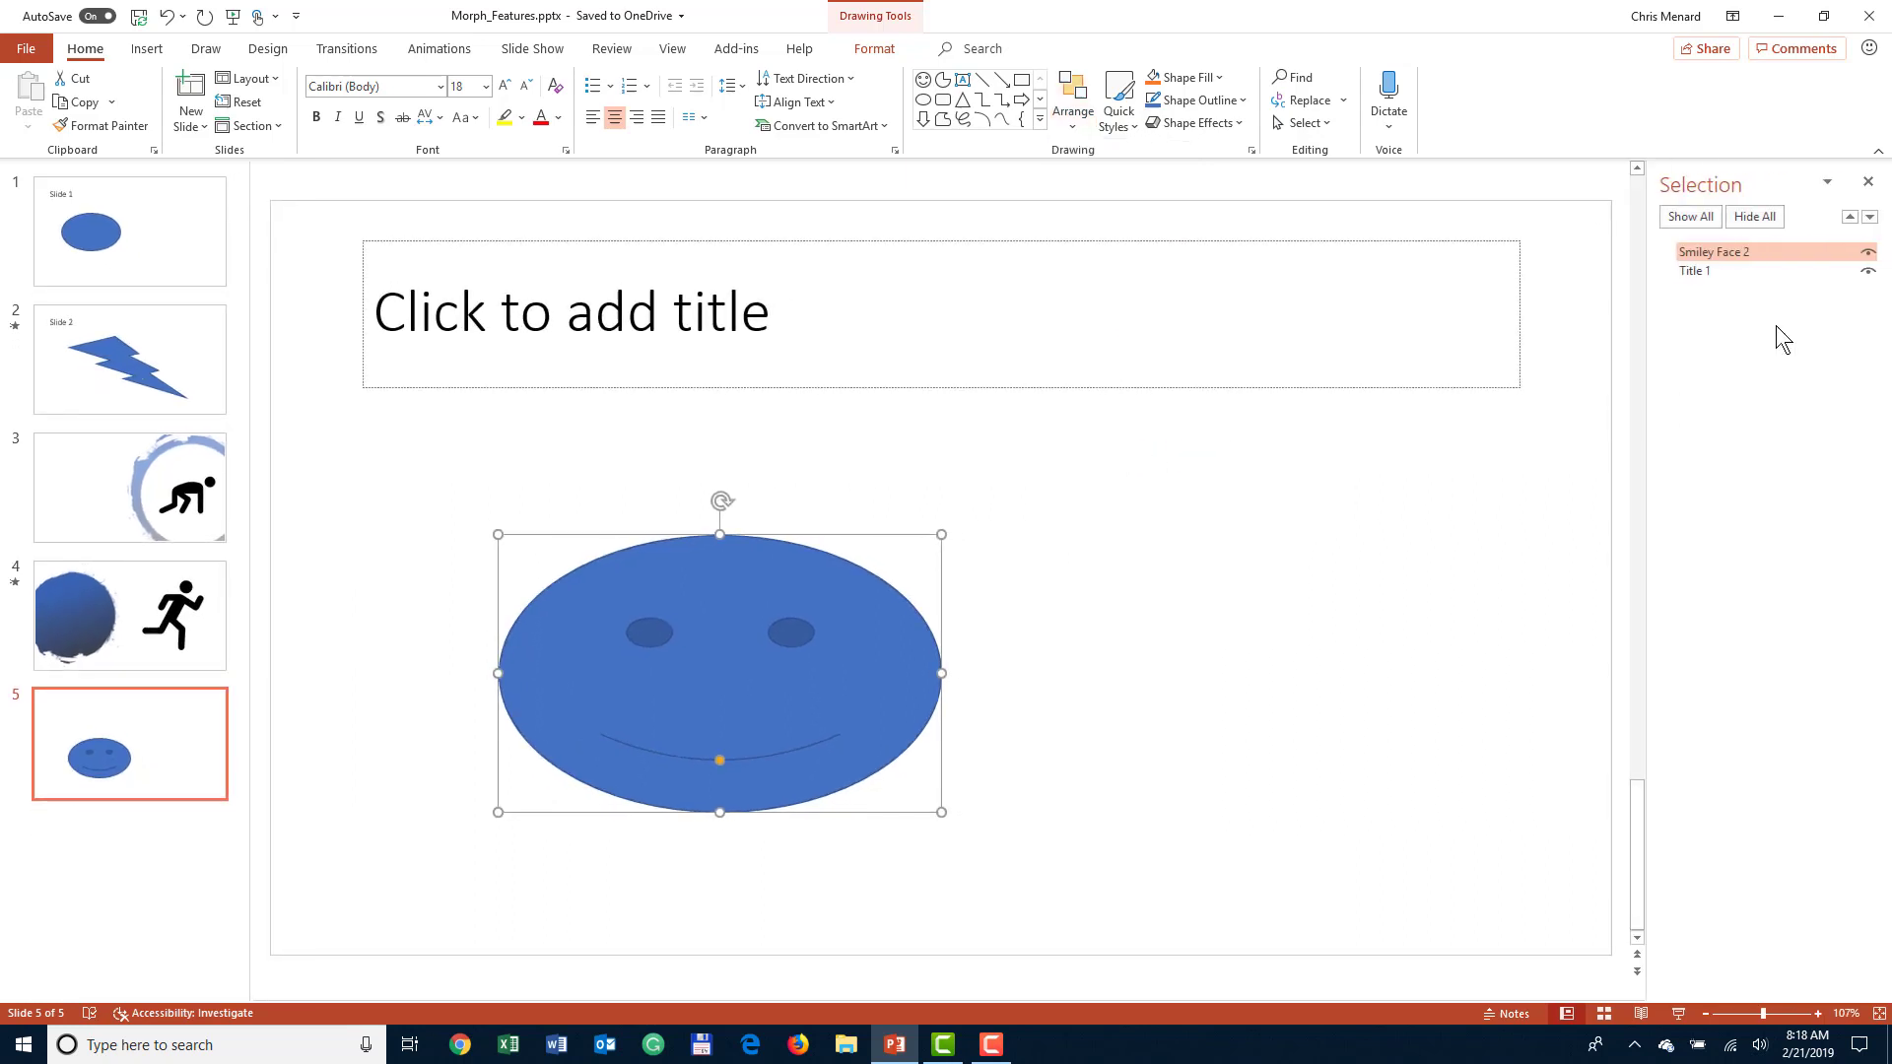
{"action": "left_click", "coordinate": [1697, 270]}
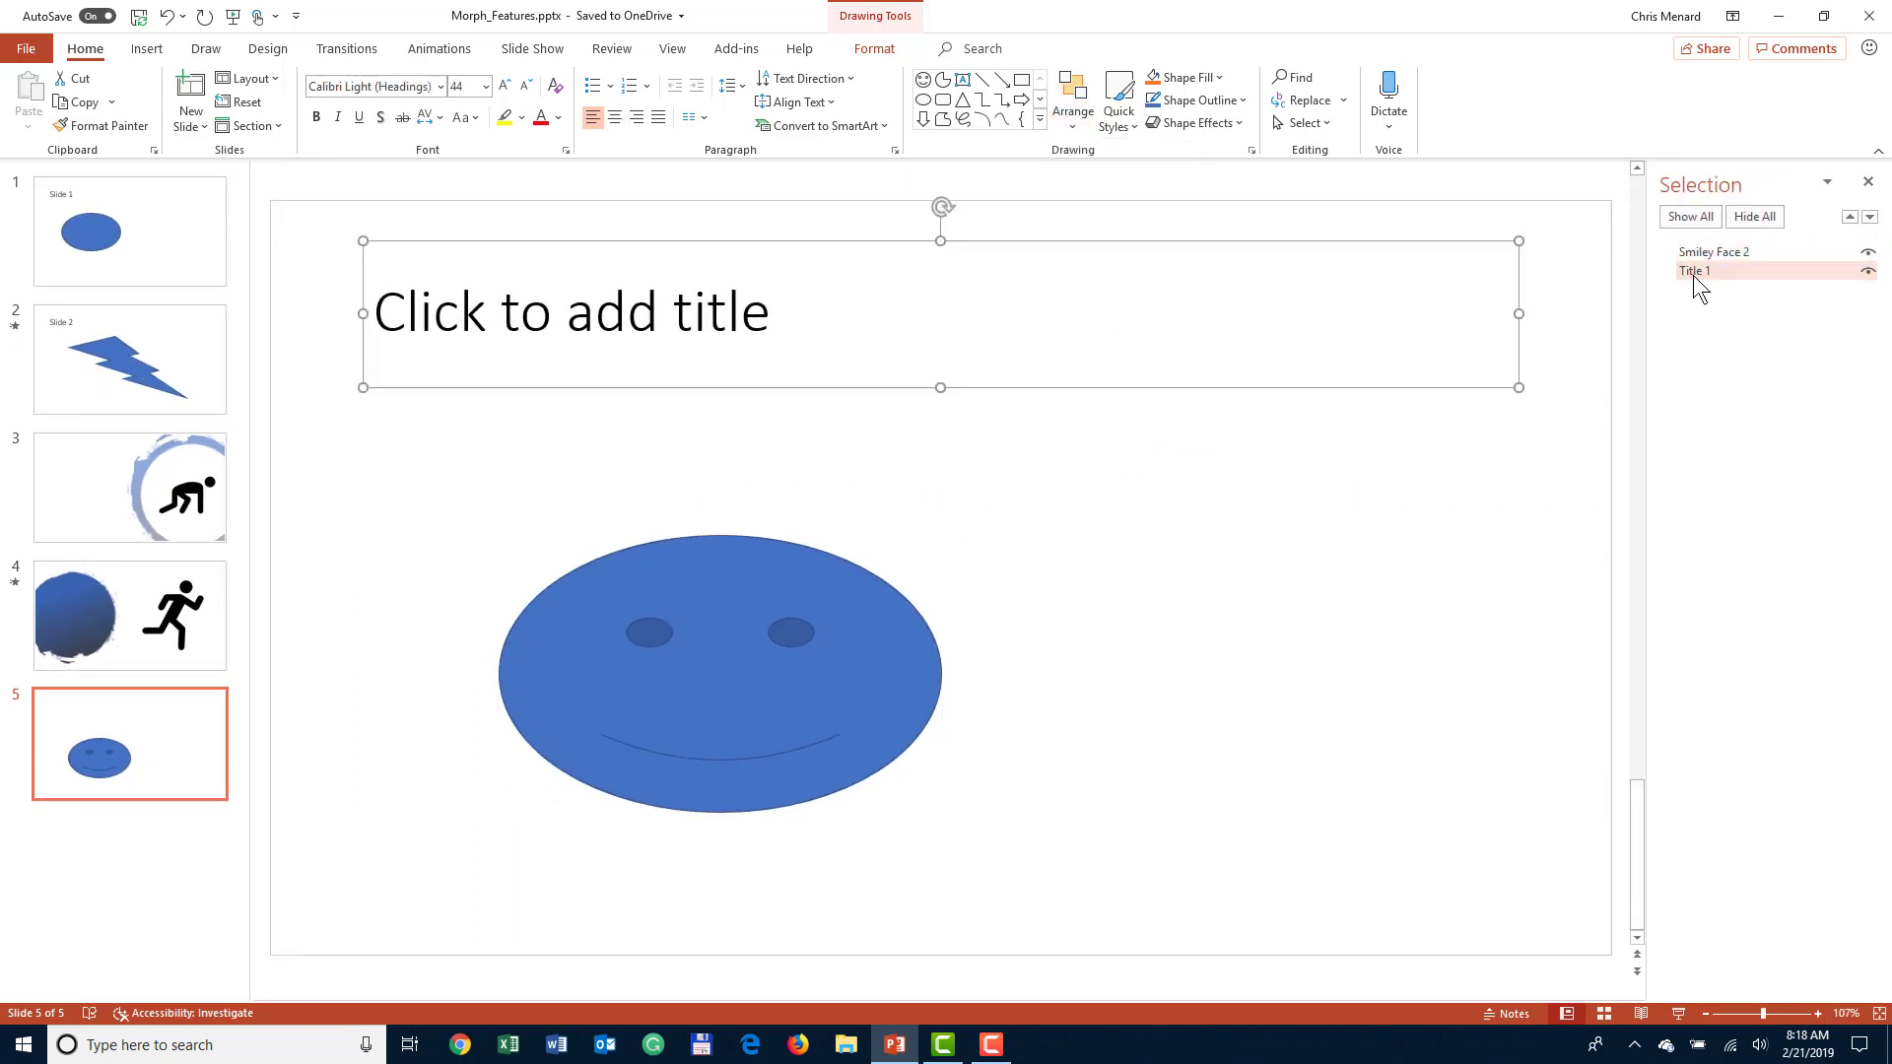
{"action": "left_click", "coordinate": [1697, 270]}
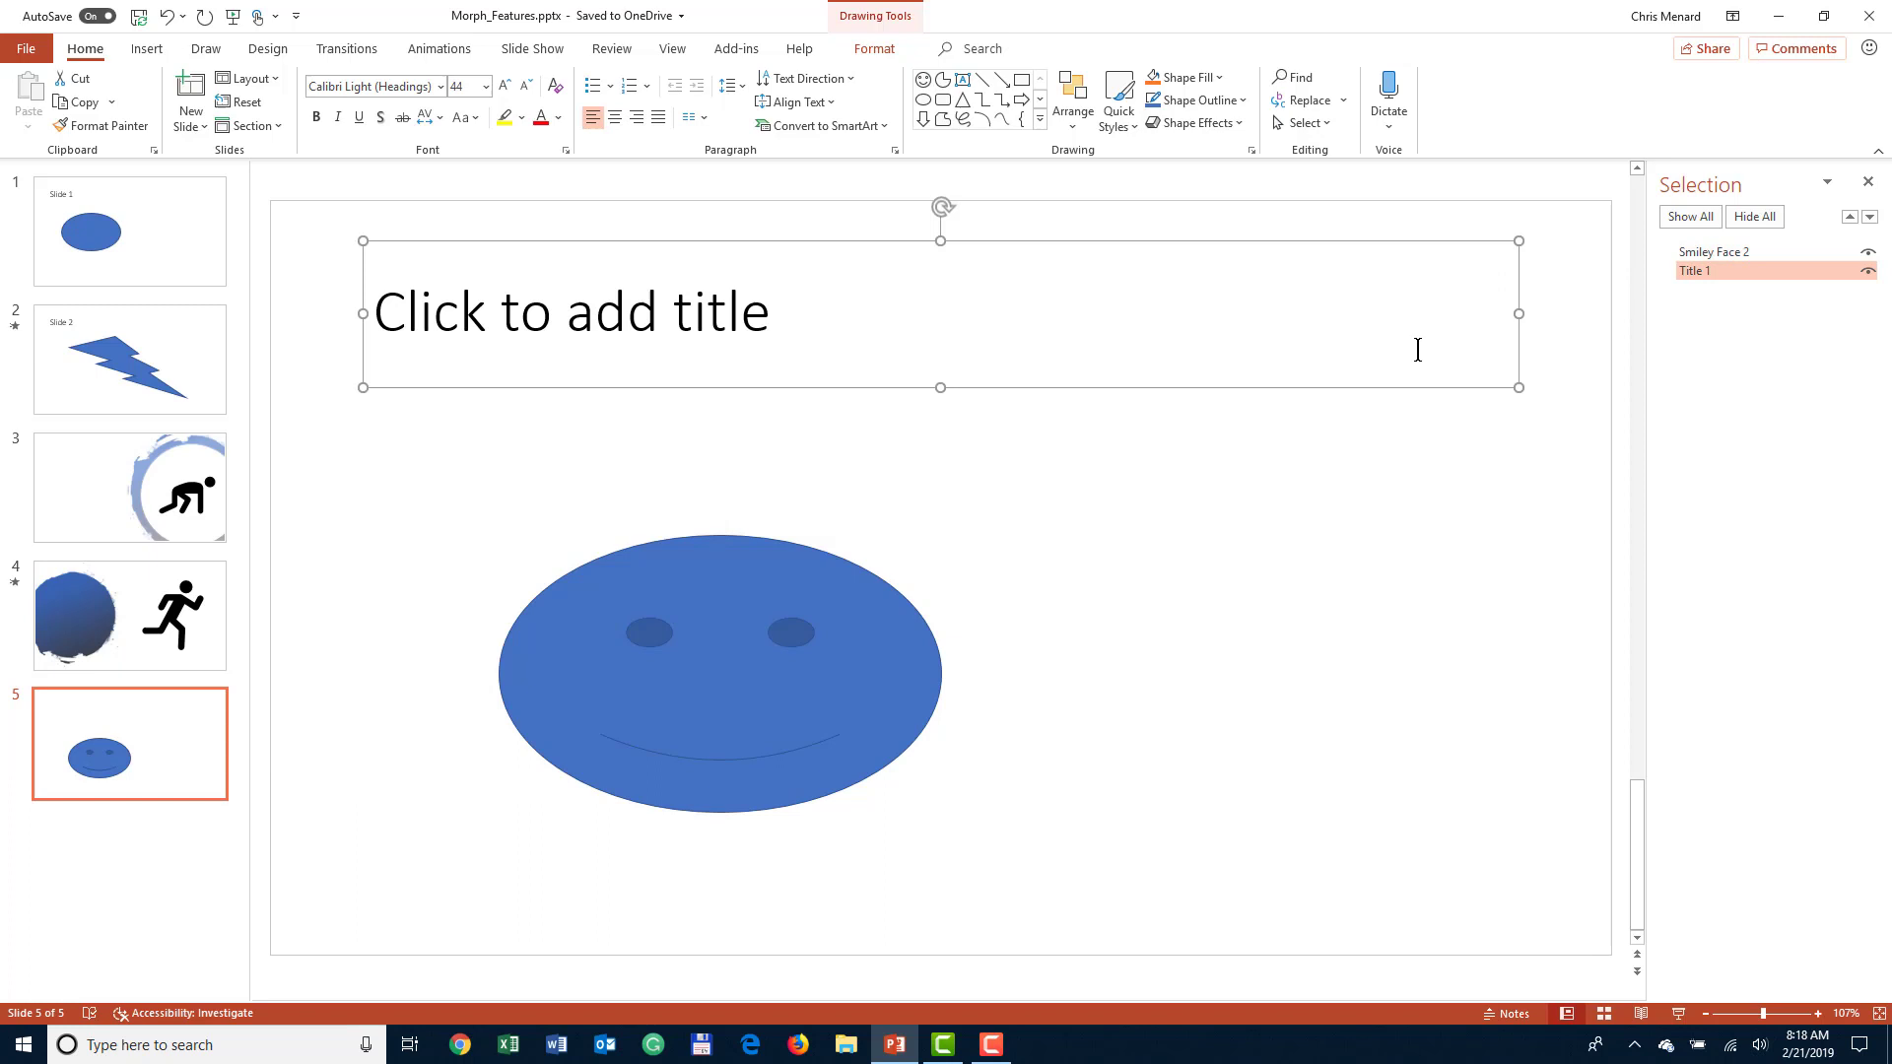
{"action": "left_click", "coordinate": [1712, 252]}
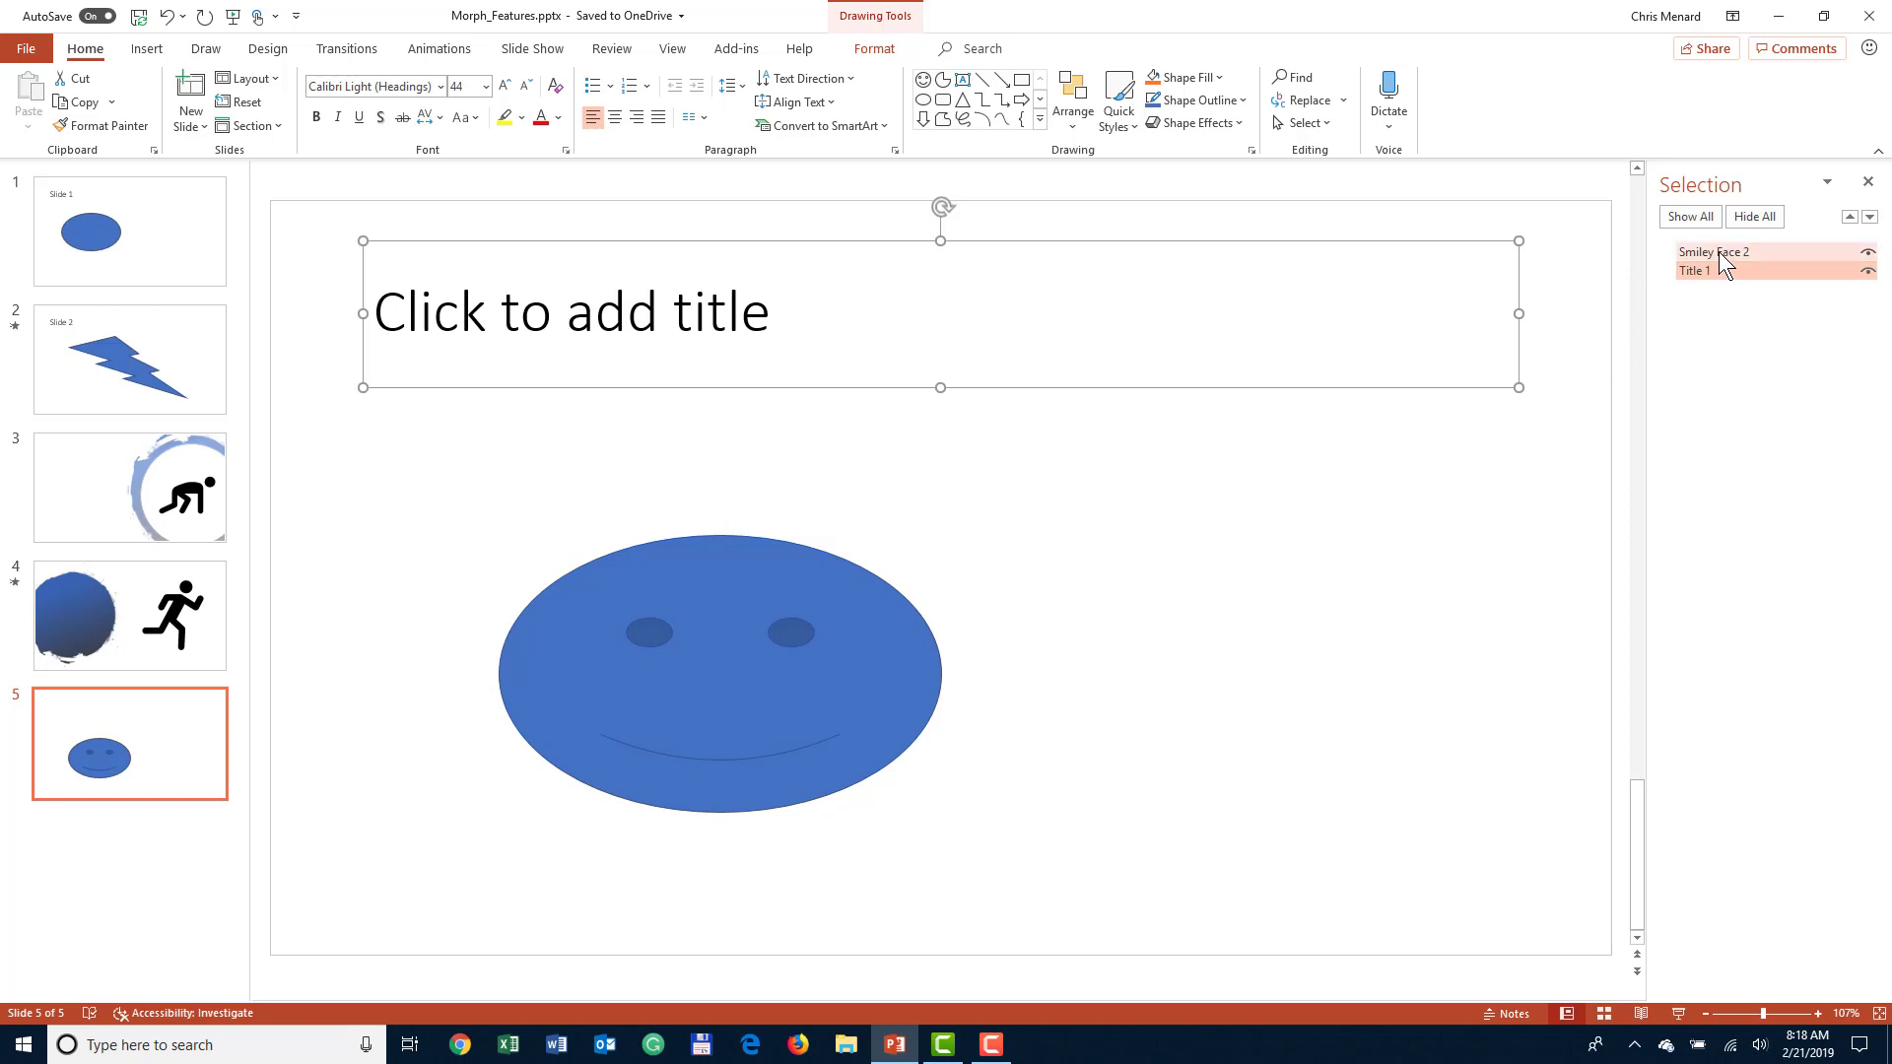
{"action": "left_click", "coordinate": [1714, 251]}
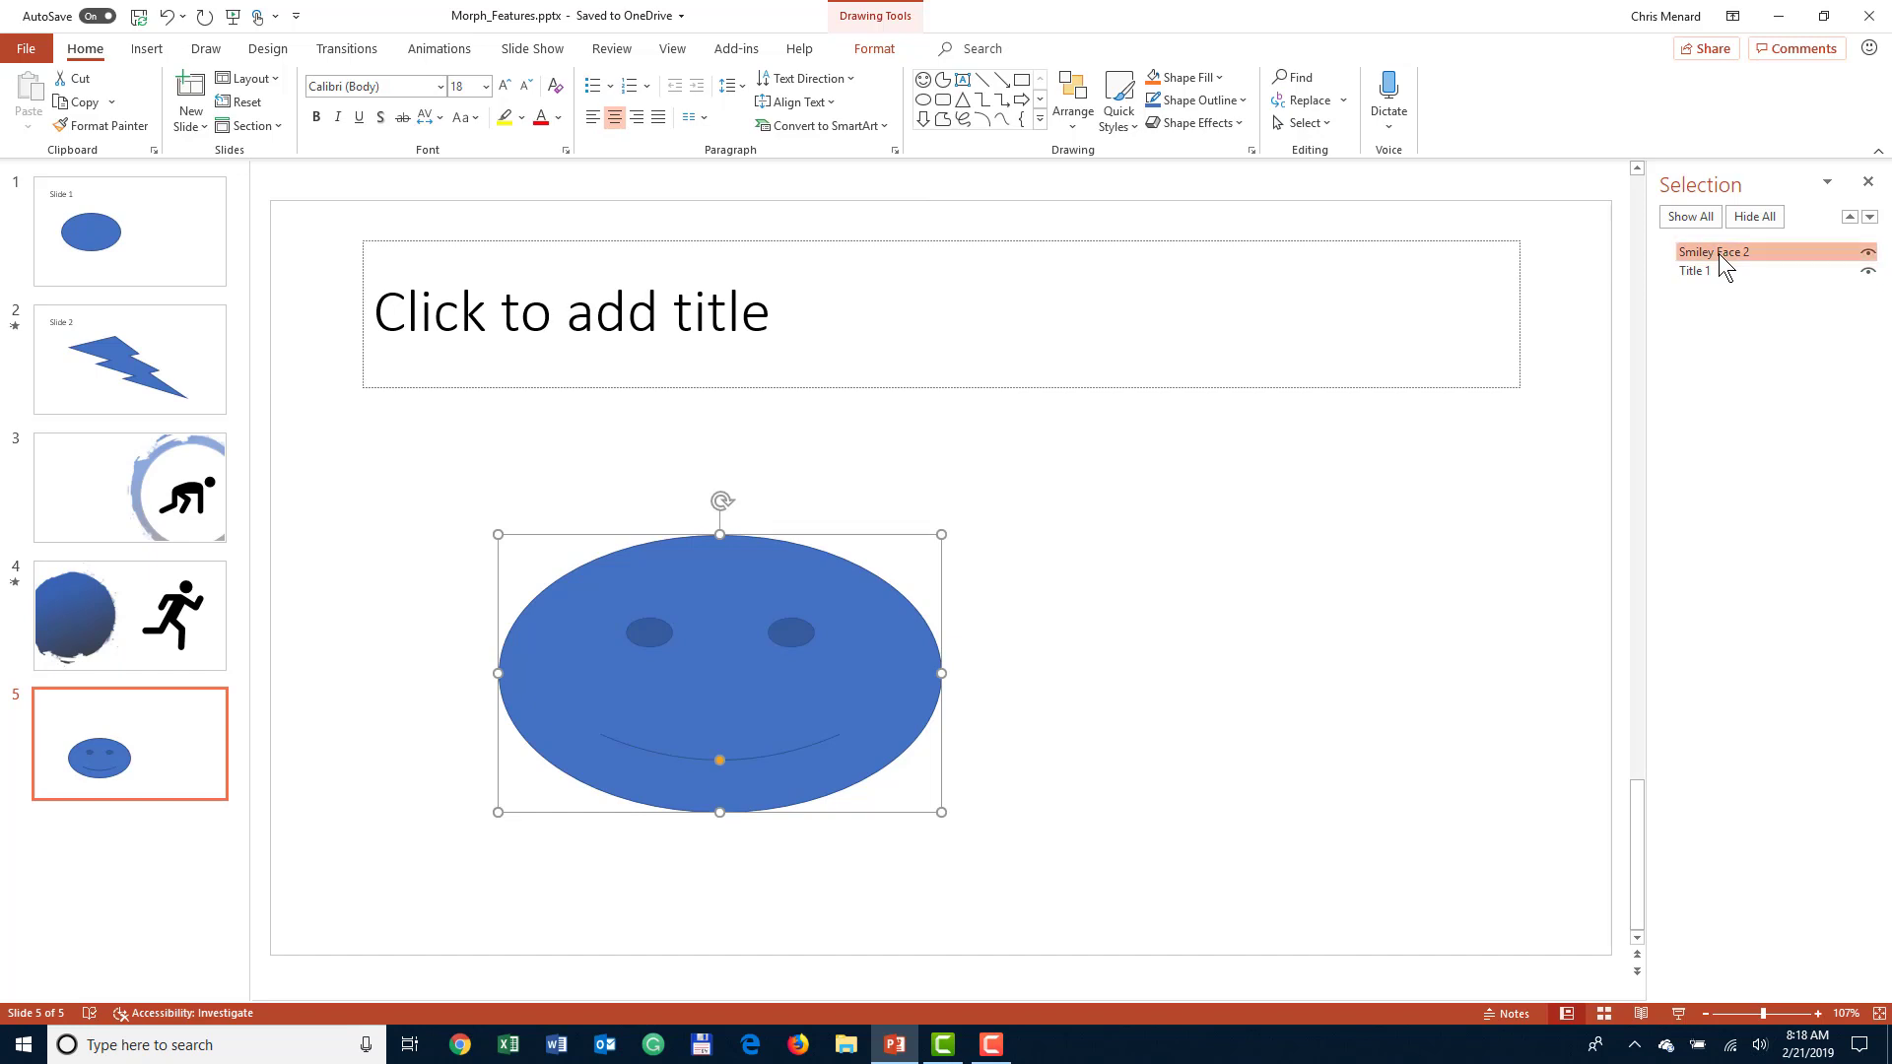
- Rename Smiley Face 2 in the Selection Pane to !!Object3
{"action": "double_click", "coordinate": [1714, 253]}
{"action": "type", "text": "!!"}
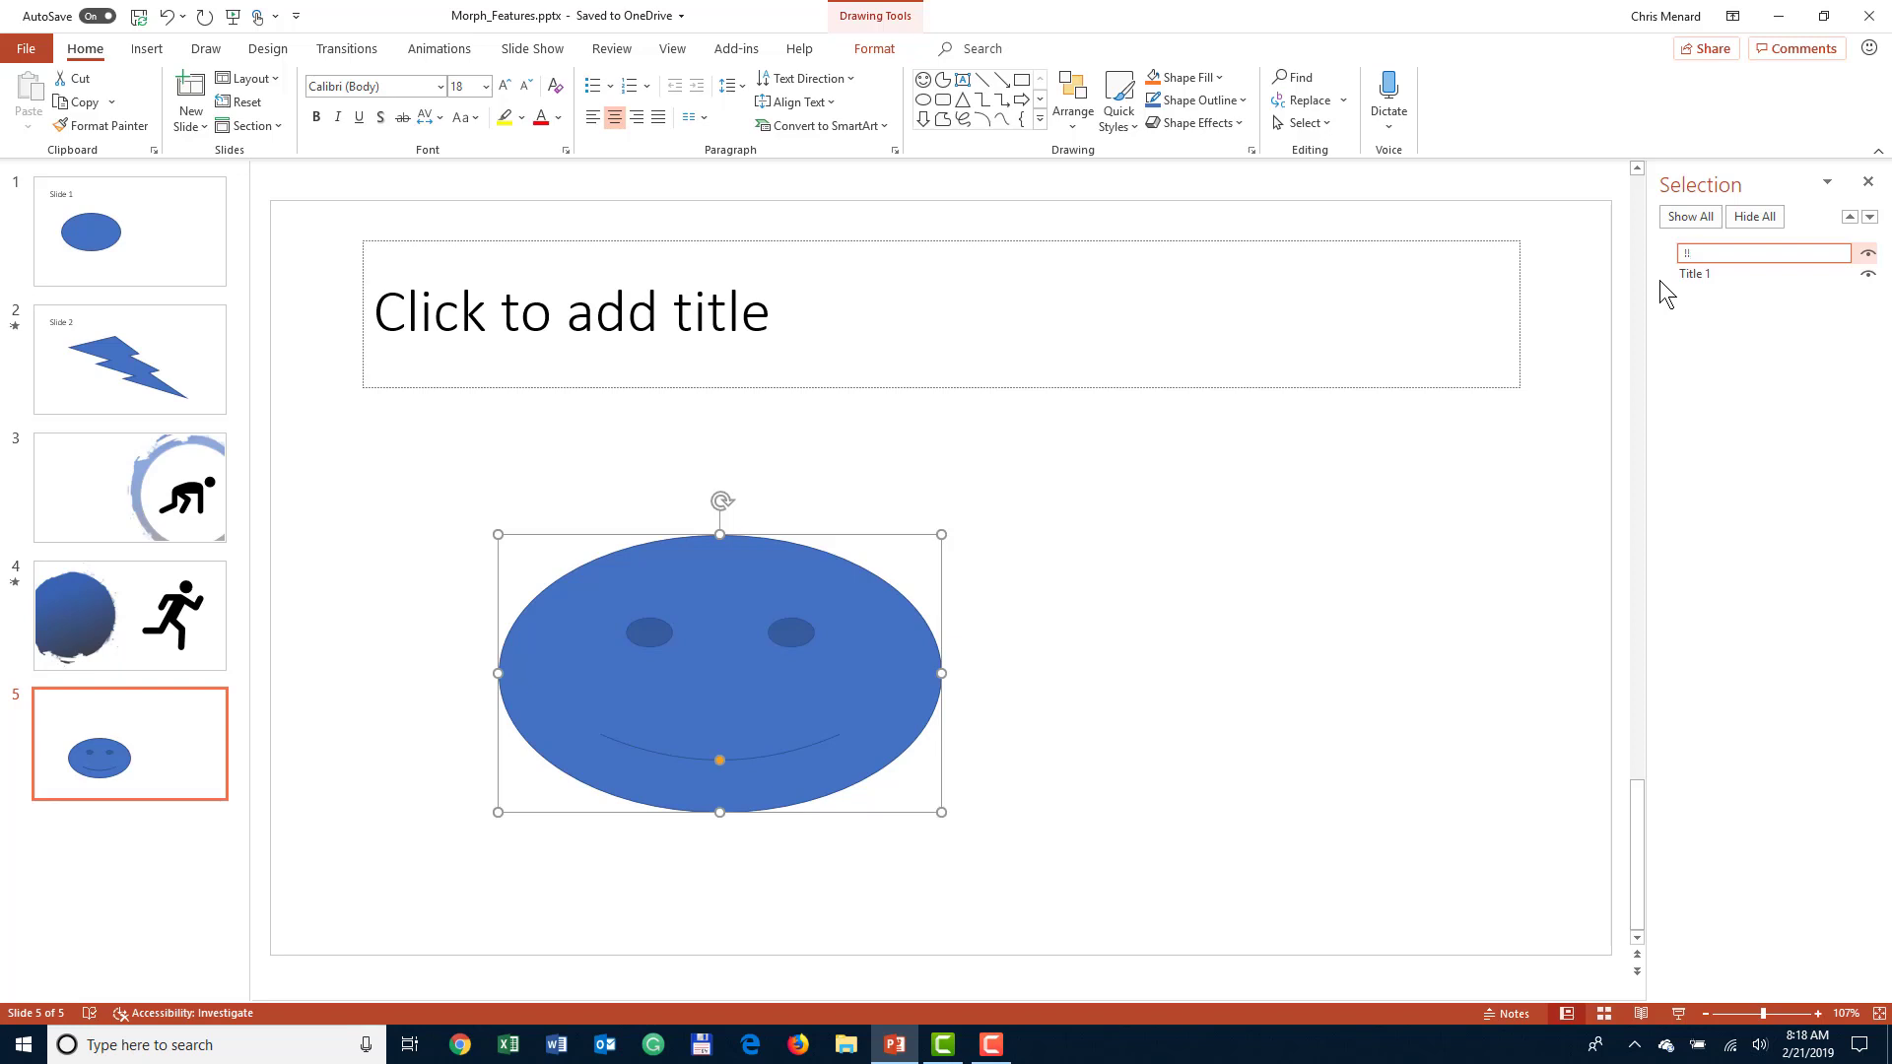
{"action": "left_click", "coordinate": [1761, 252]}
{"action": "type", "text": "O"}
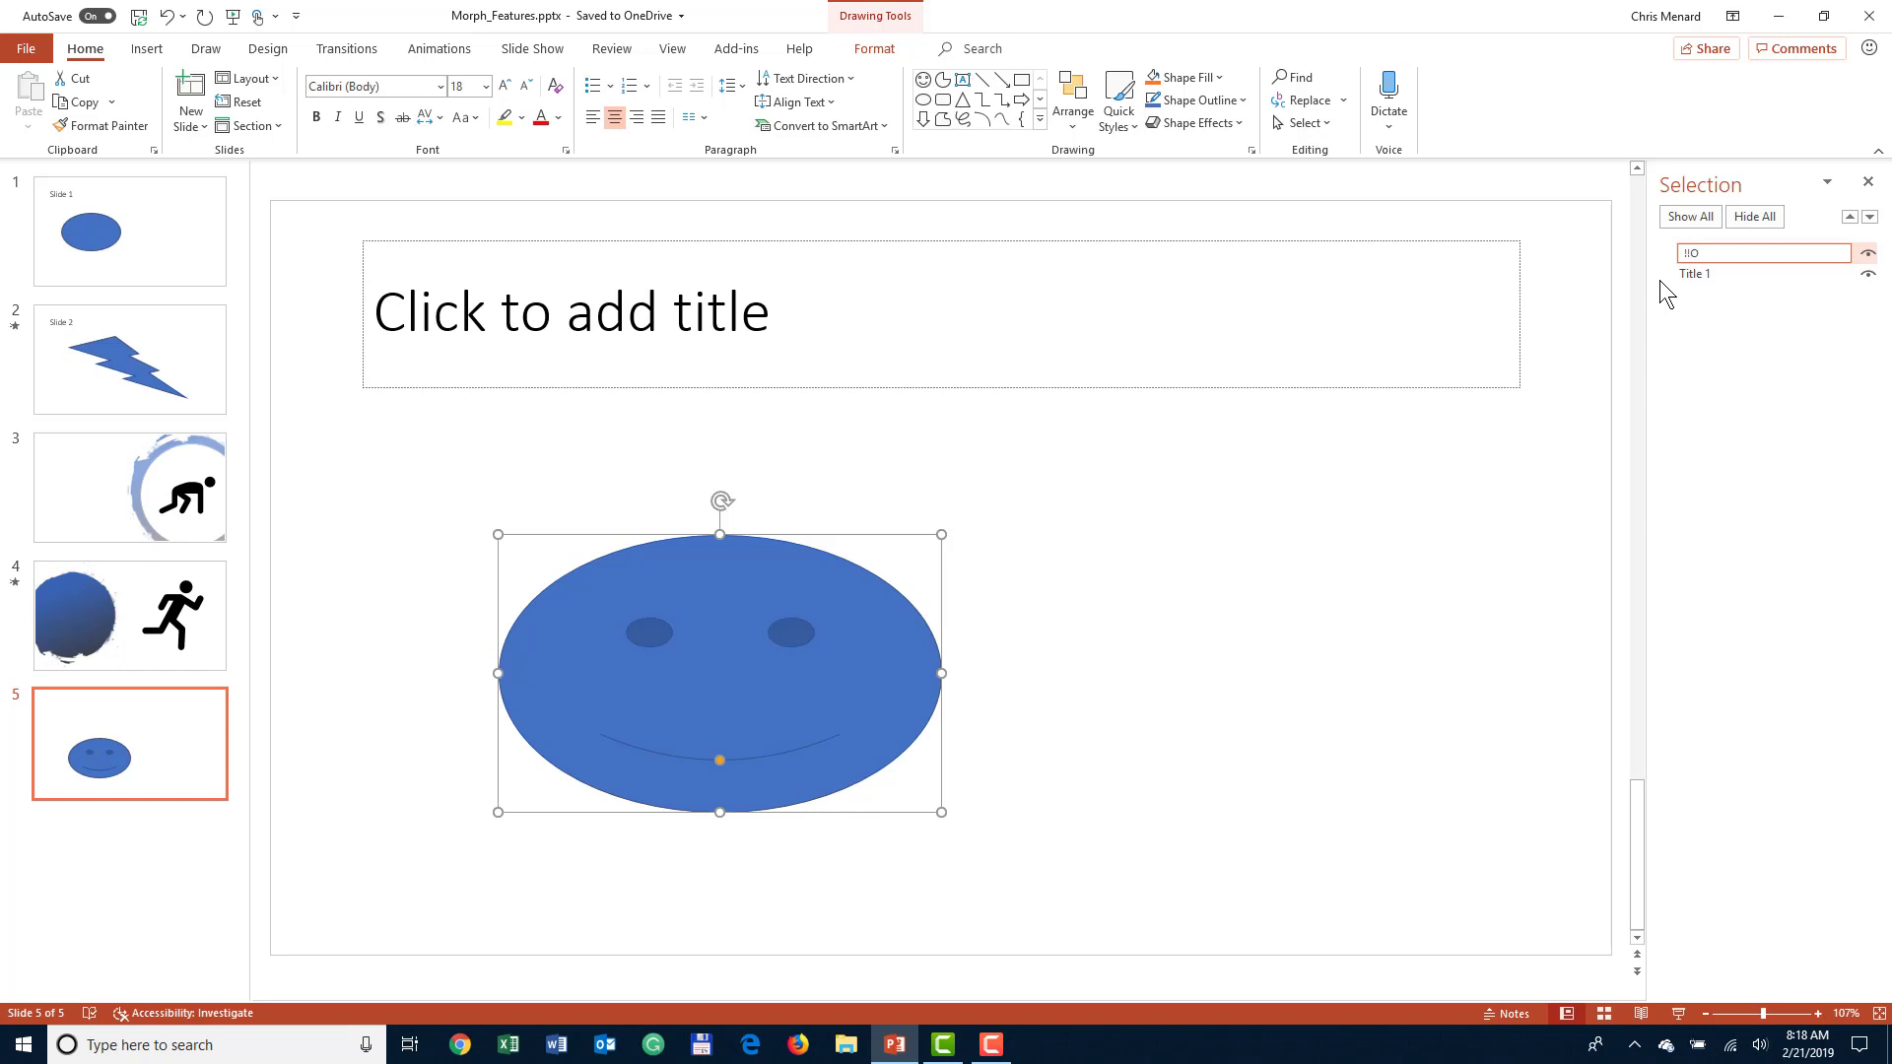
{"action": "type", "text": "bject3"}
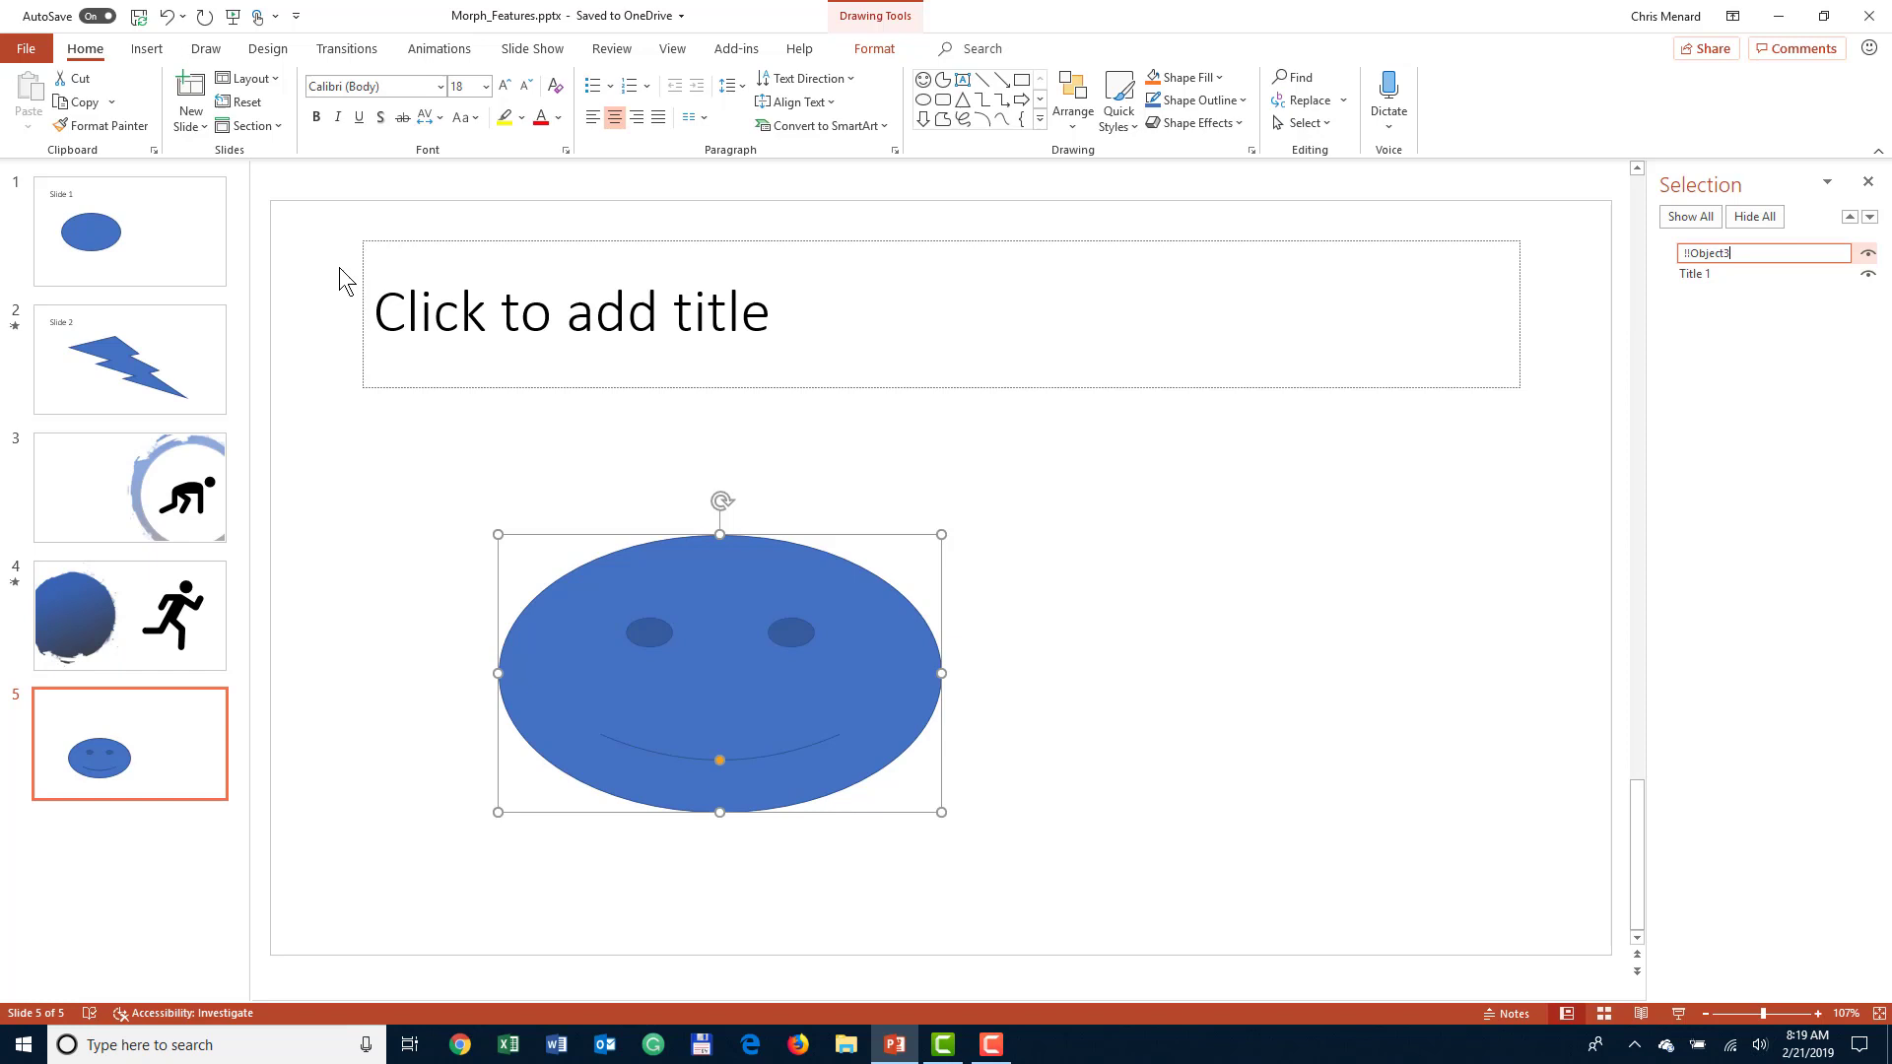
{"action": "mouse_move", "coordinate": [130, 232]}
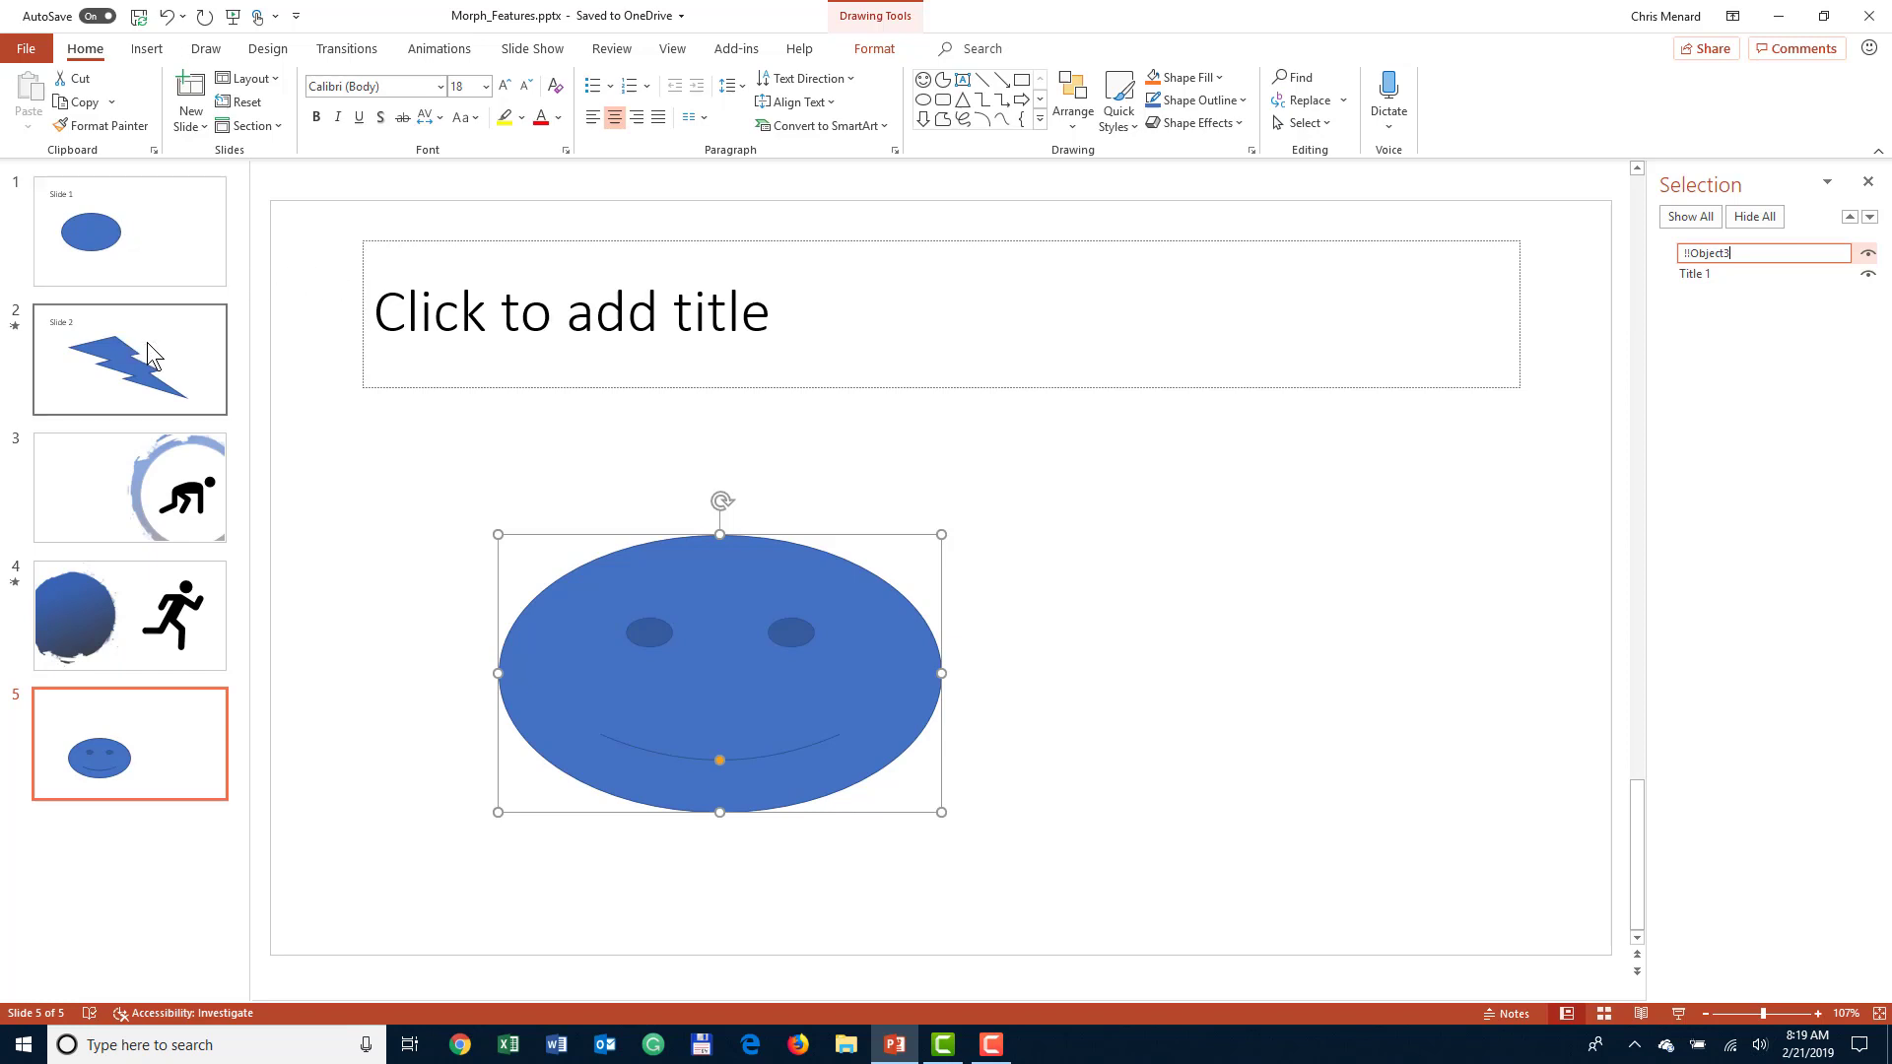
{"action": "mouse_move", "coordinate": [177, 371]}
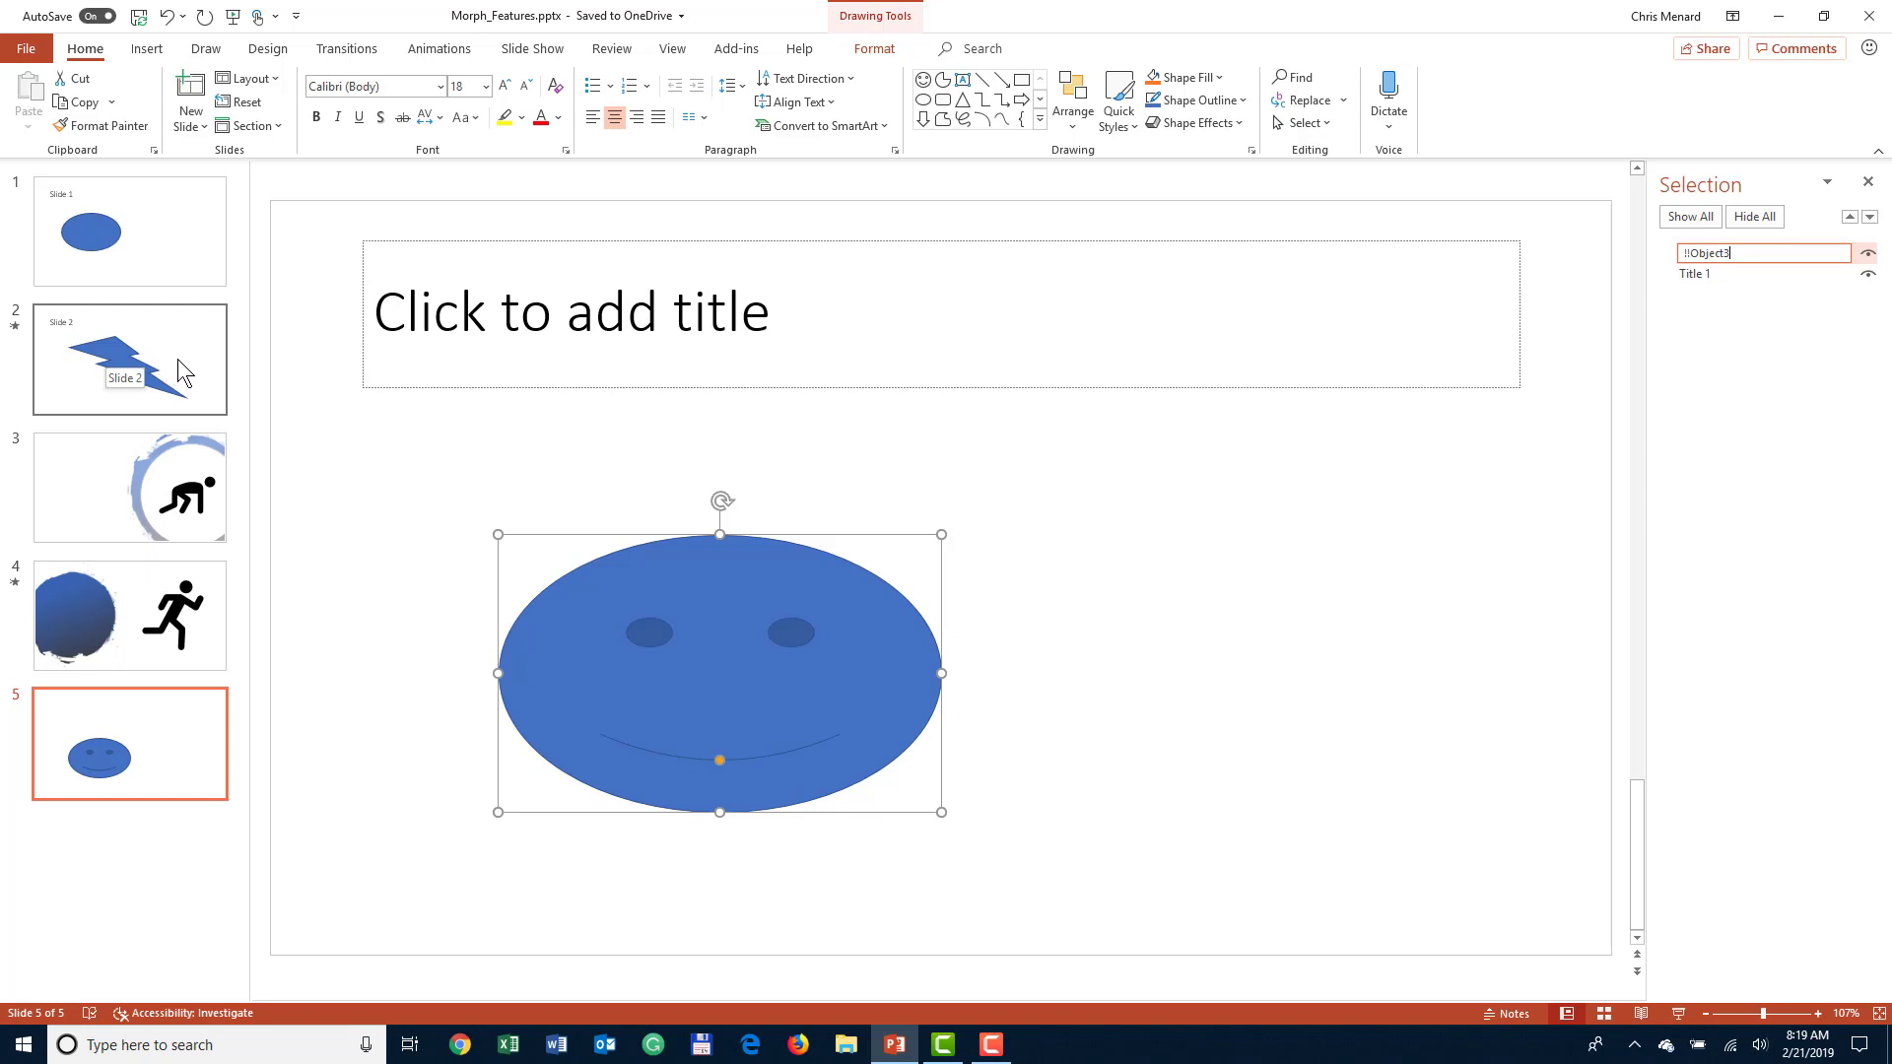
{"action": "mouse_move", "coordinate": [208, 489]}
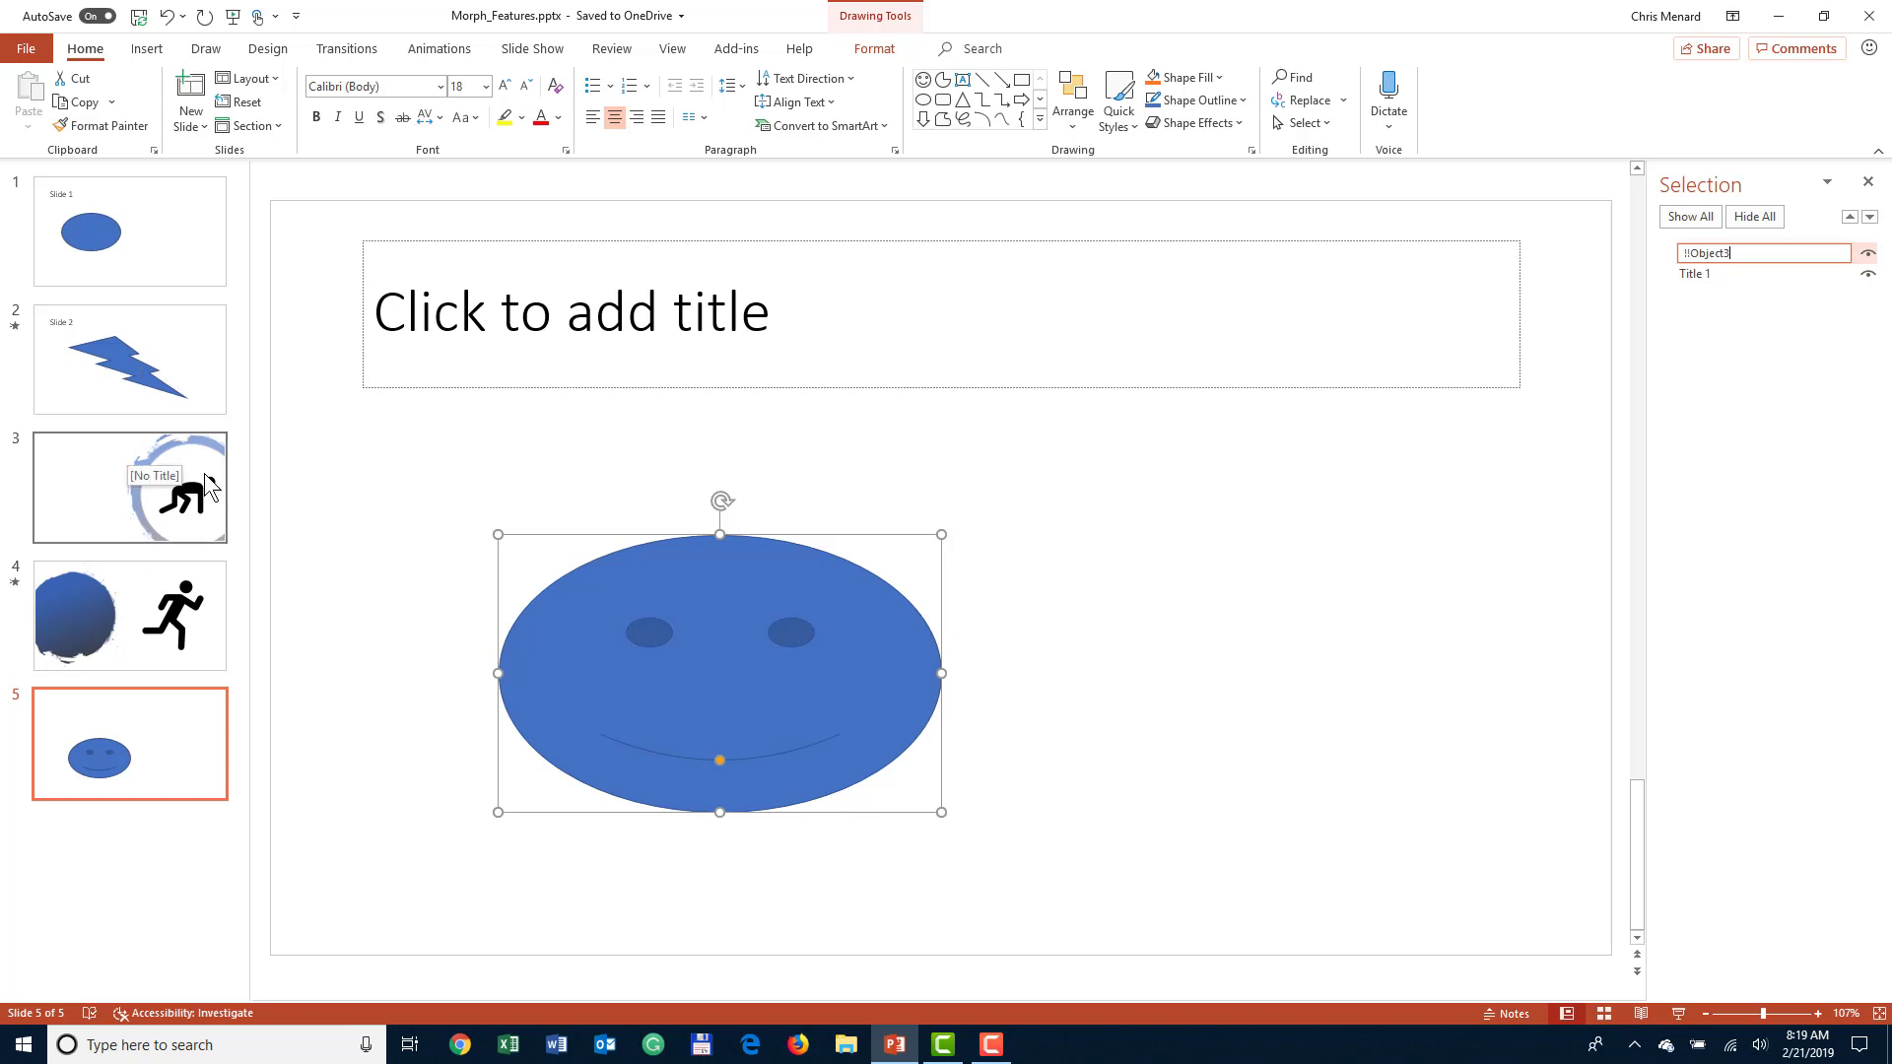
{"action": "mouse_move", "coordinate": [197, 509]}
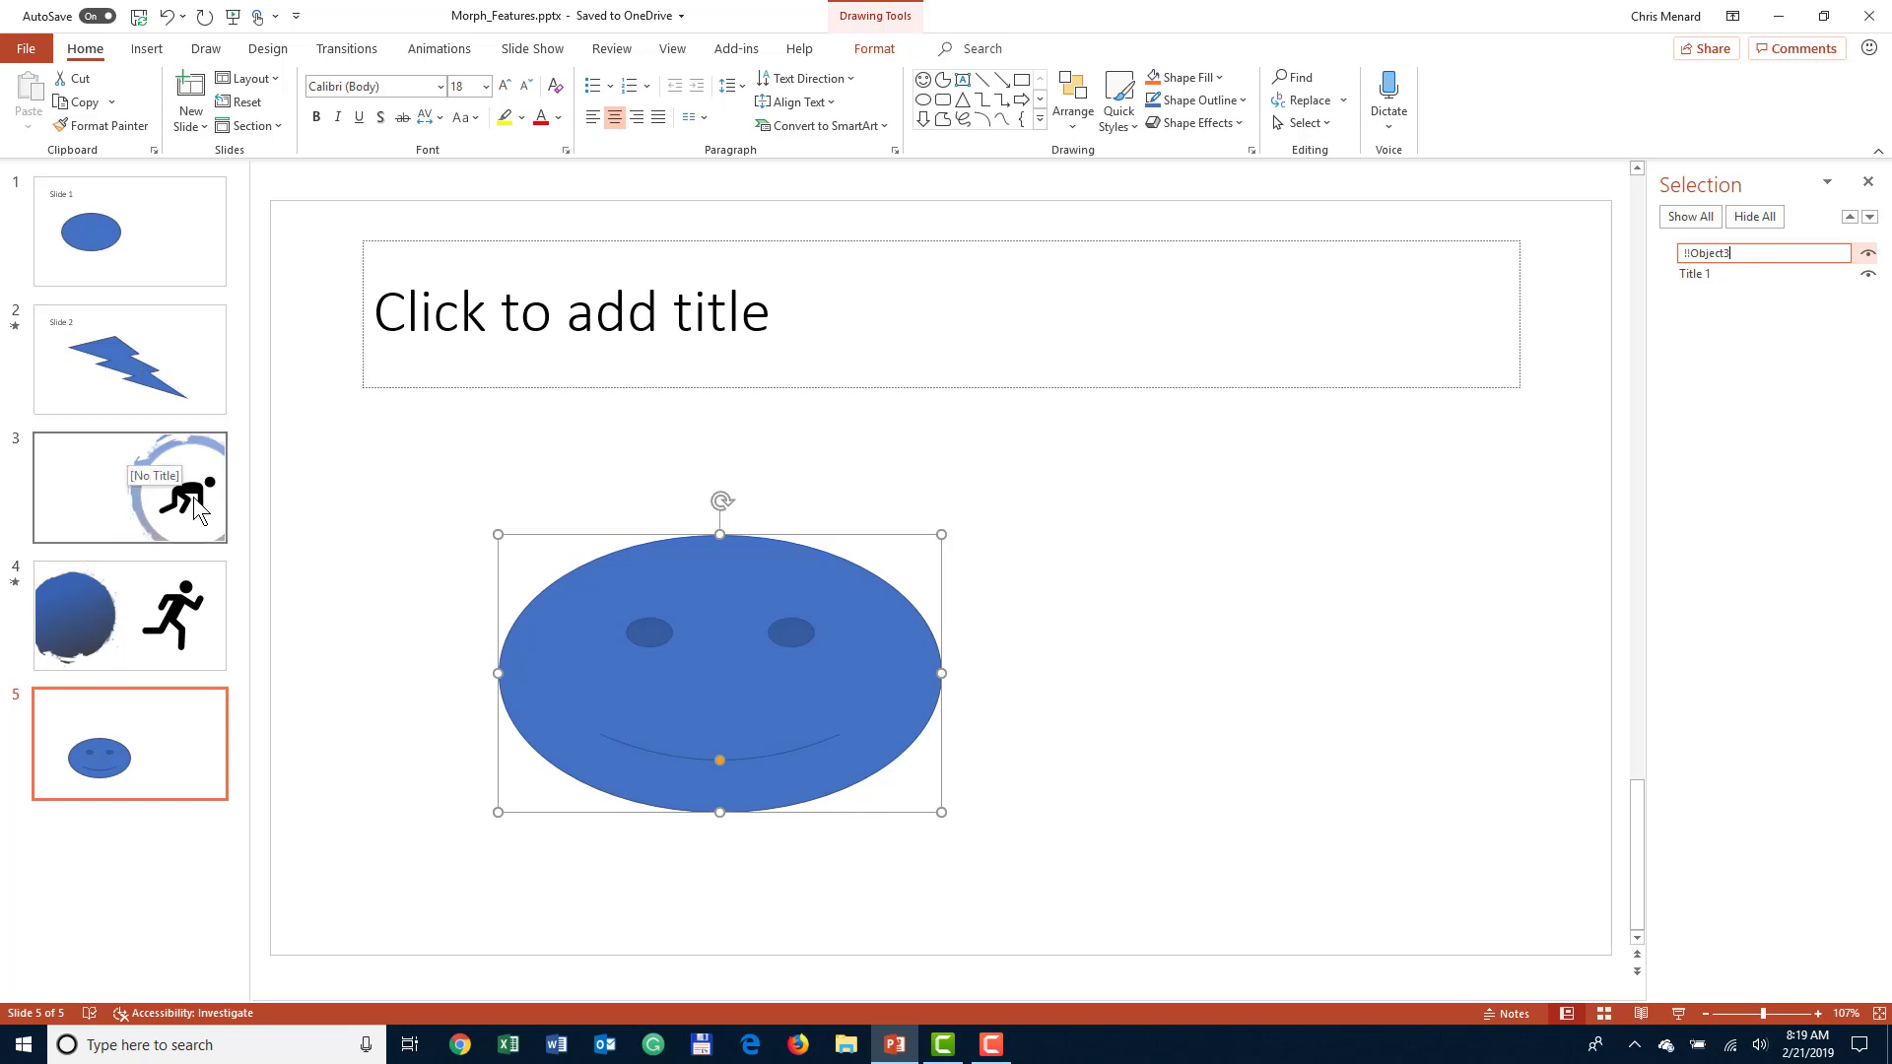
{"action": "mouse_move", "coordinate": [190, 614]}
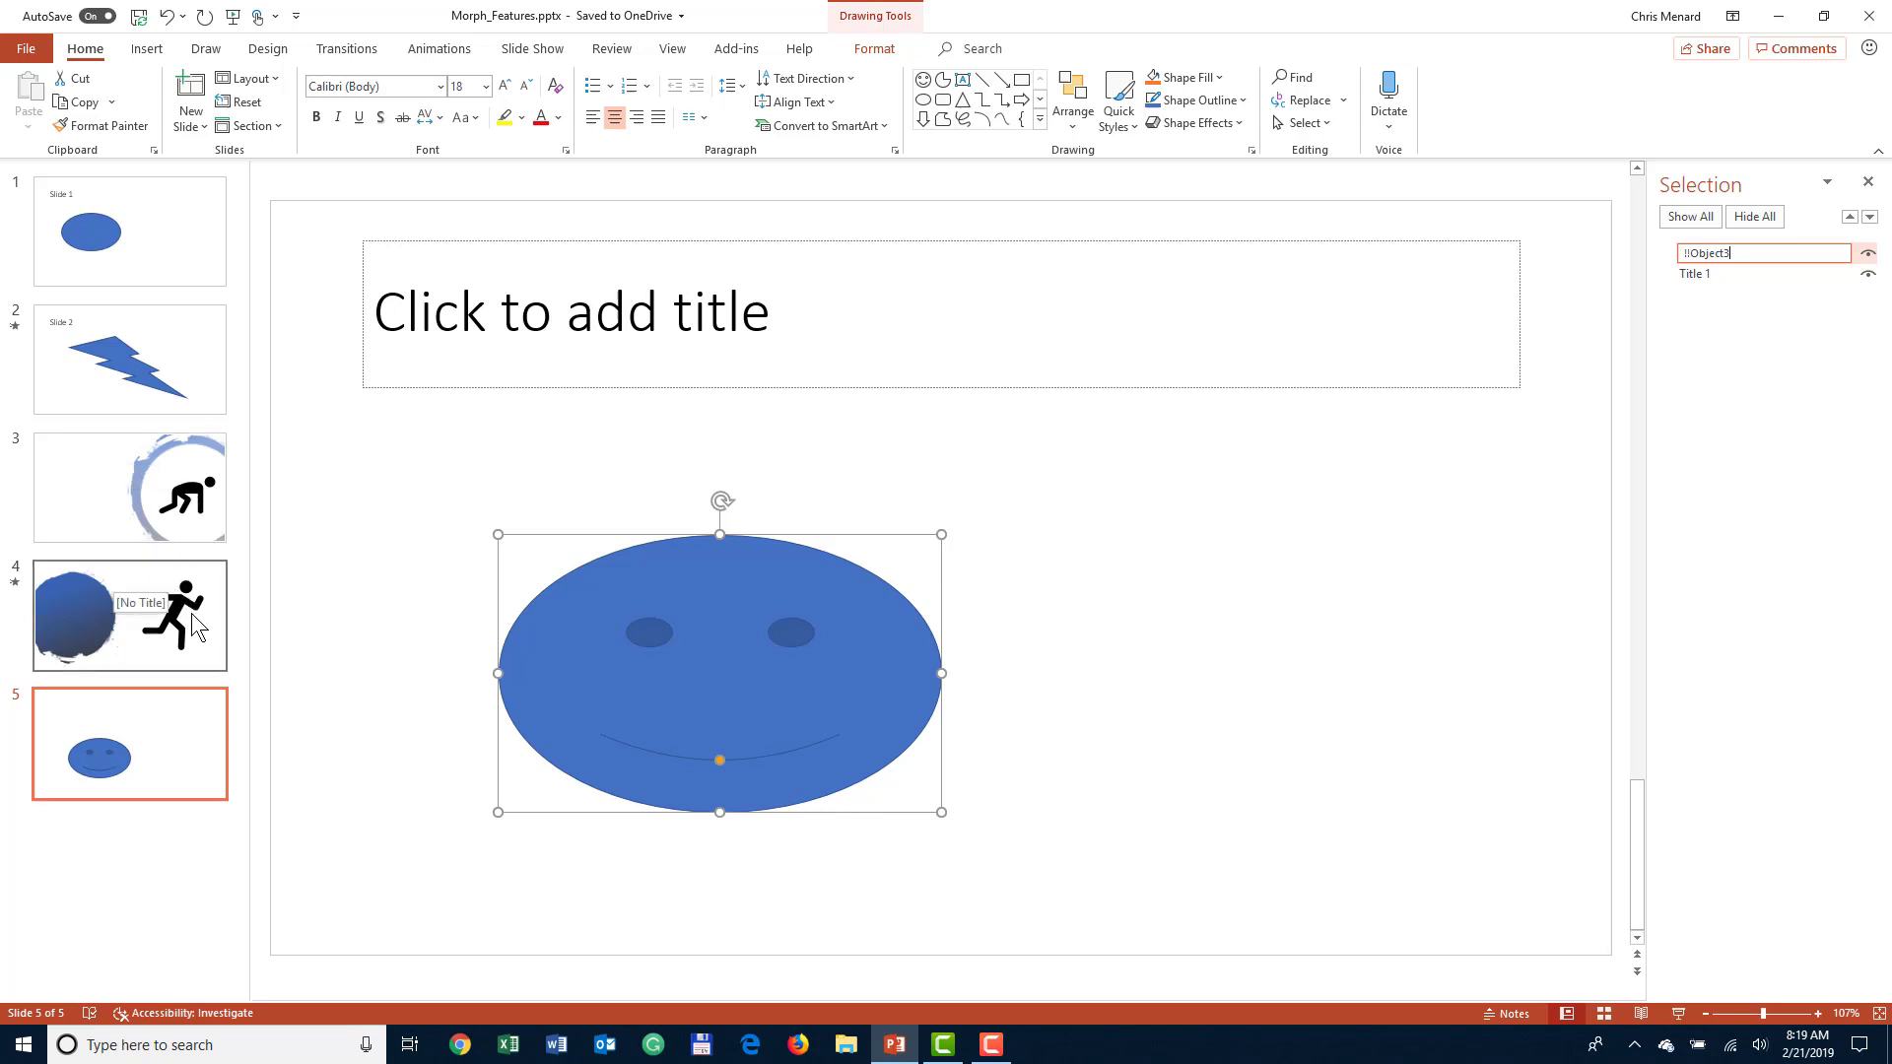
{"action": "mouse_move", "coordinate": [1071, 740]}
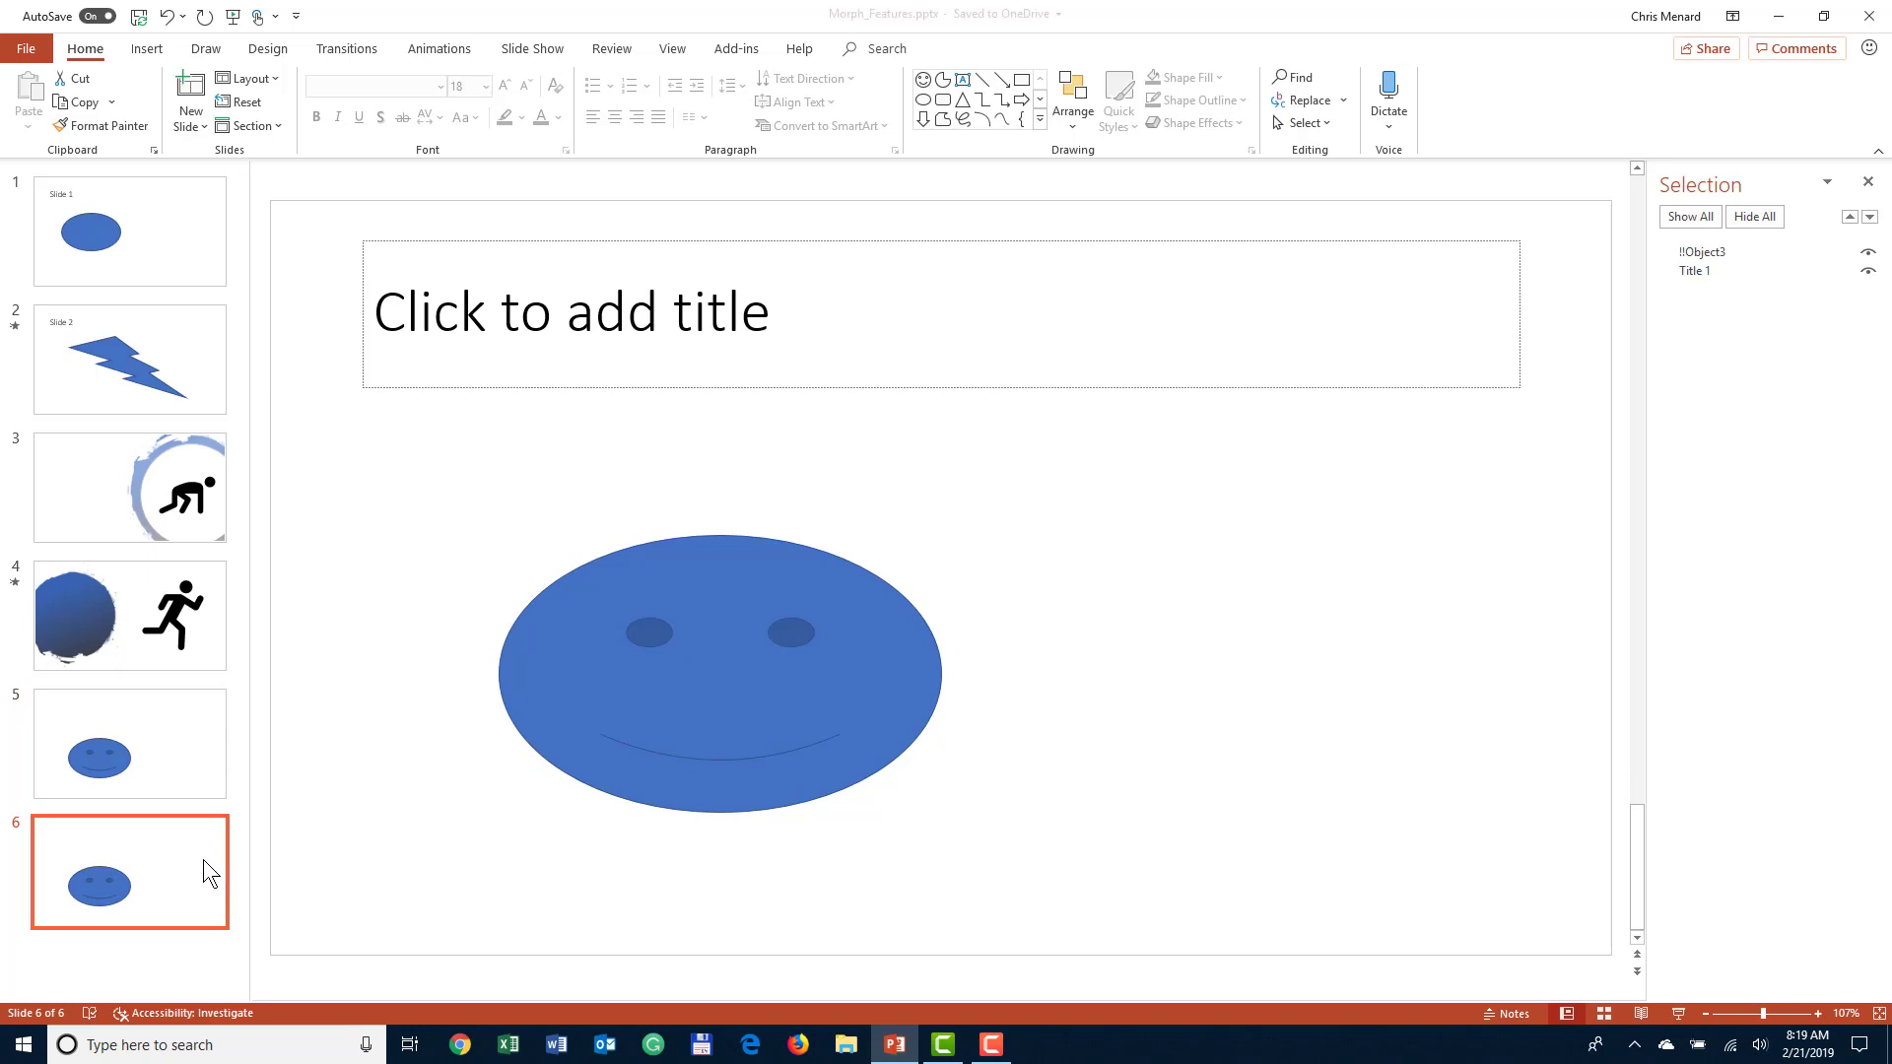
- Select and delete the duplicated smiley face on slide 6
{"action": "left_click", "coordinate": [719, 672]}
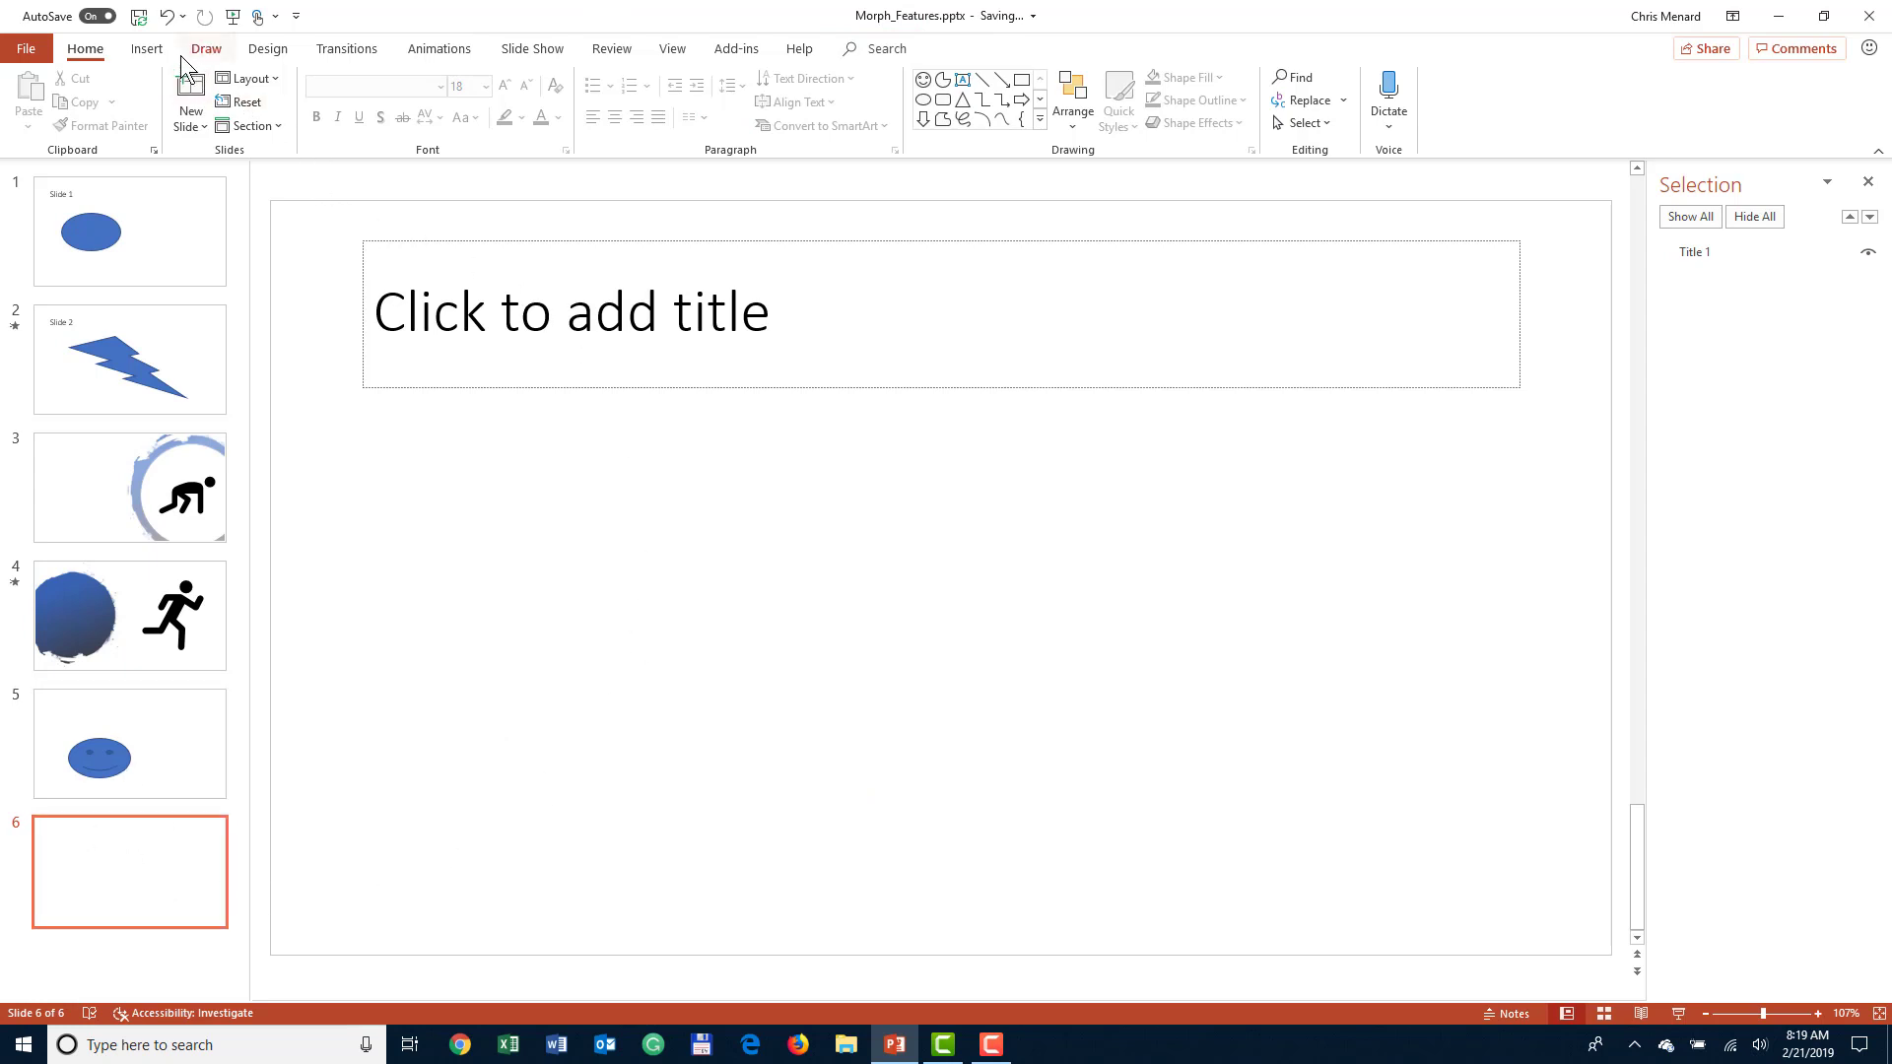
- Draw a large blue Heart shape on slide 6, listed as Heart 3
{"action": "left_click", "coordinate": [146, 49]}
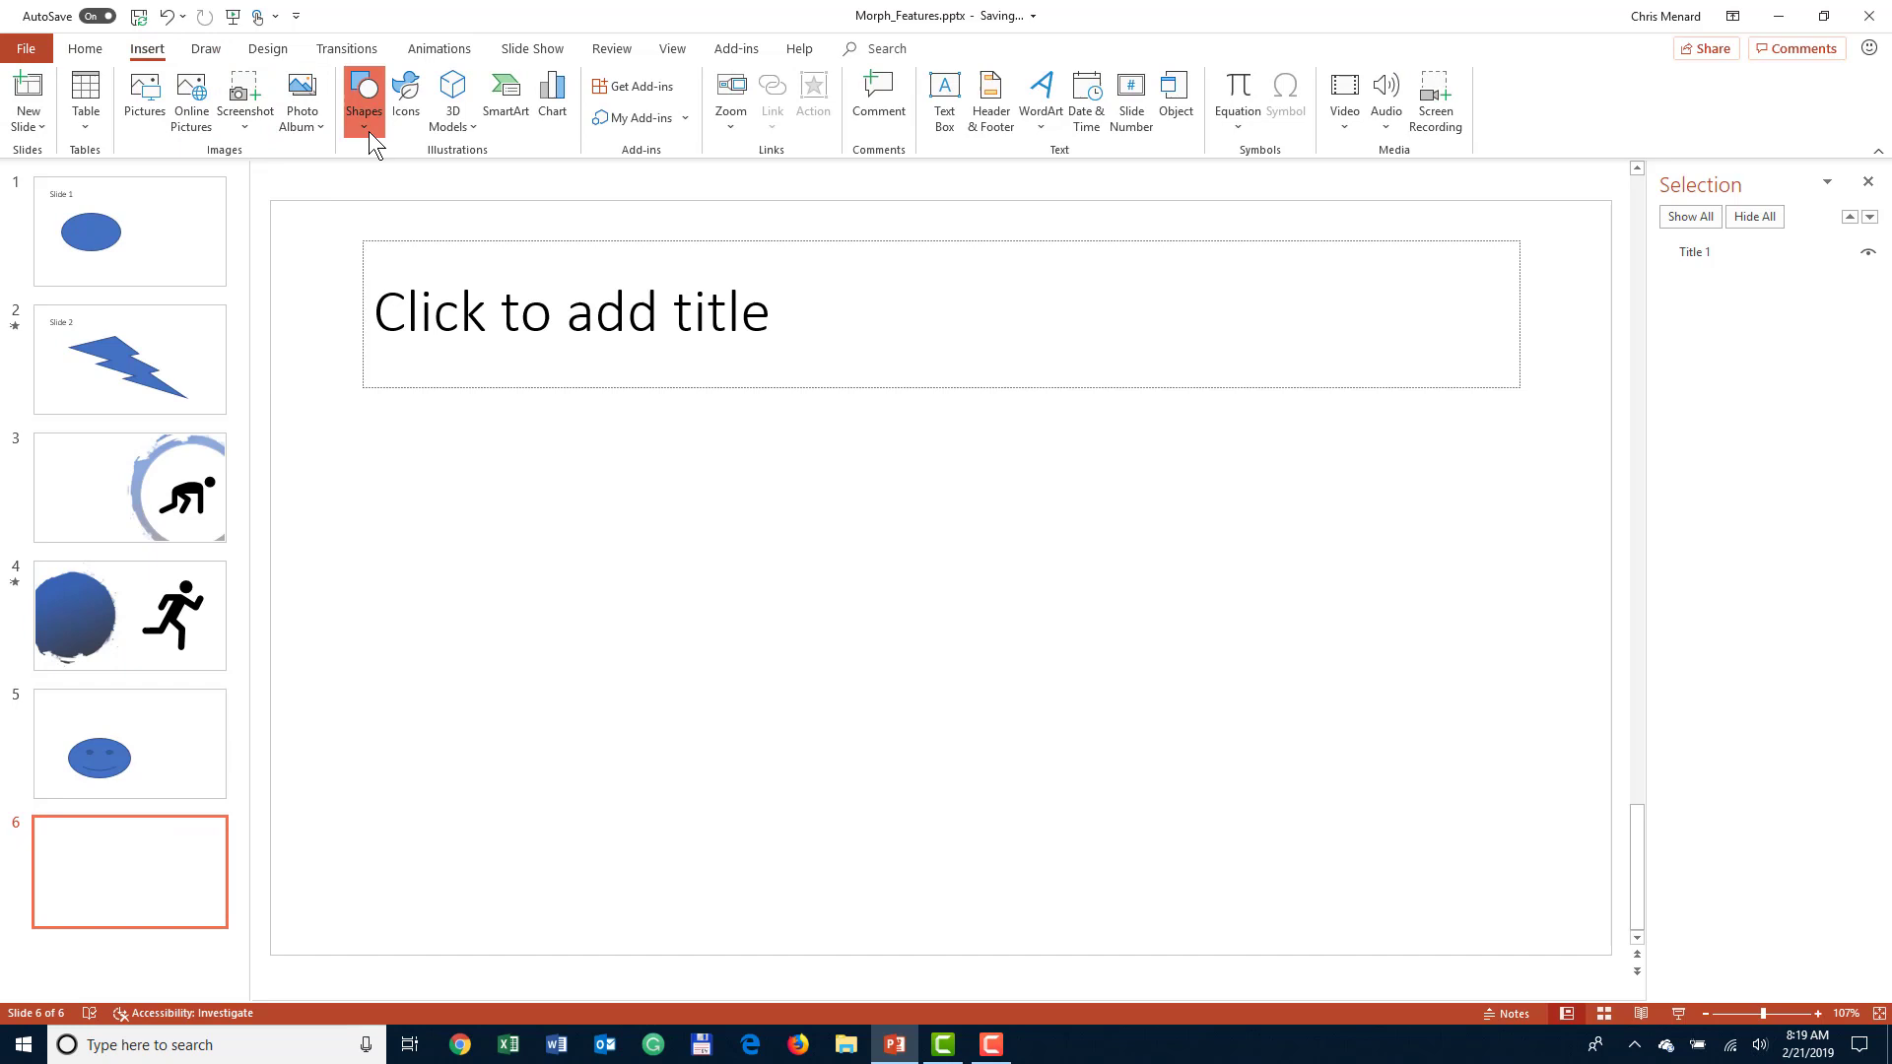
{"action": "left_click", "coordinate": [364, 97]}
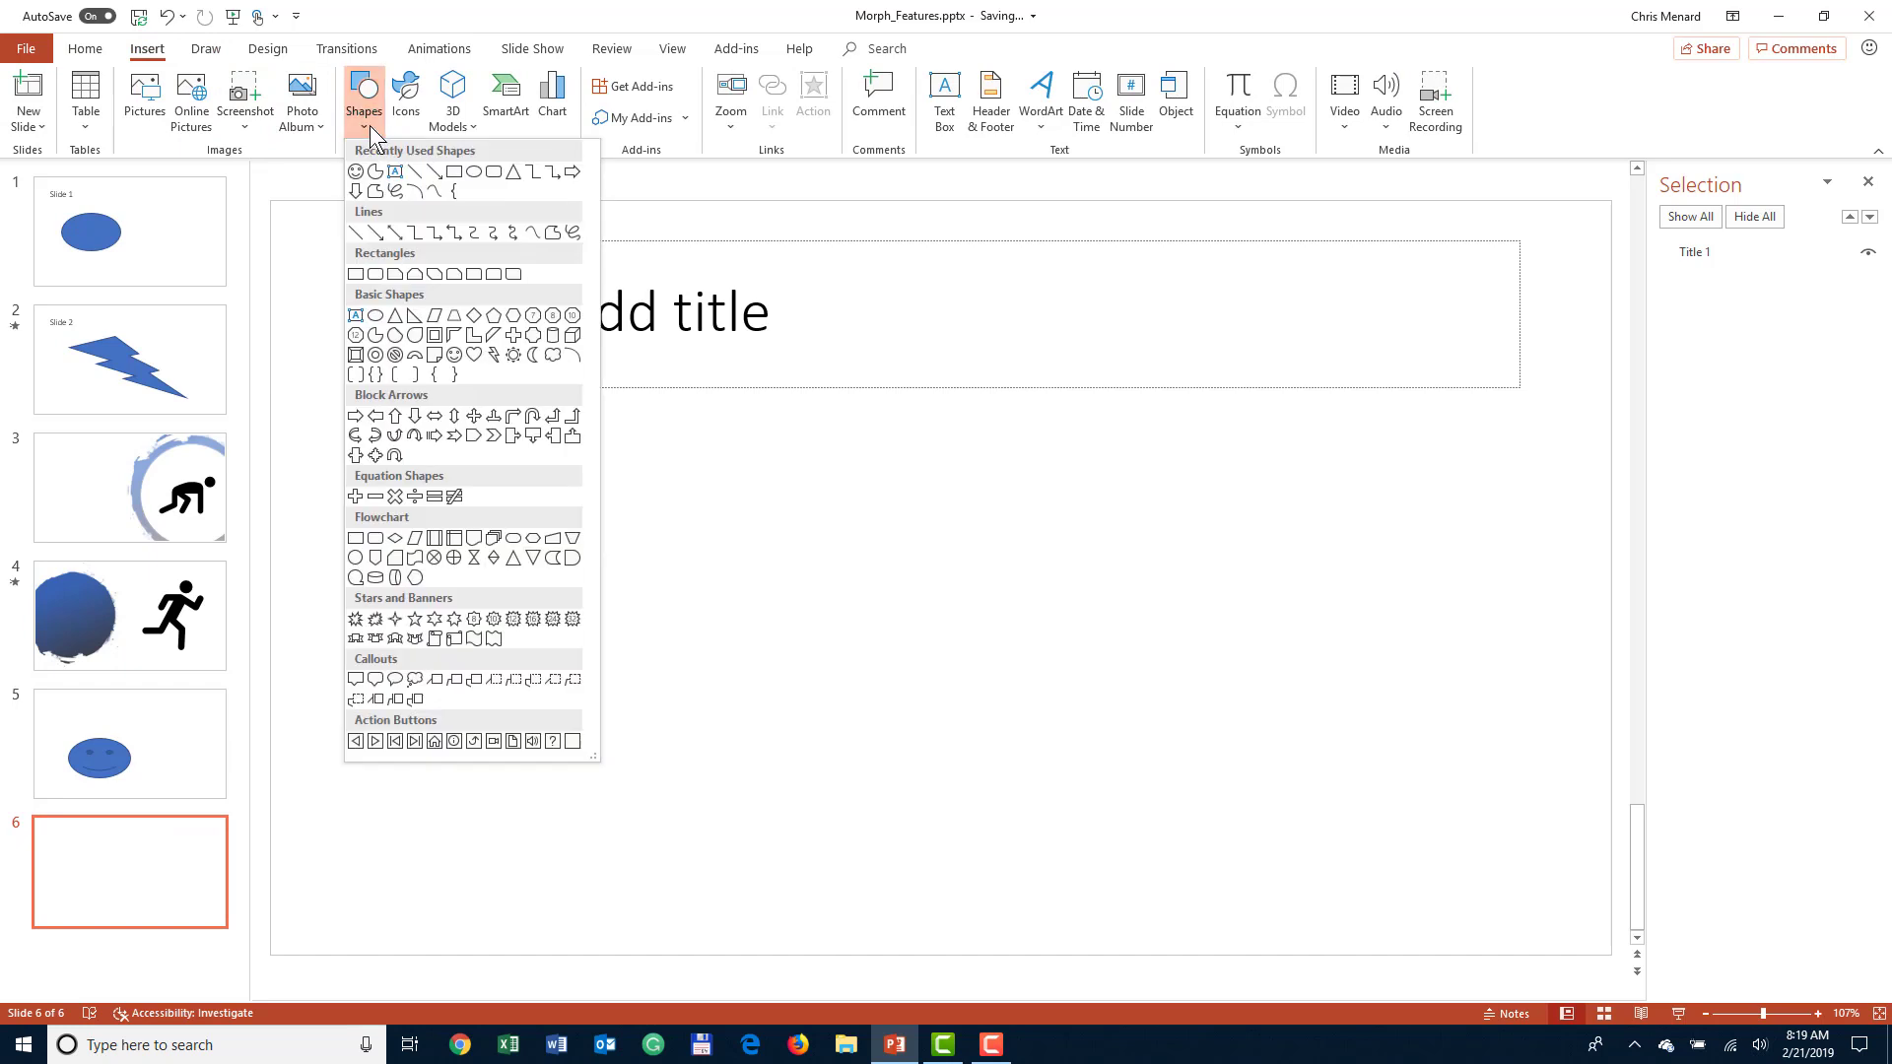
{"action": "mouse_move", "coordinate": [541, 354]}
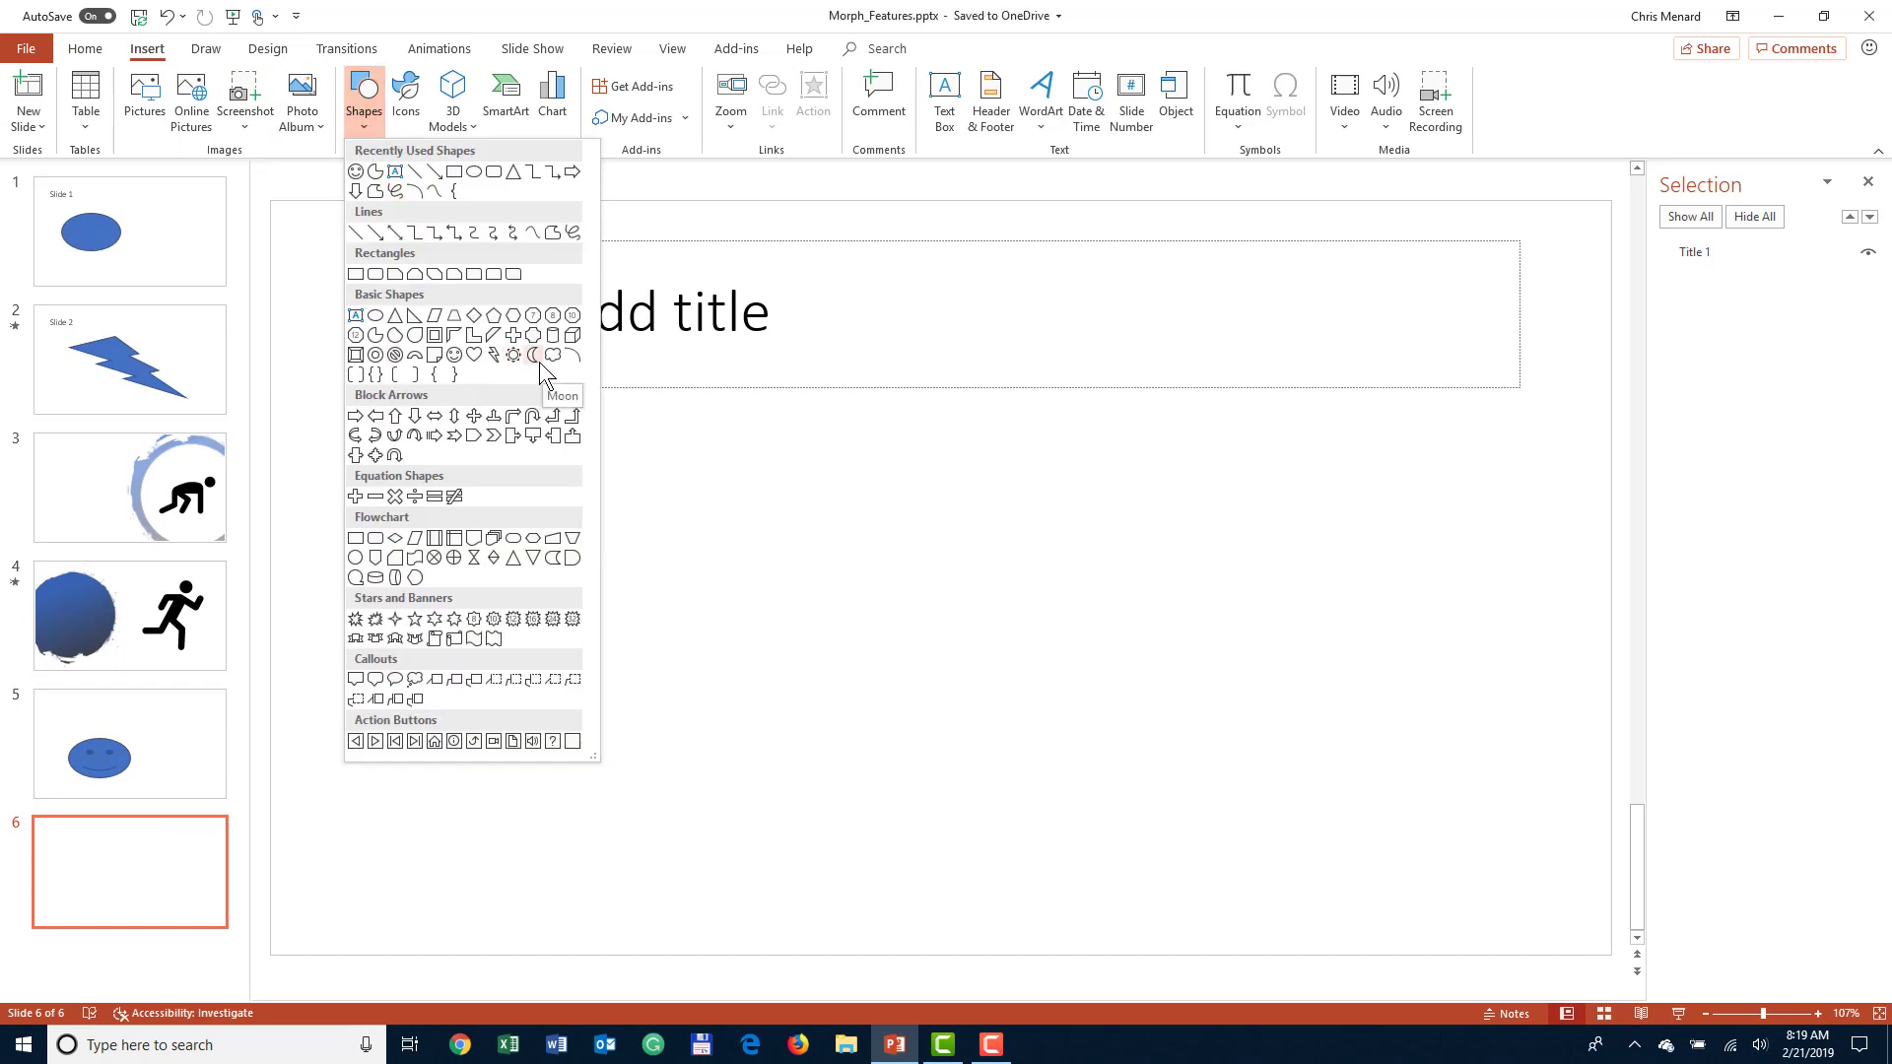
{"action": "mouse_move", "coordinate": [480, 360]}
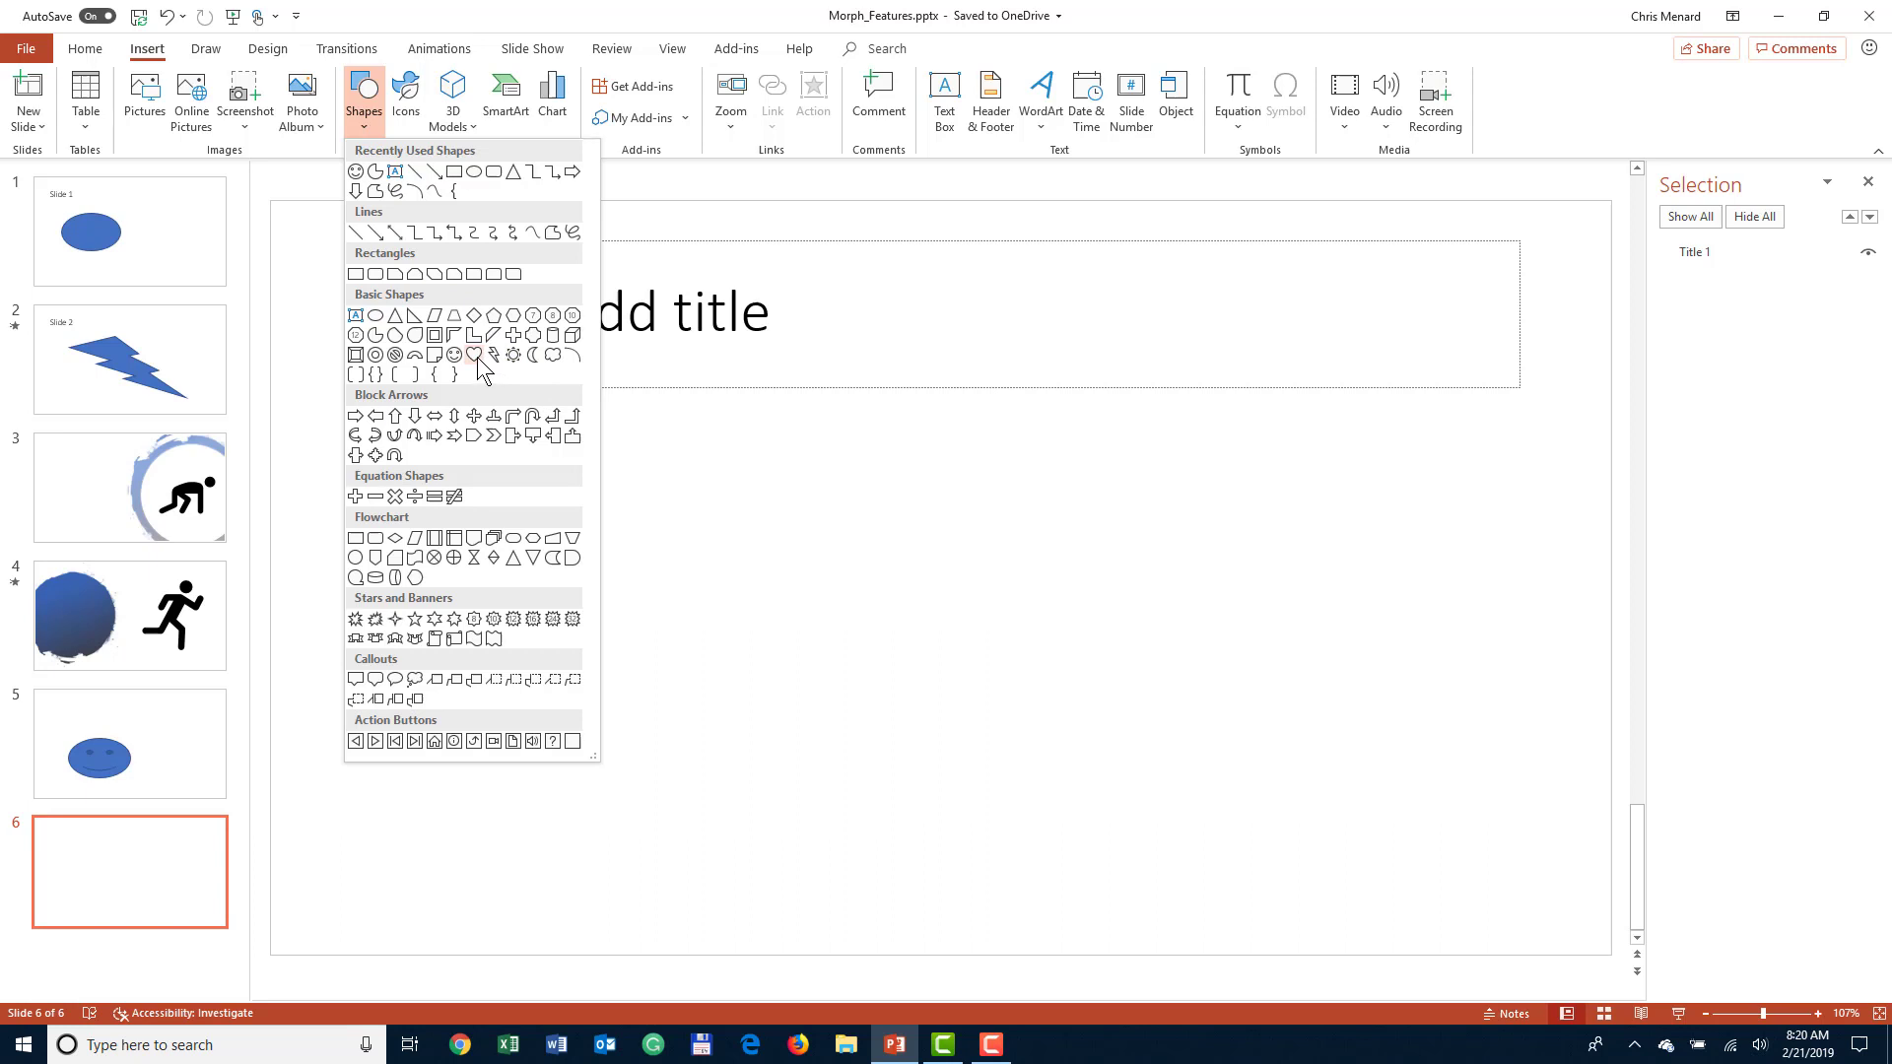
{"action": "left_click", "coordinate": [473, 354]}
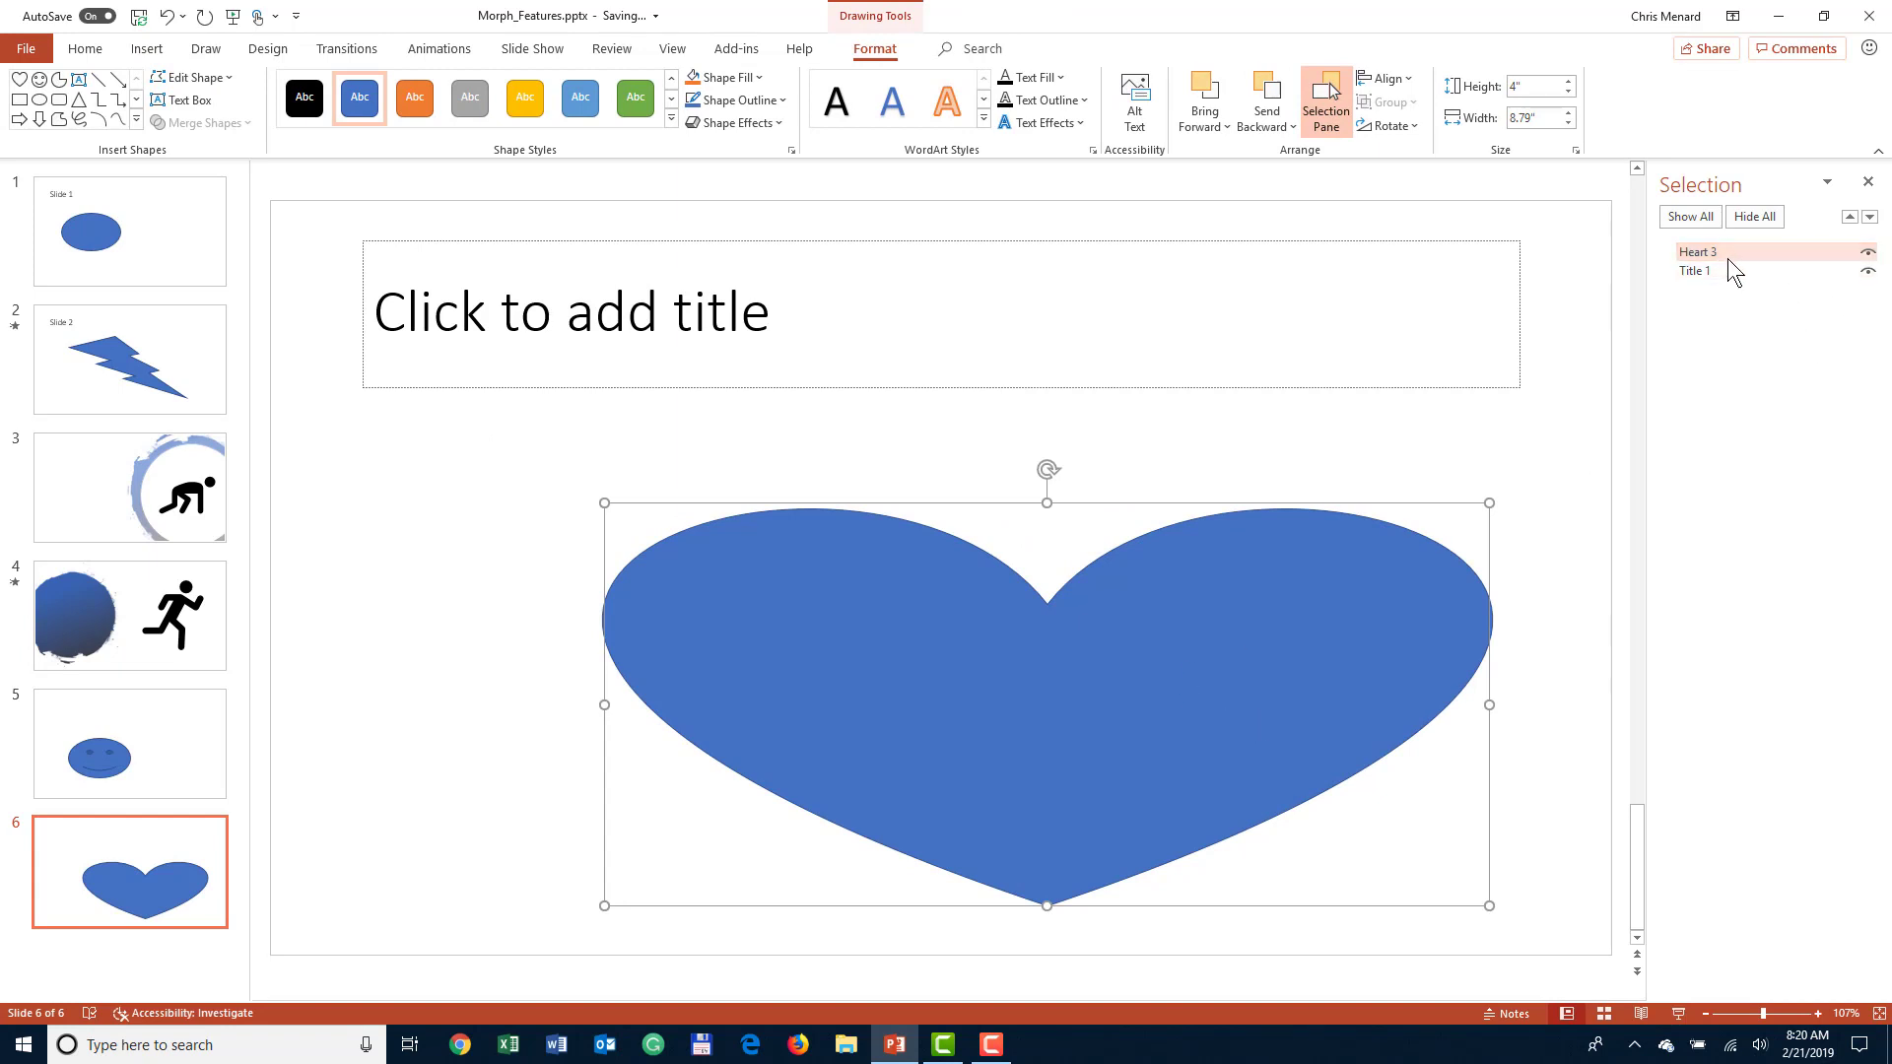
{"action": "mouse_move", "coordinate": [1727, 268]}
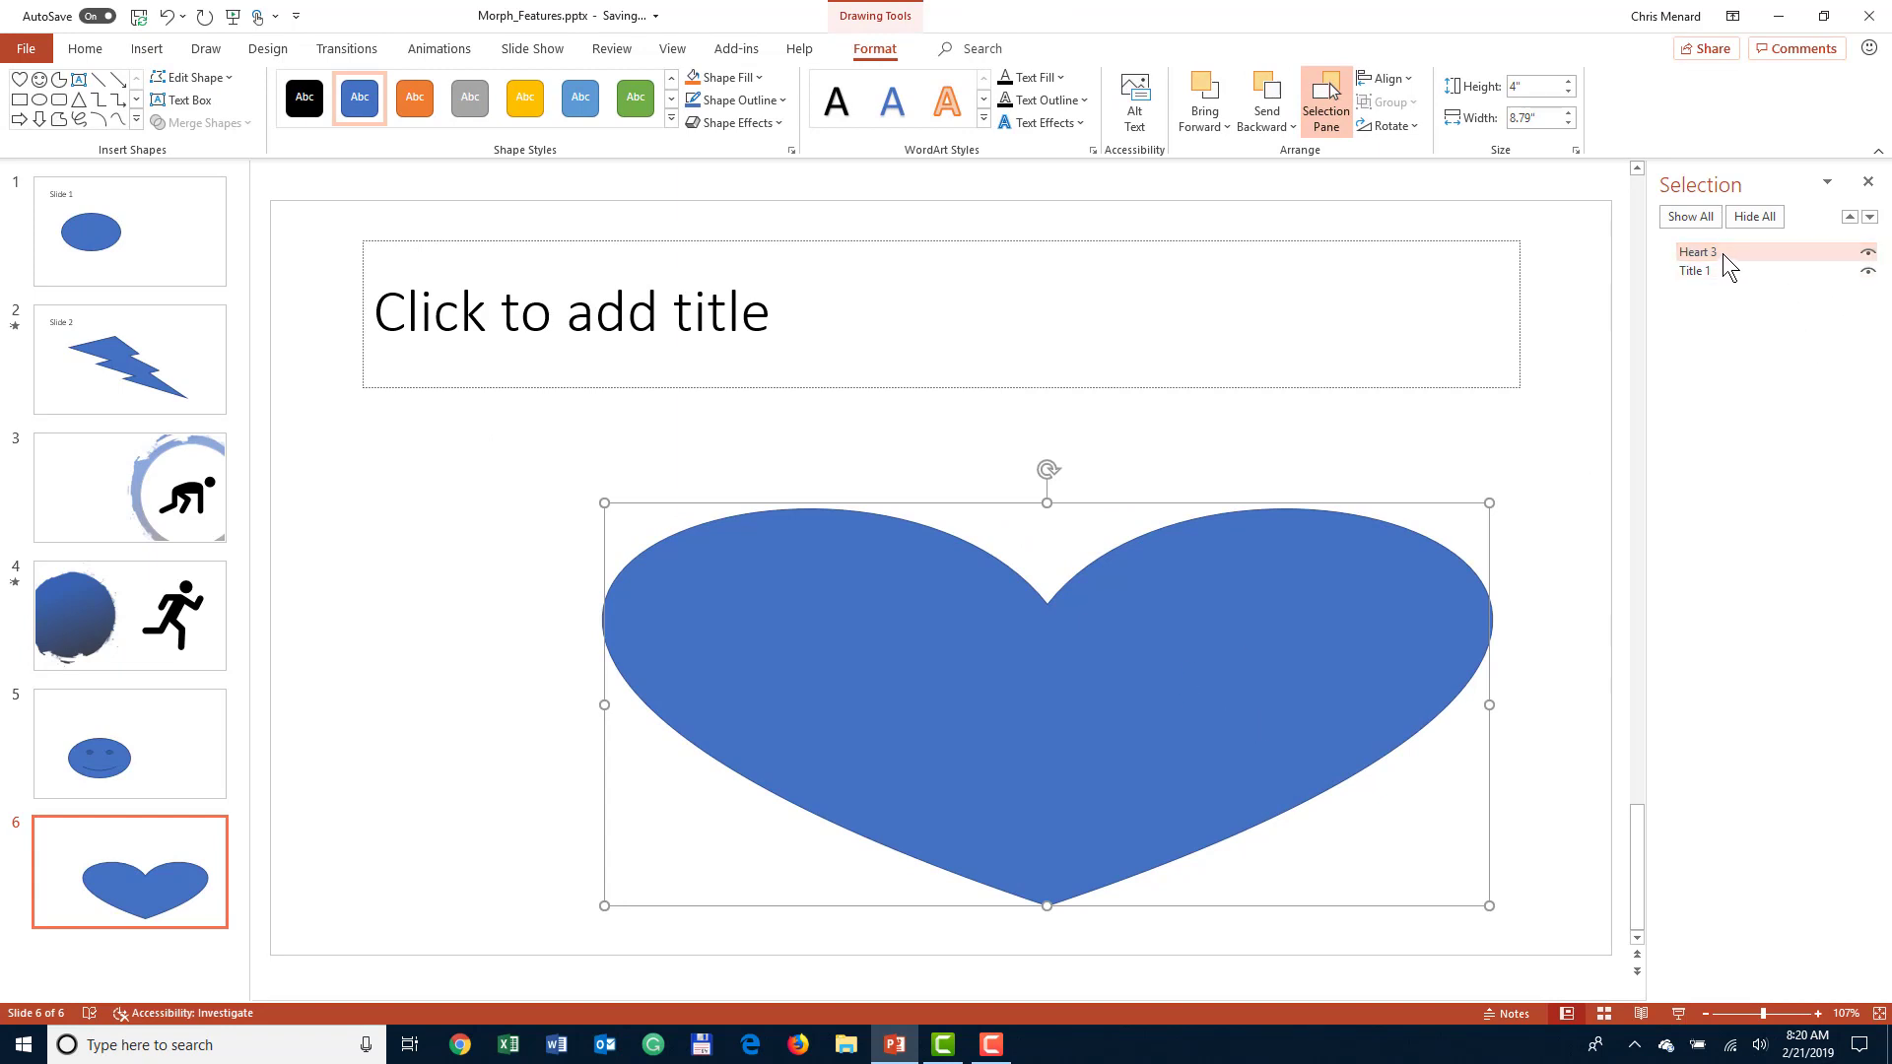
- Rename Heart 3 to !!Object3 to match the smiley, then return to slide 5
{"action": "double_click", "coordinate": [1699, 252]}
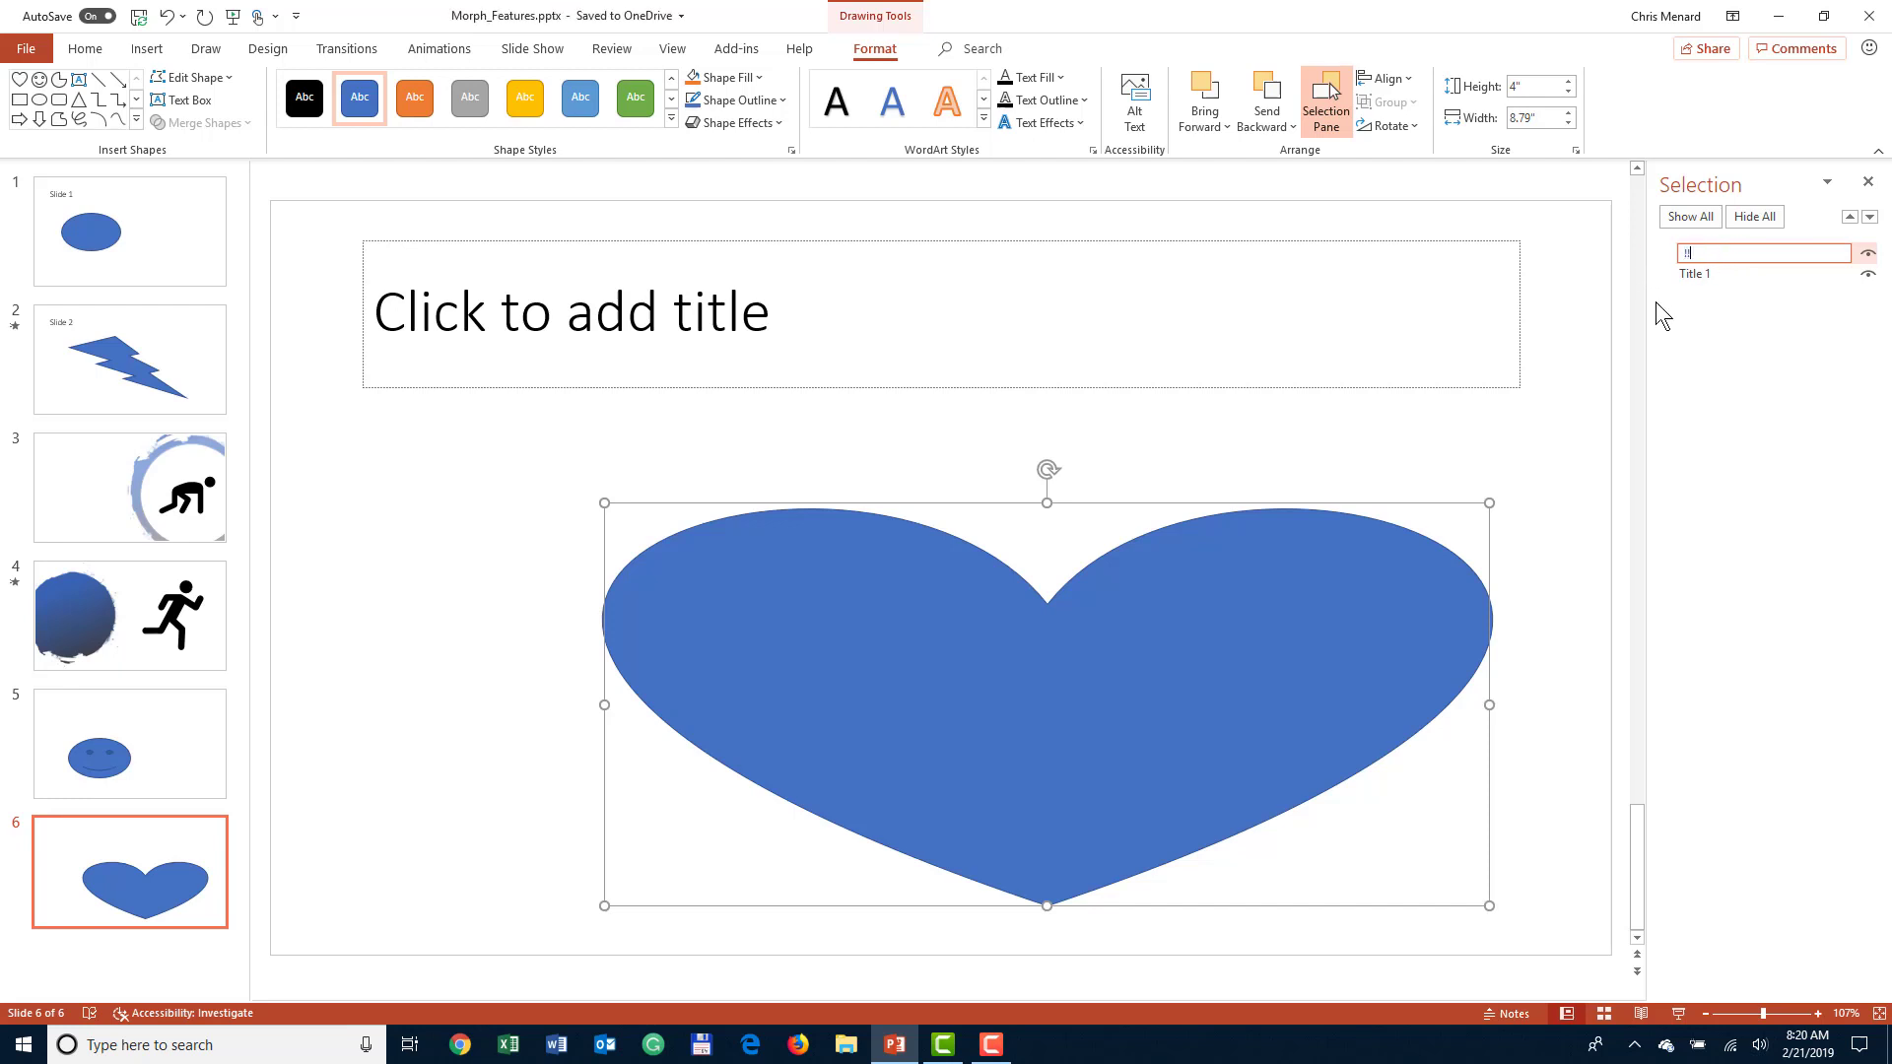
{"action": "type", "text": "!!Object3"}
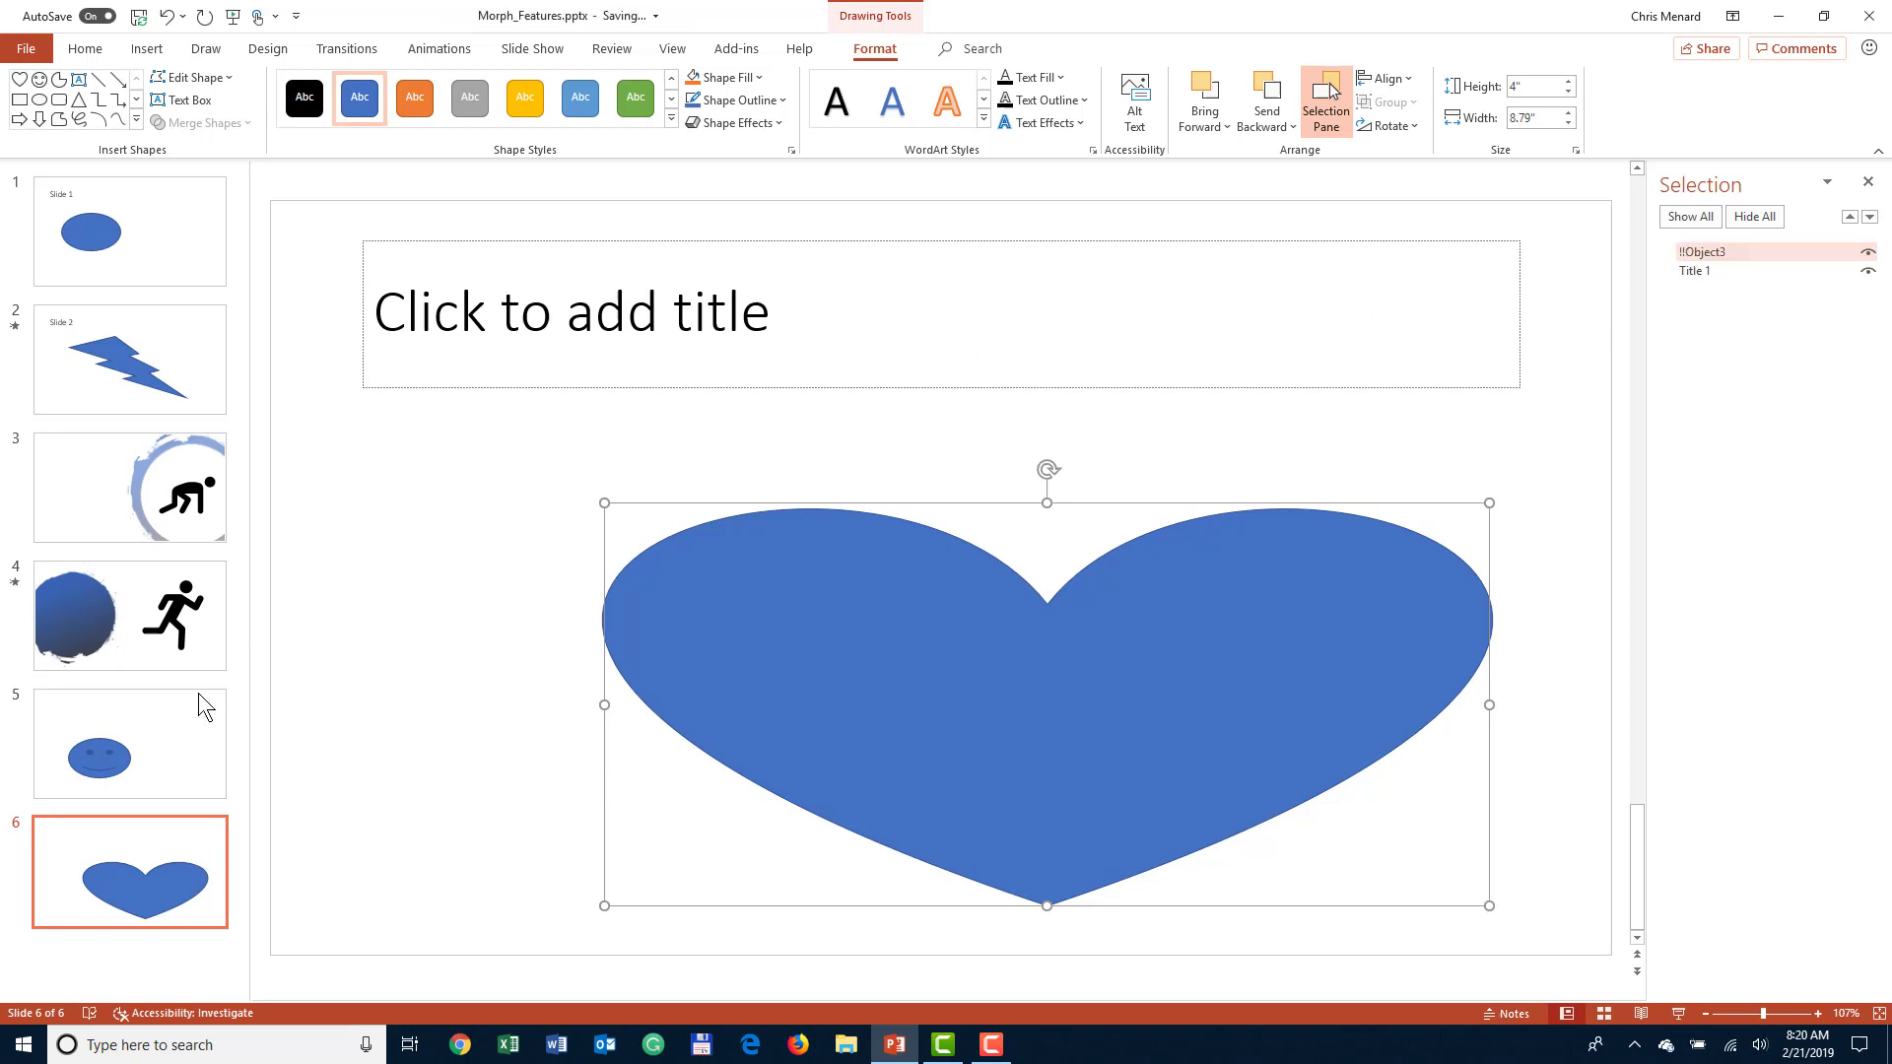
{"action": "left_click", "coordinate": [129, 742]}
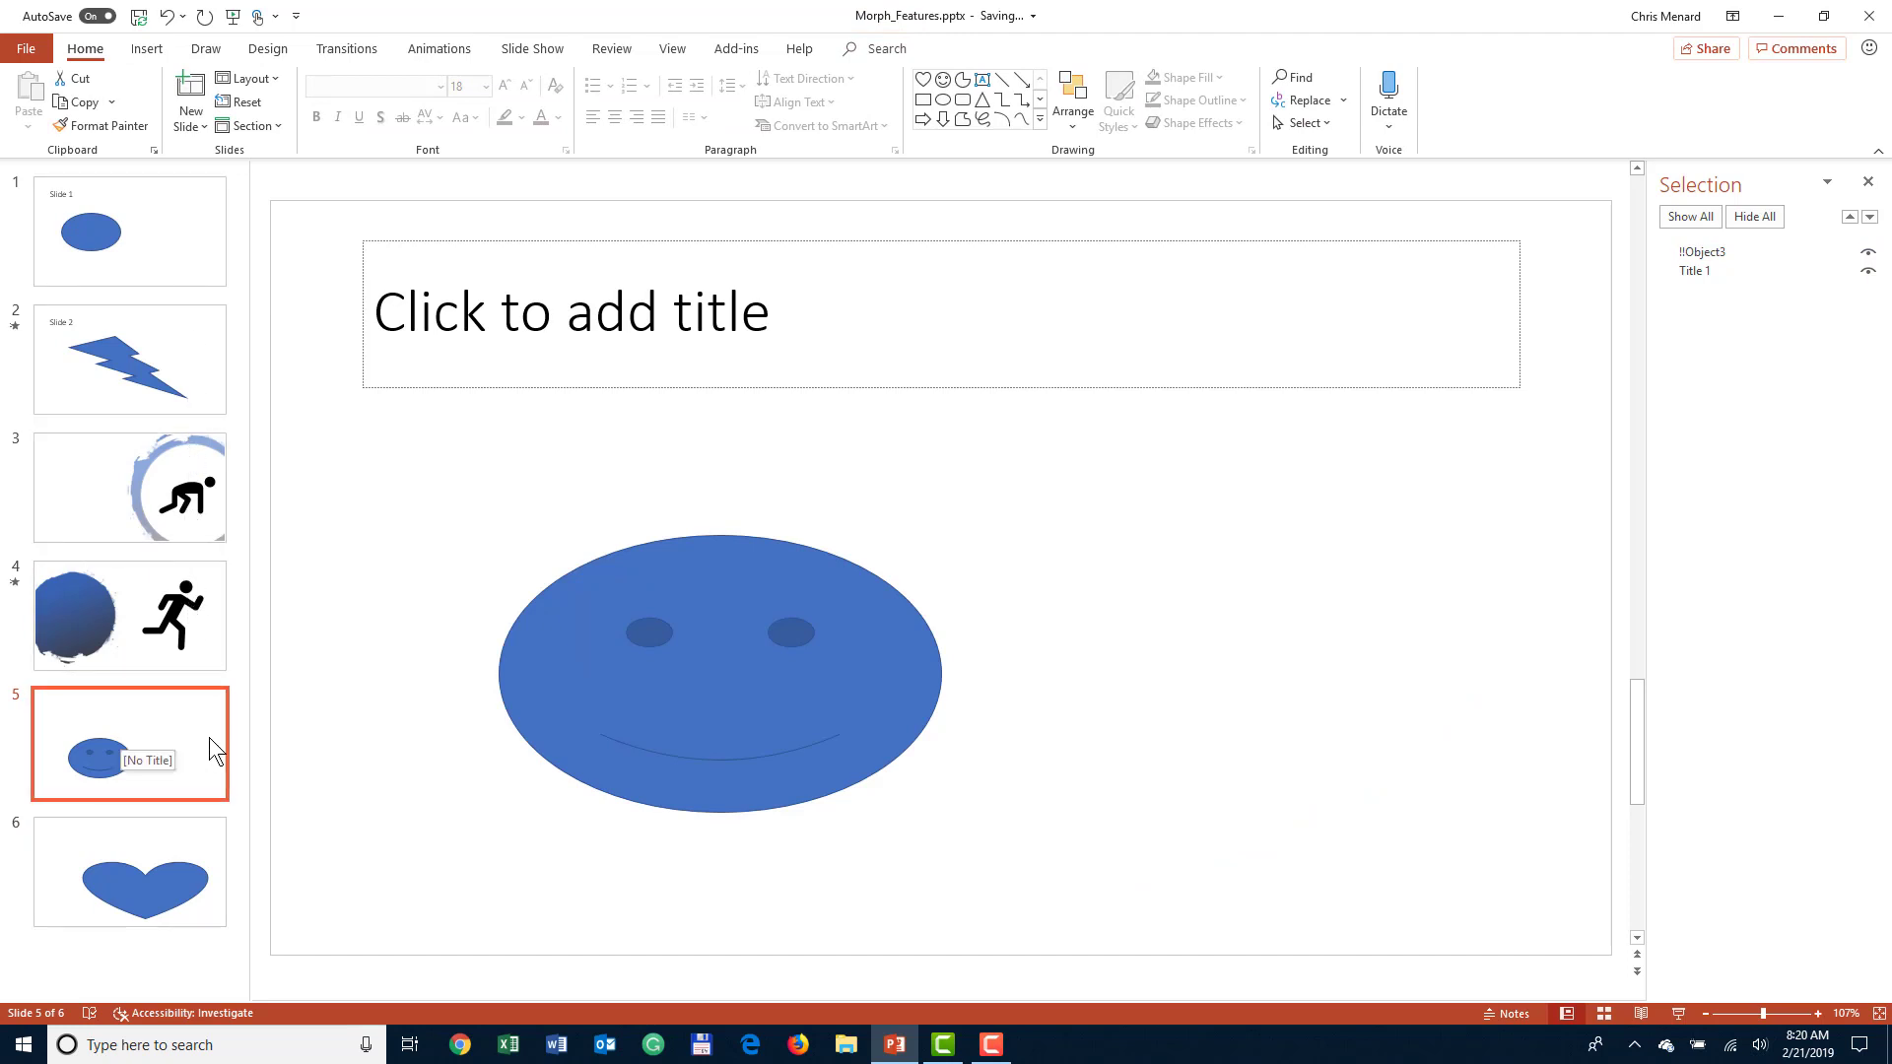
{"action": "mouse_move", "coordinate": [204, 855]}
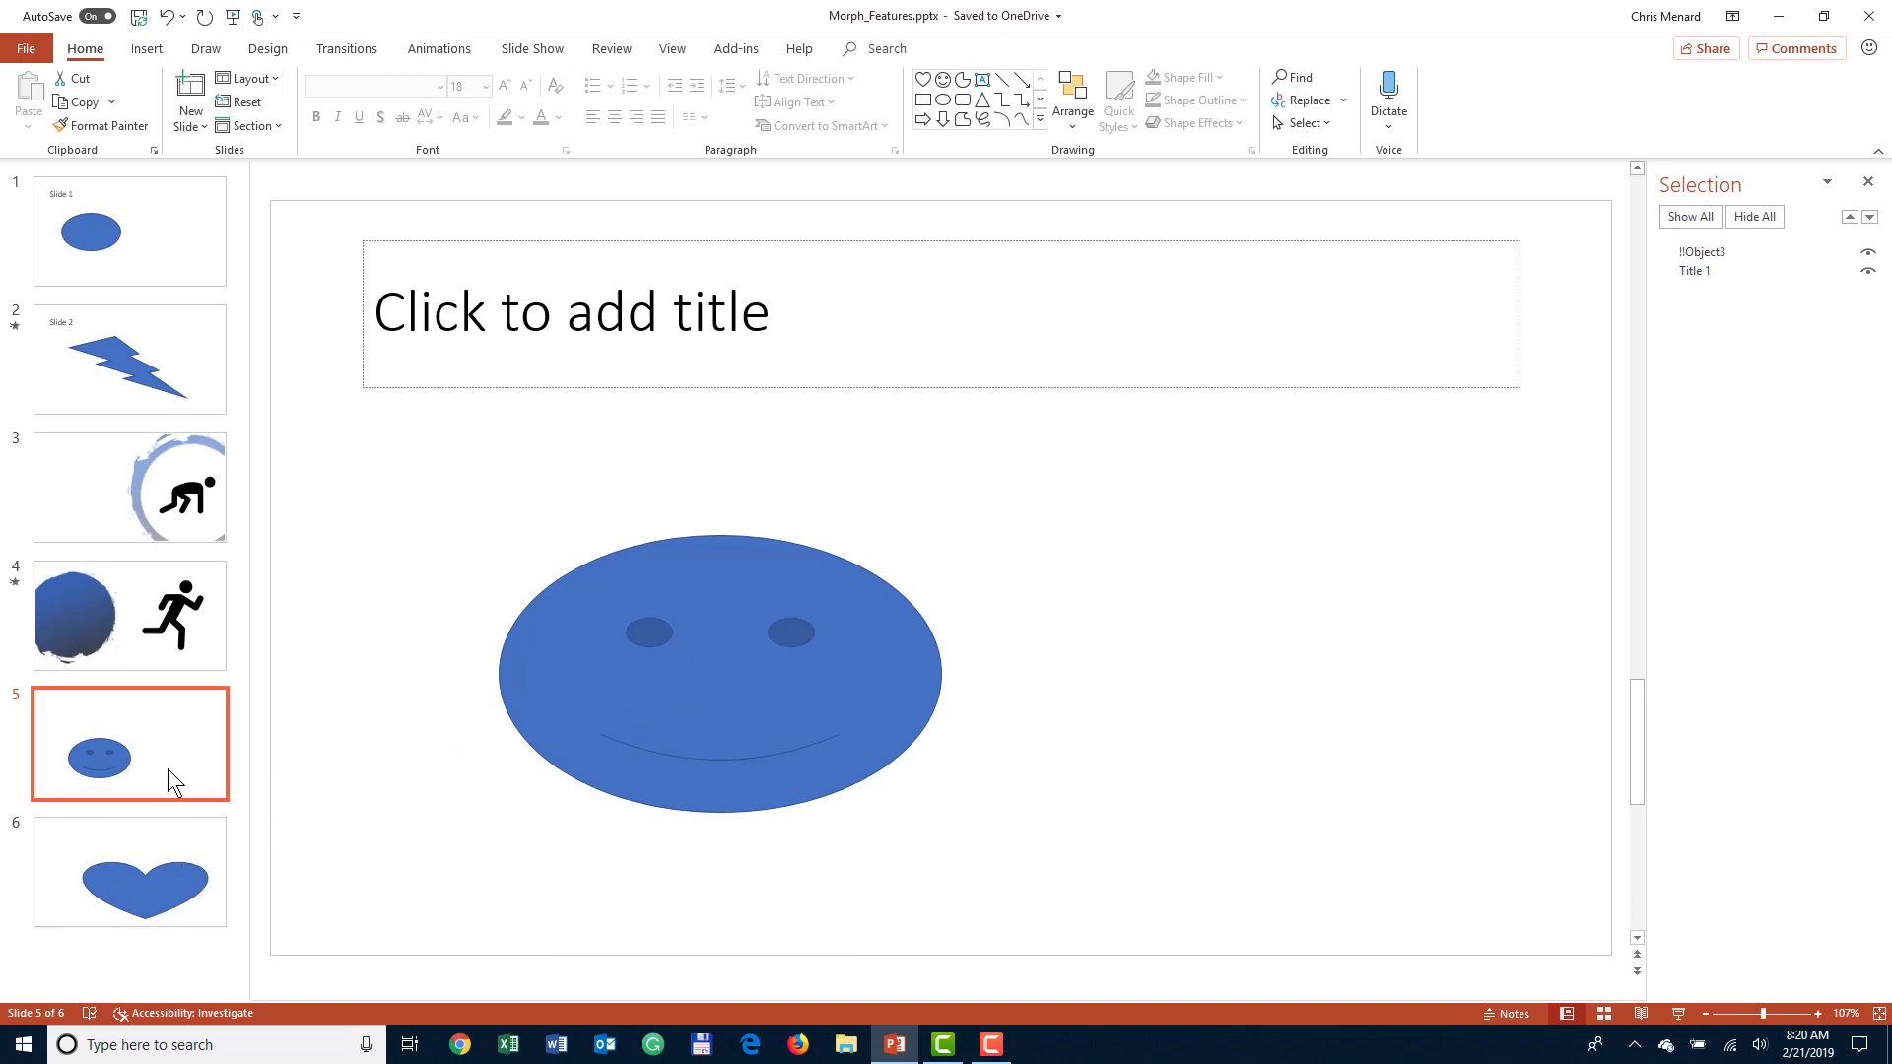
{"action": "mouse_move", "coordinate": [1677, 1014]}
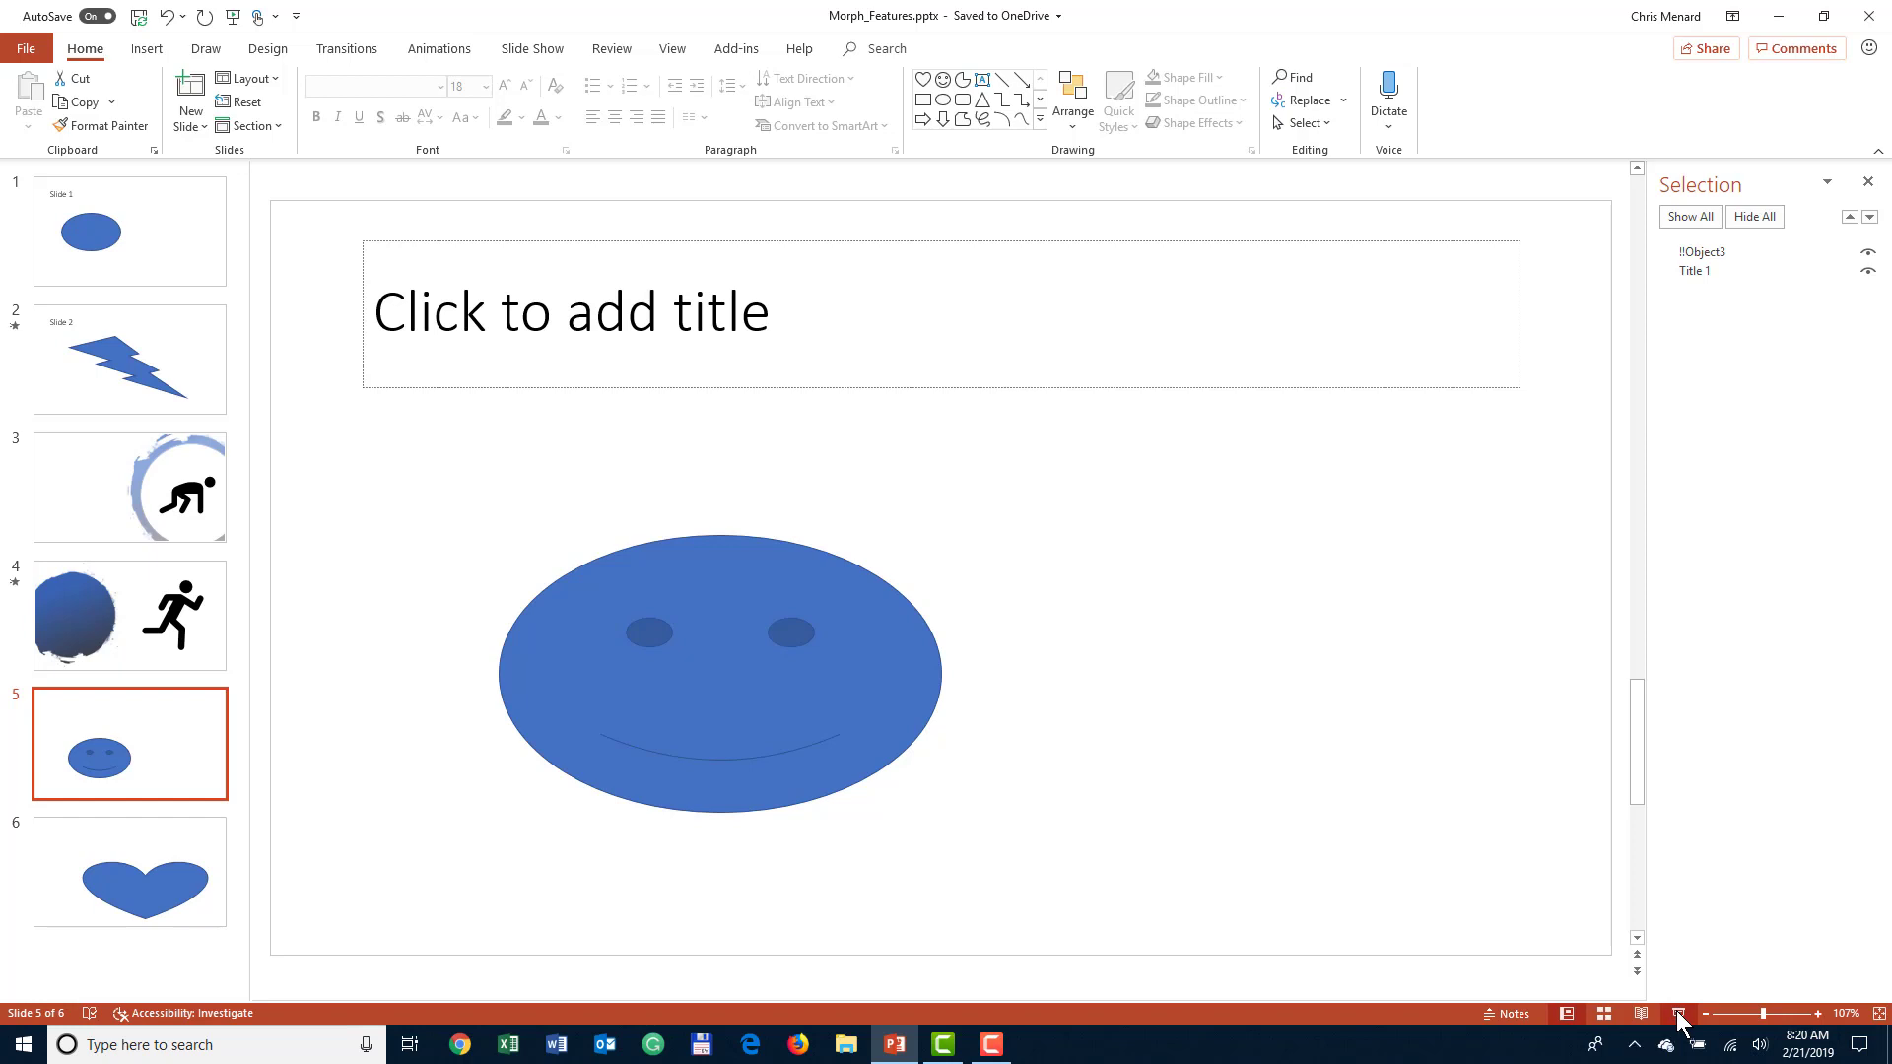
- Present the deck full screen from the smiley slide using the status-bar Slide Show button
{"action": "left_click", "coordinate": [1681, 1012]}
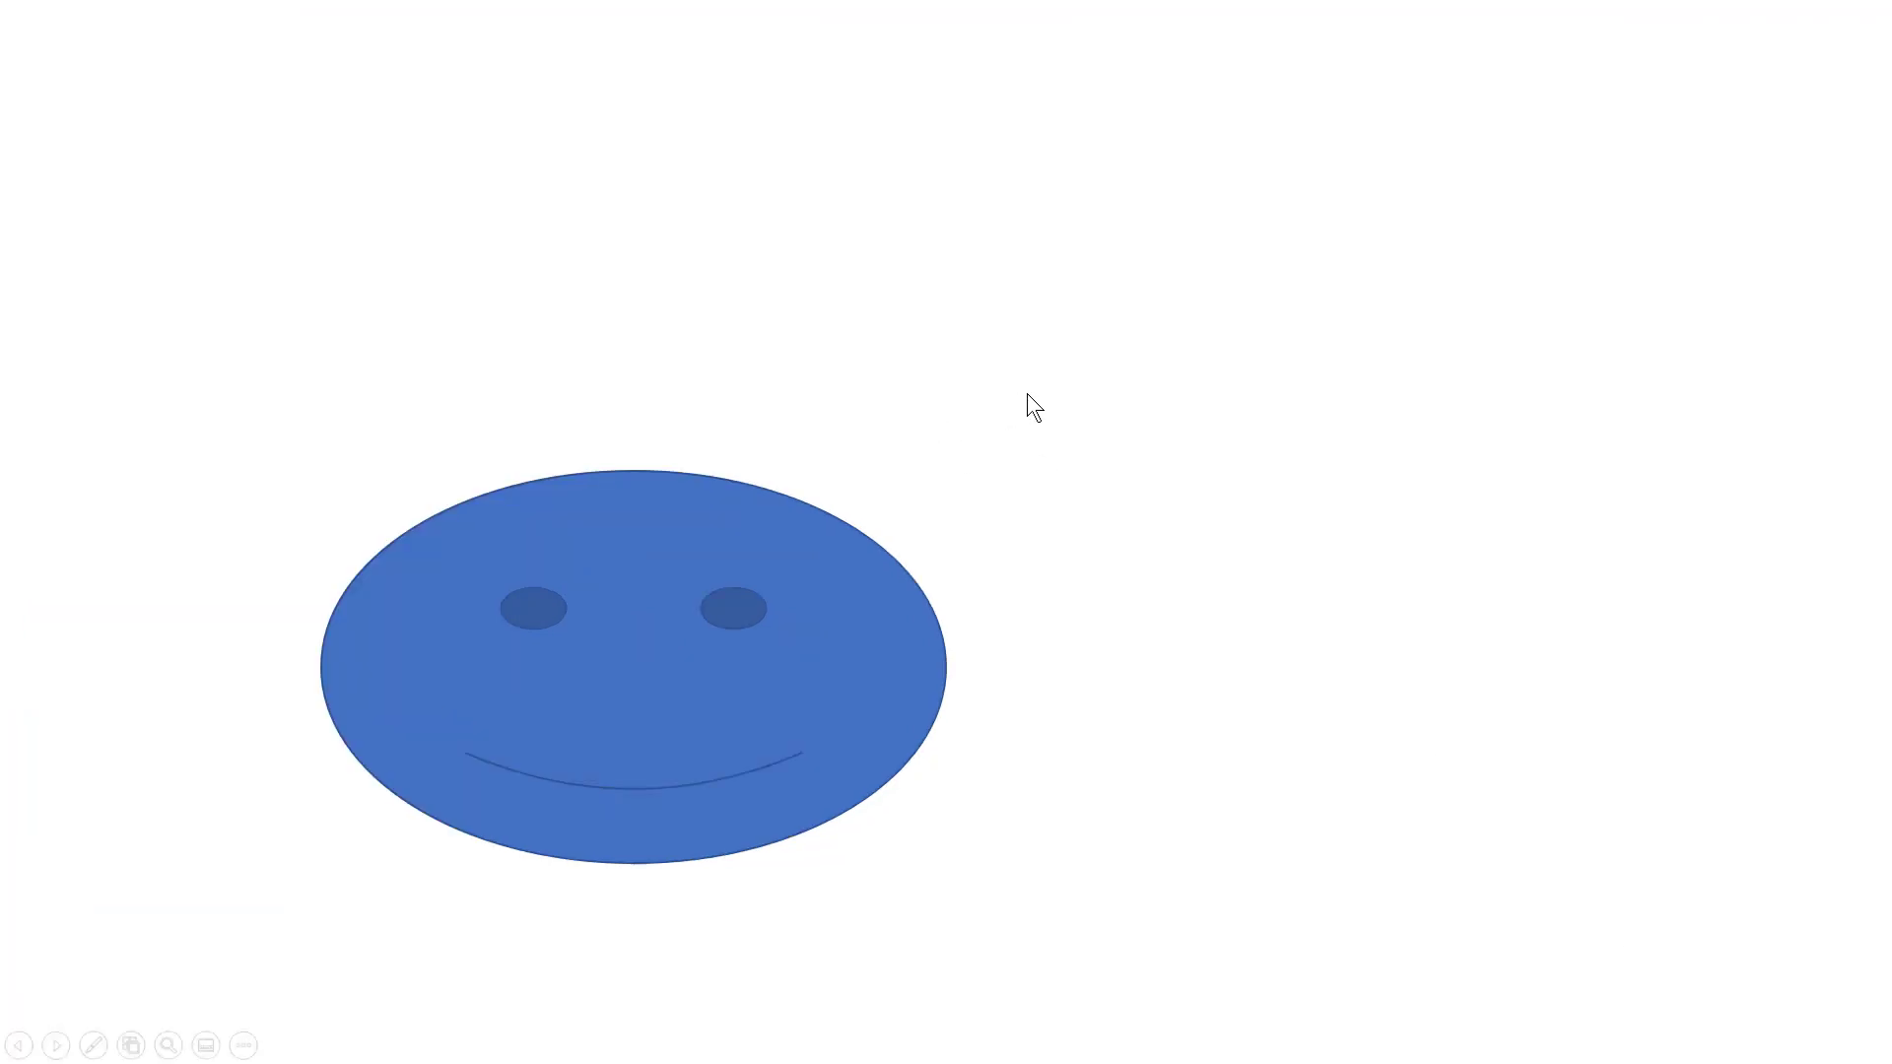
{"action": "mouse_move", "coordinate": [1048, 407]}
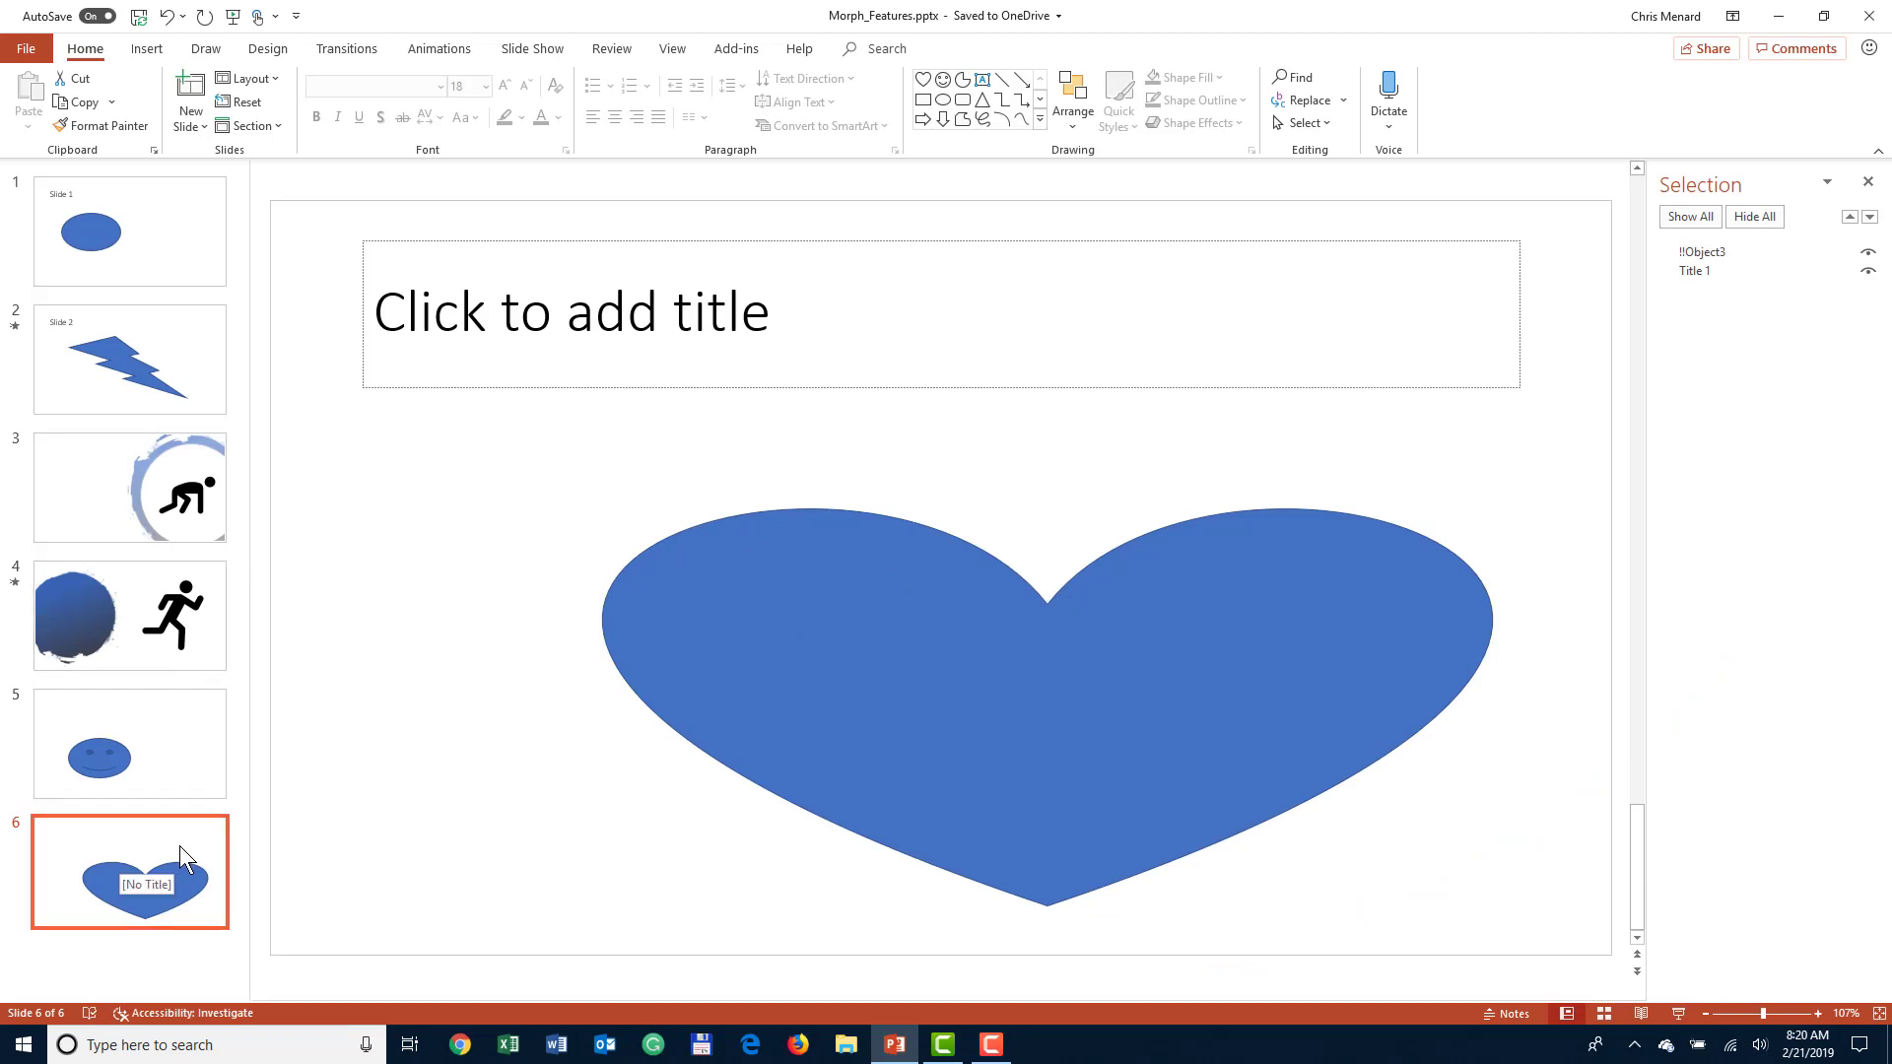
{"action": "mouse_move", "coordinate": [468, 13]}
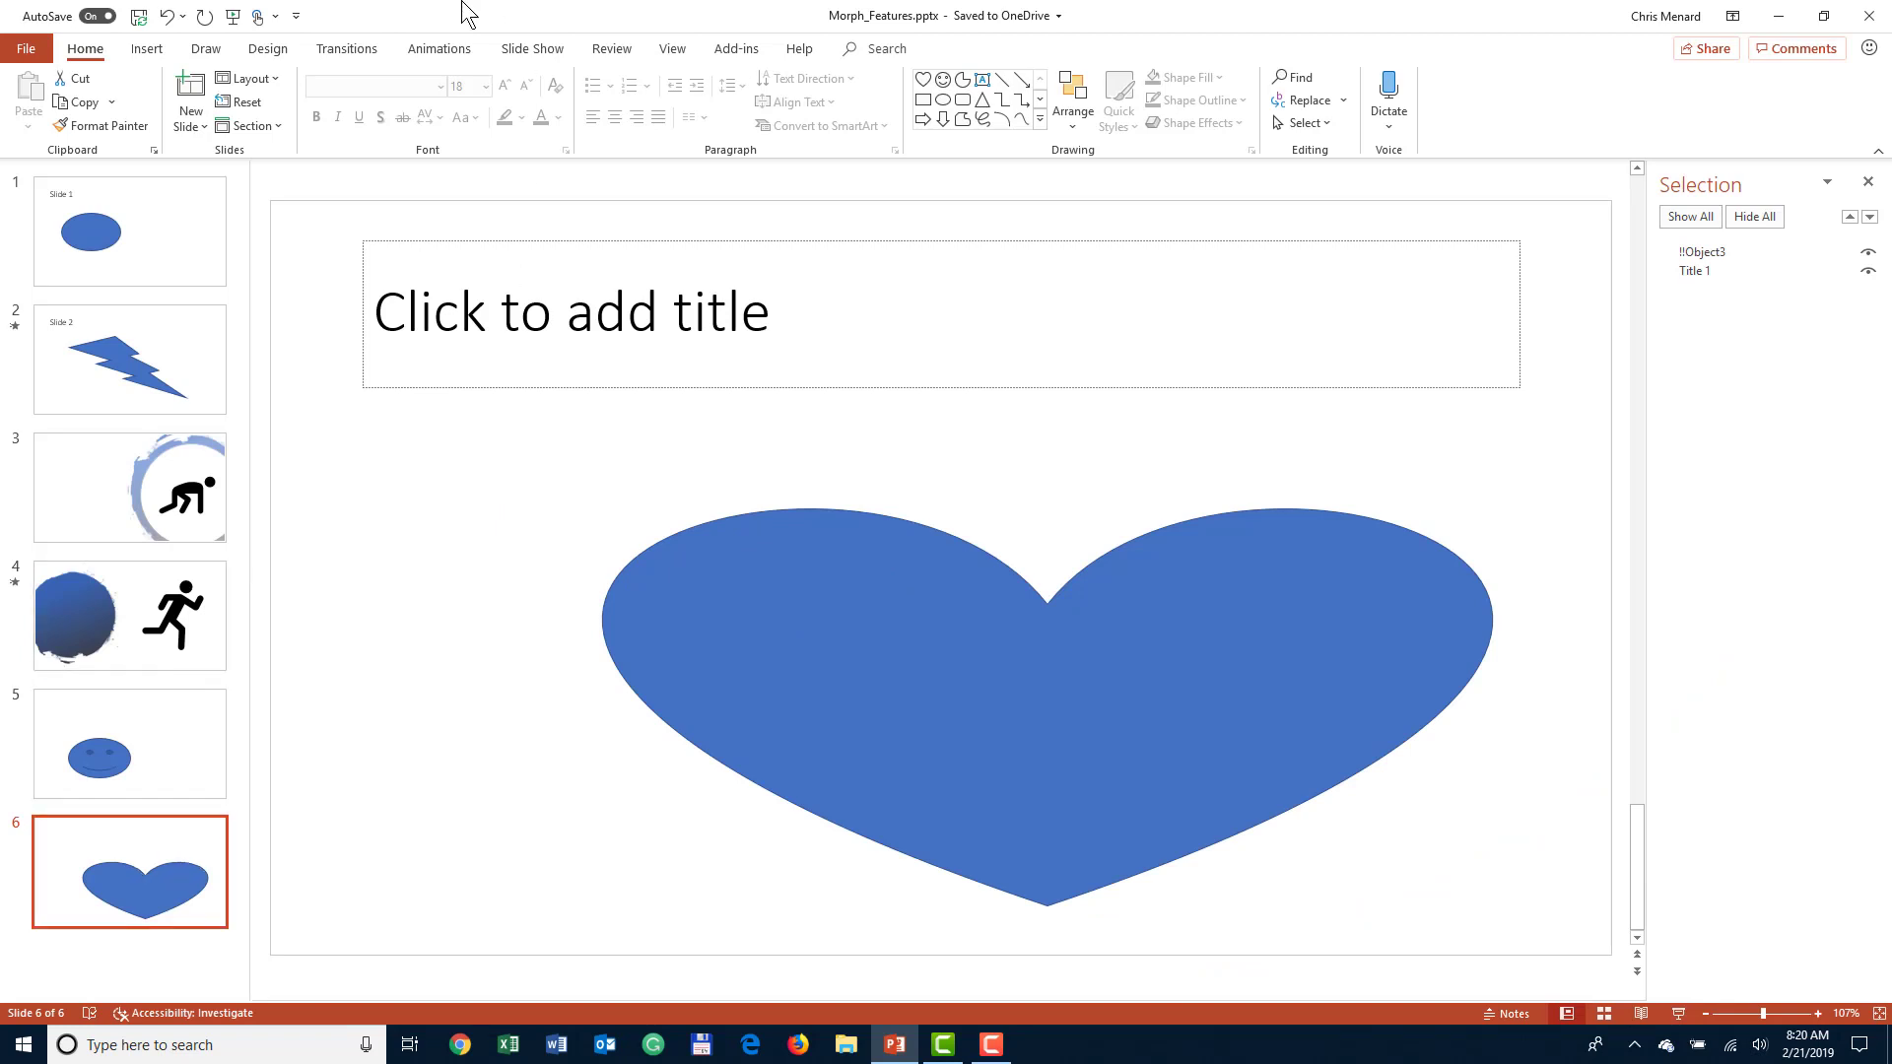
{"action": "mouse_move", "coordinate": [183, 861]}
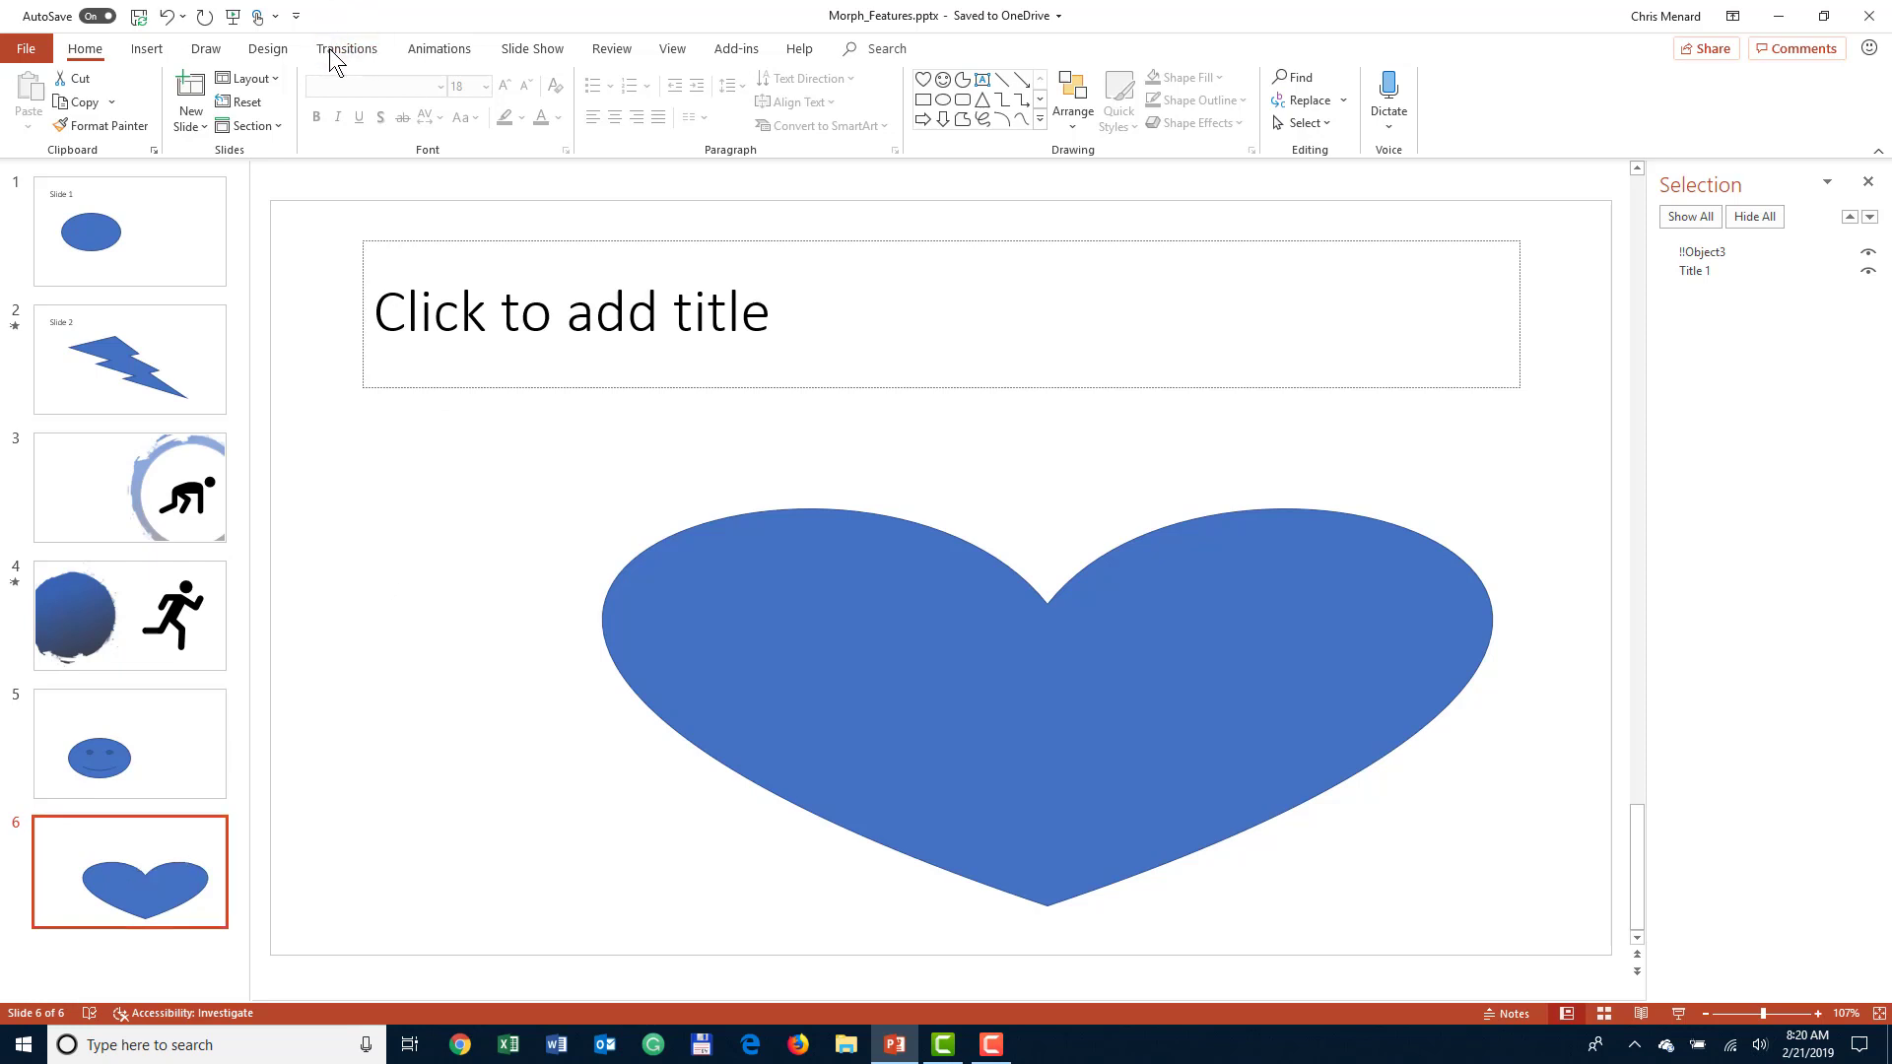
- Apply the Morph transition to slide 6 and preview the smiley morphing into the heart
{"action": "left_click", "coordinate": [346, 48]}
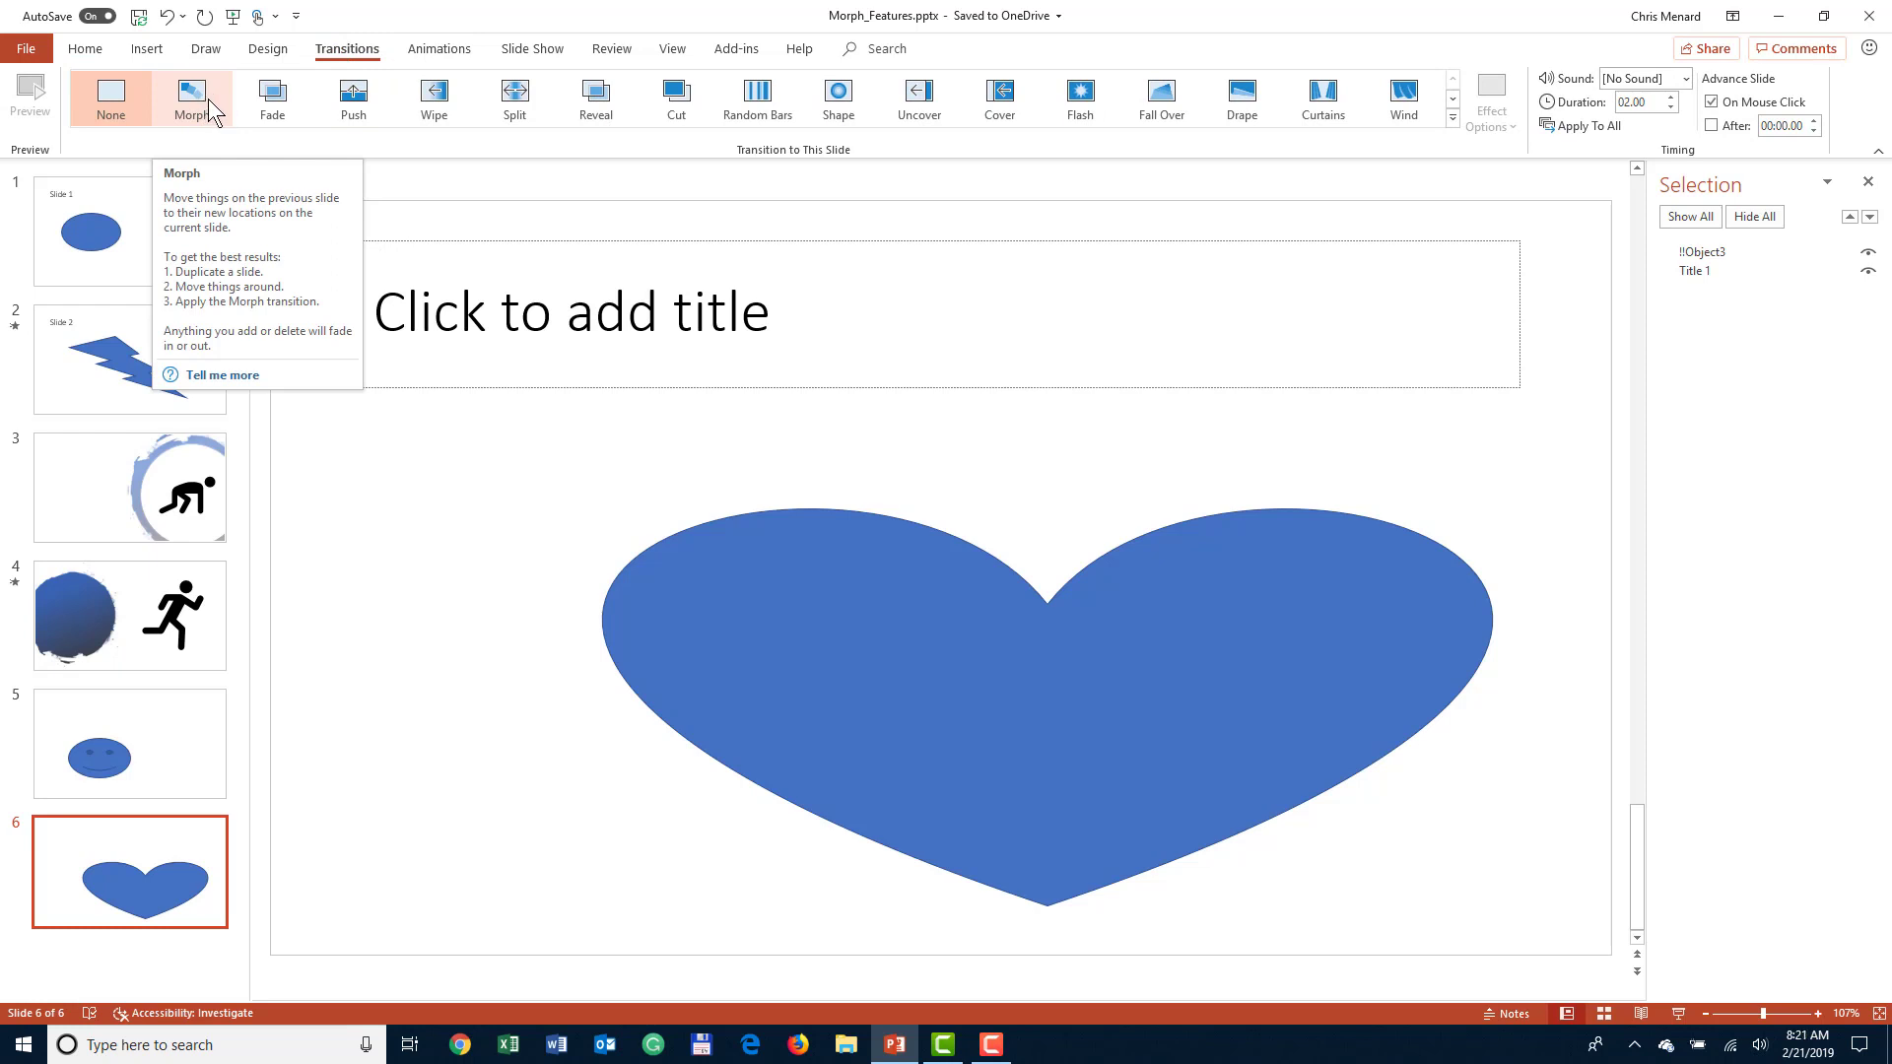
{"action": "left_click", "coordinate": [192, 98]}
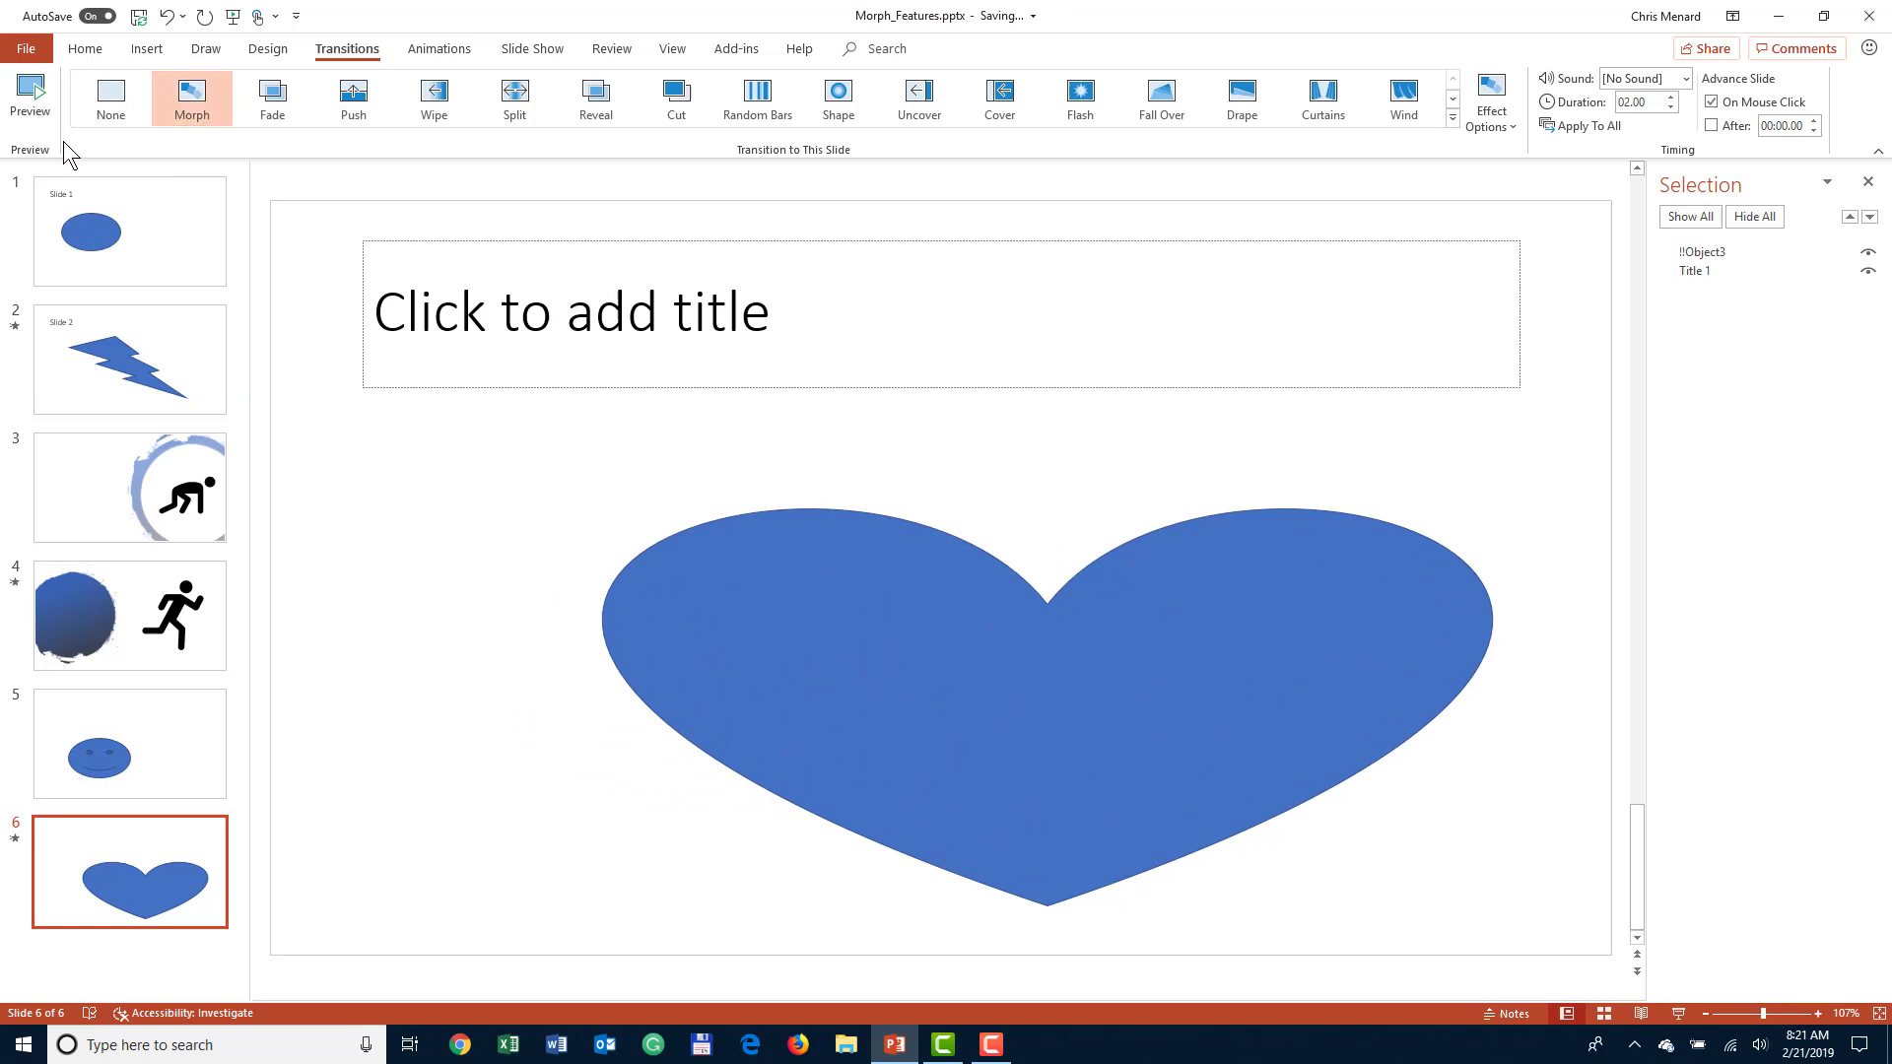
{"action": "mouse_move", "coordinate": [31, 96]}
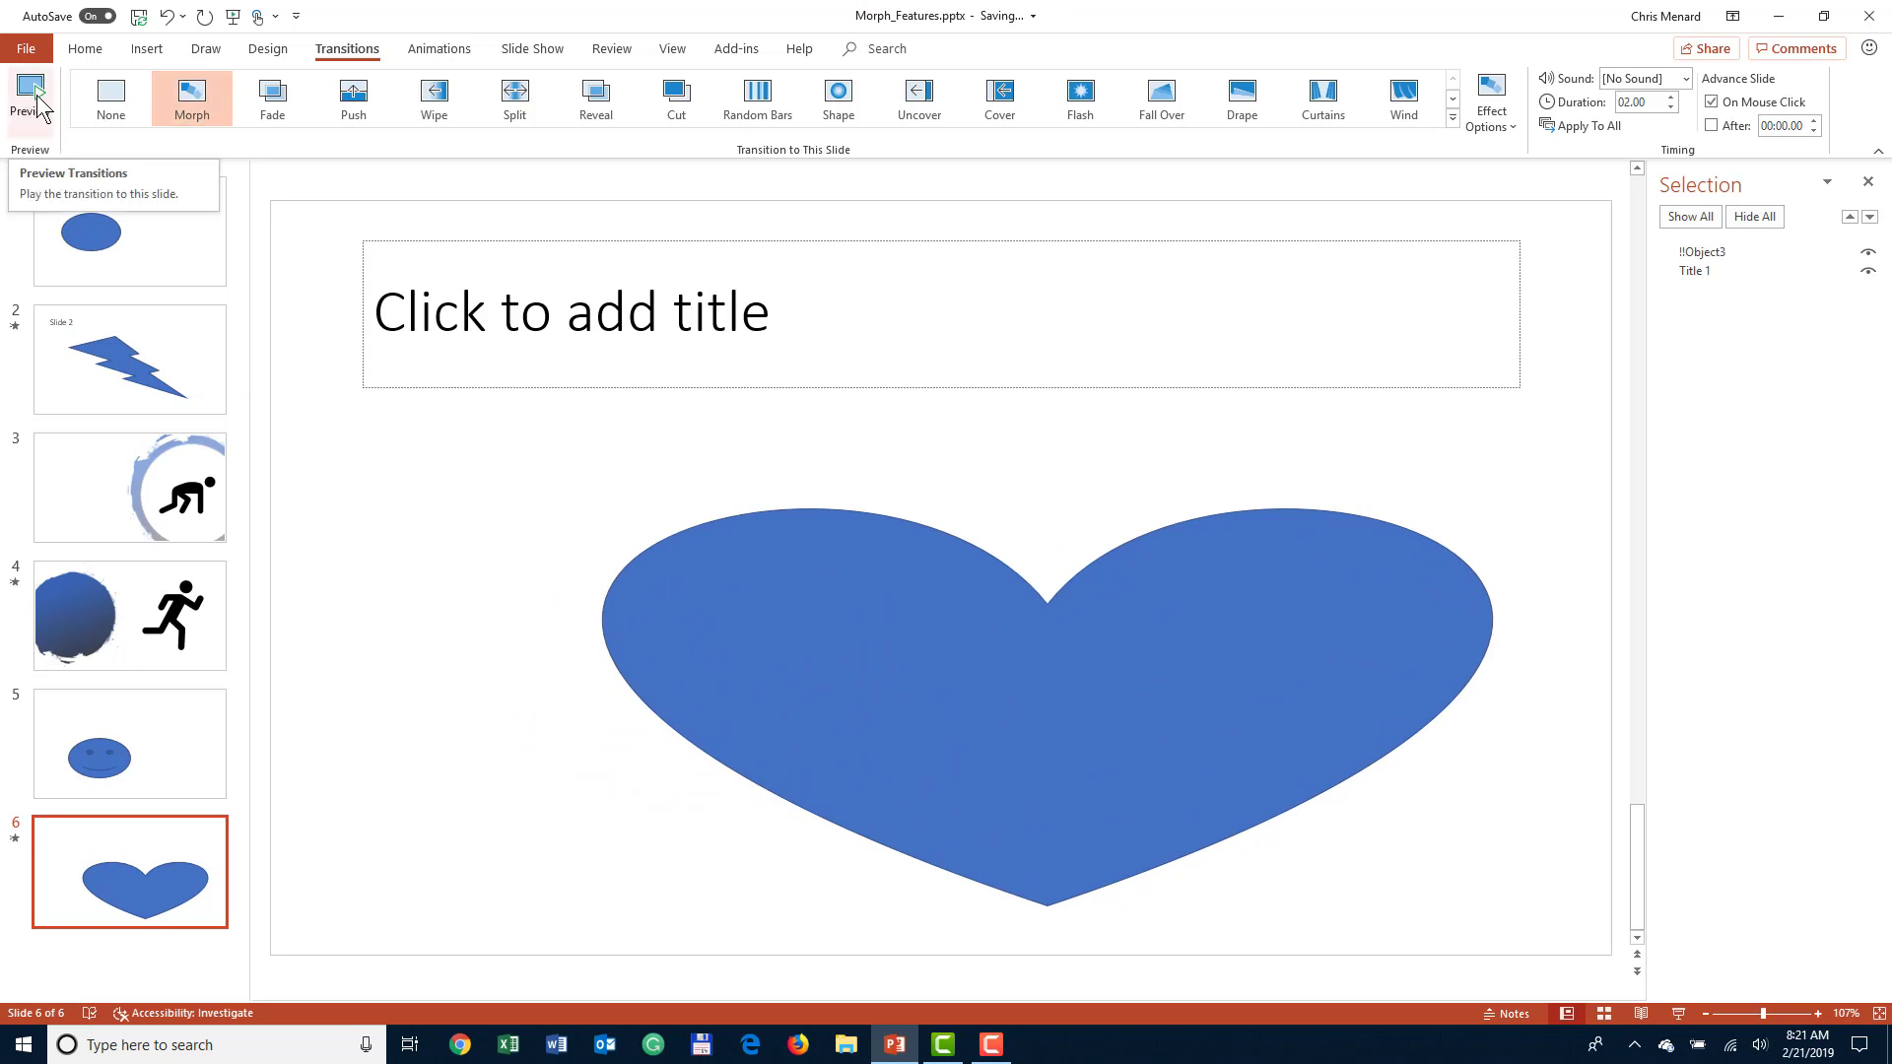
{"action": "left_click", "coordinate": [28, 97]}
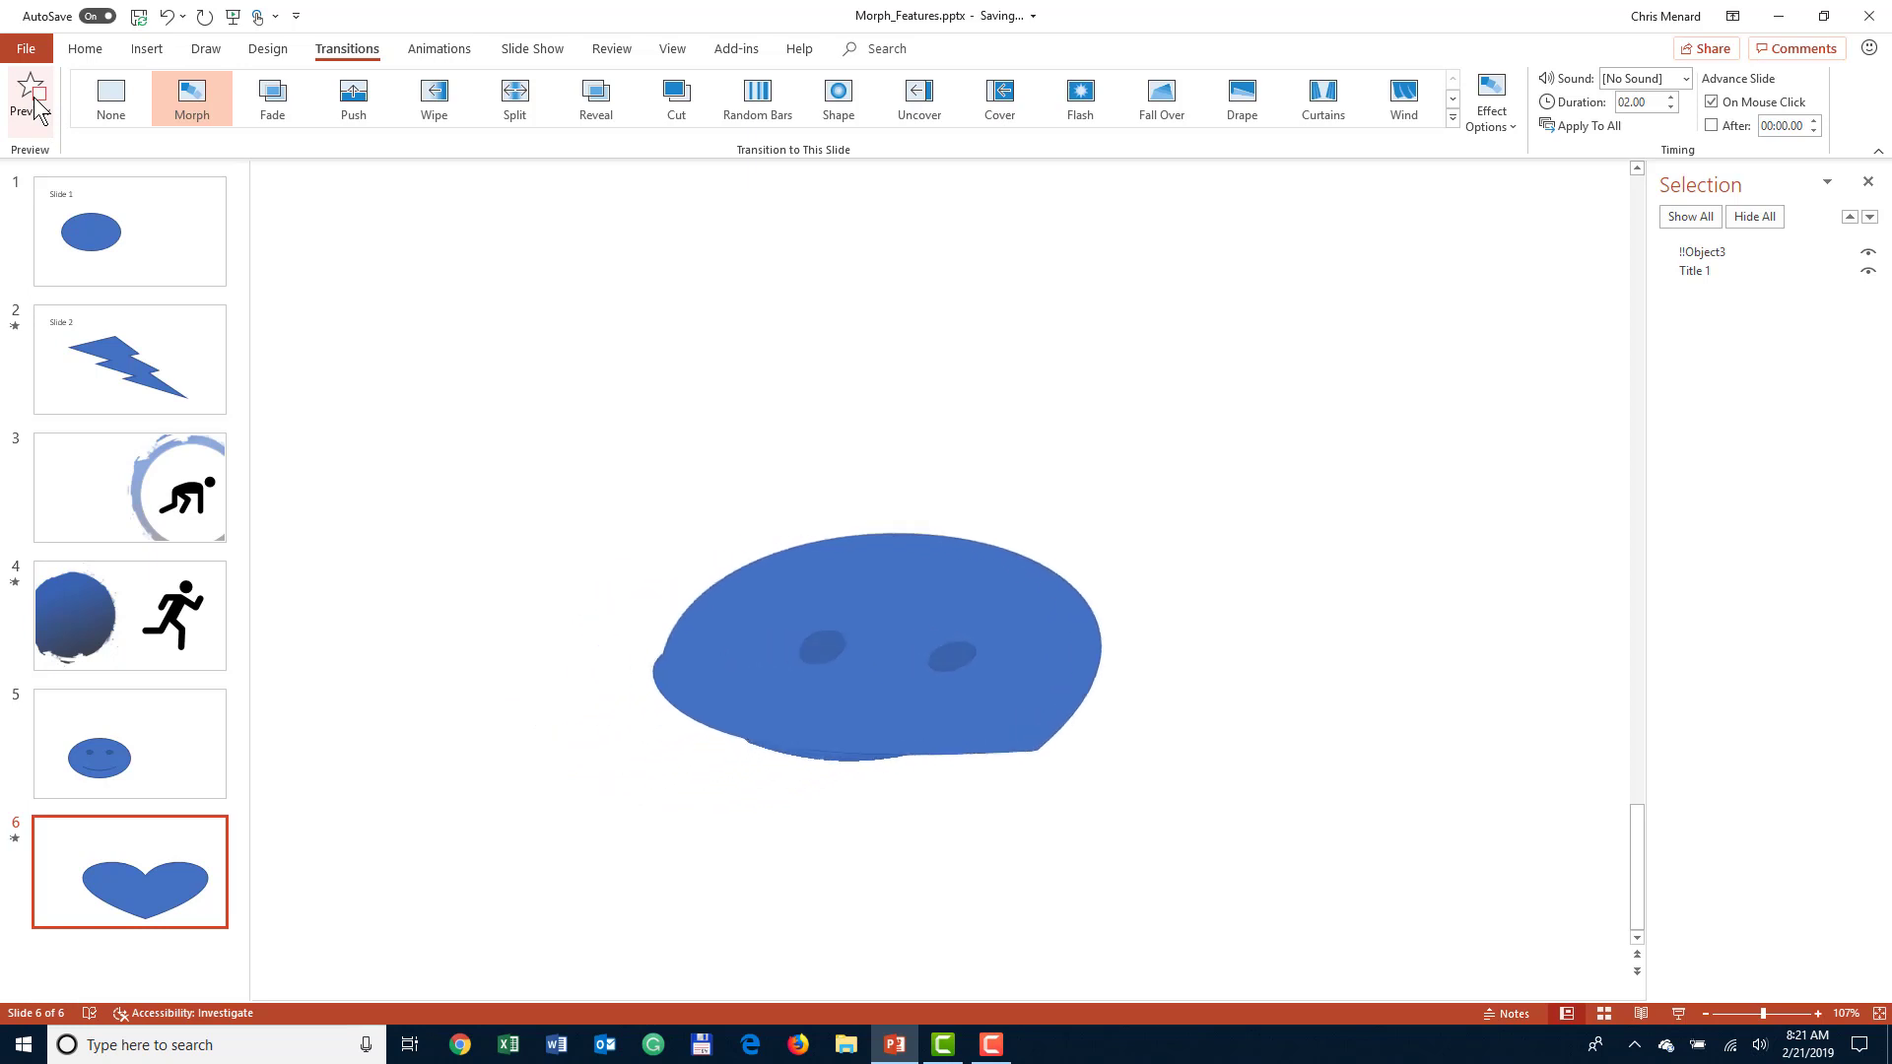